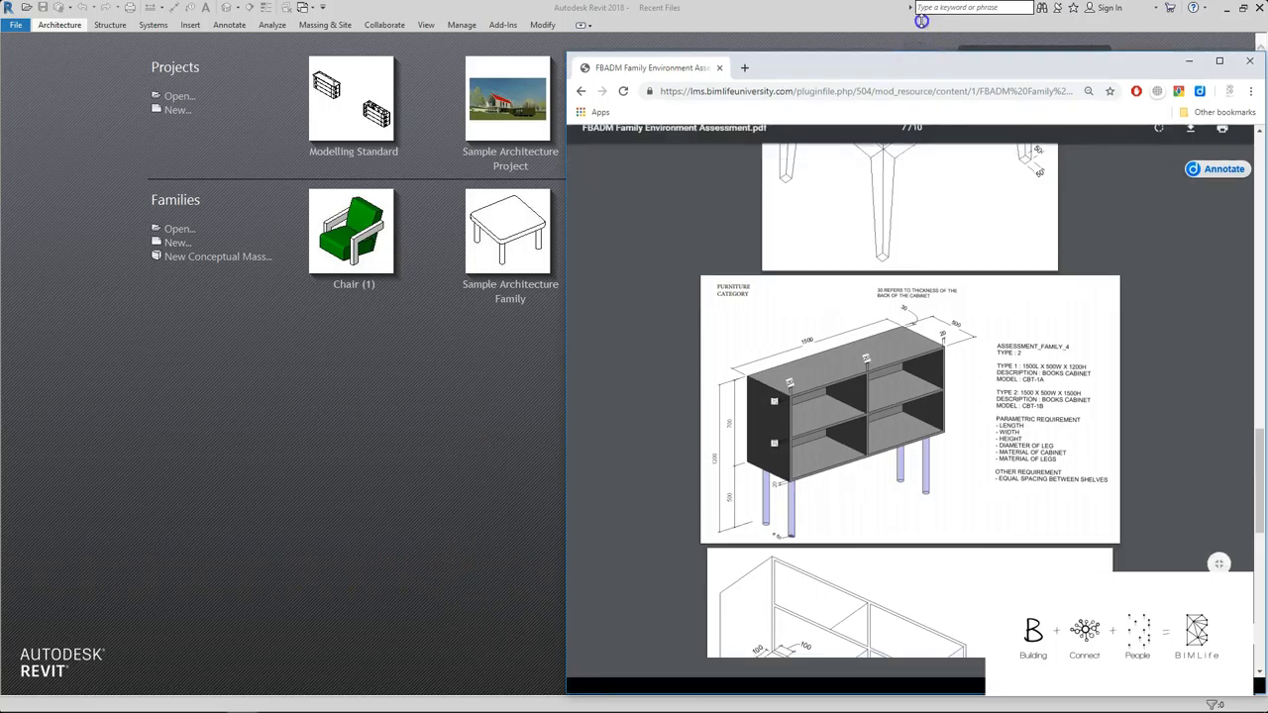
Step: Start a new family from the Metric Generic Model template
scroll(down, 3)
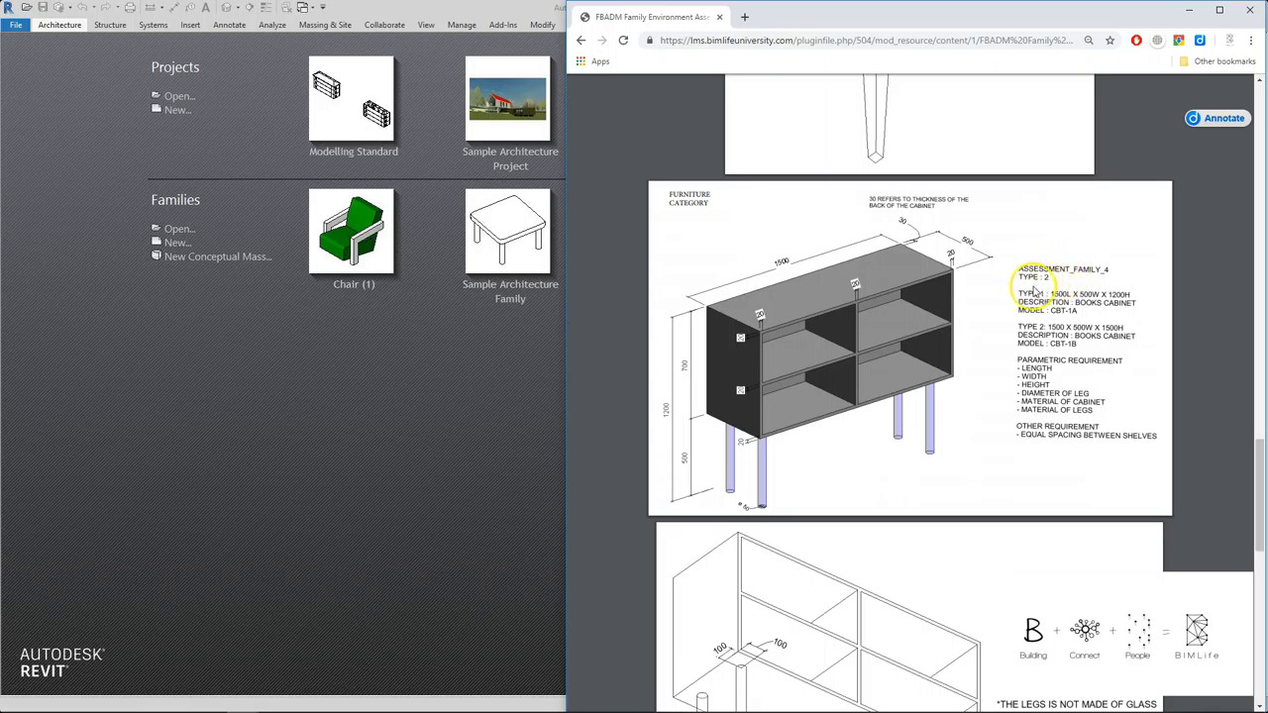
scroll(down, 3)
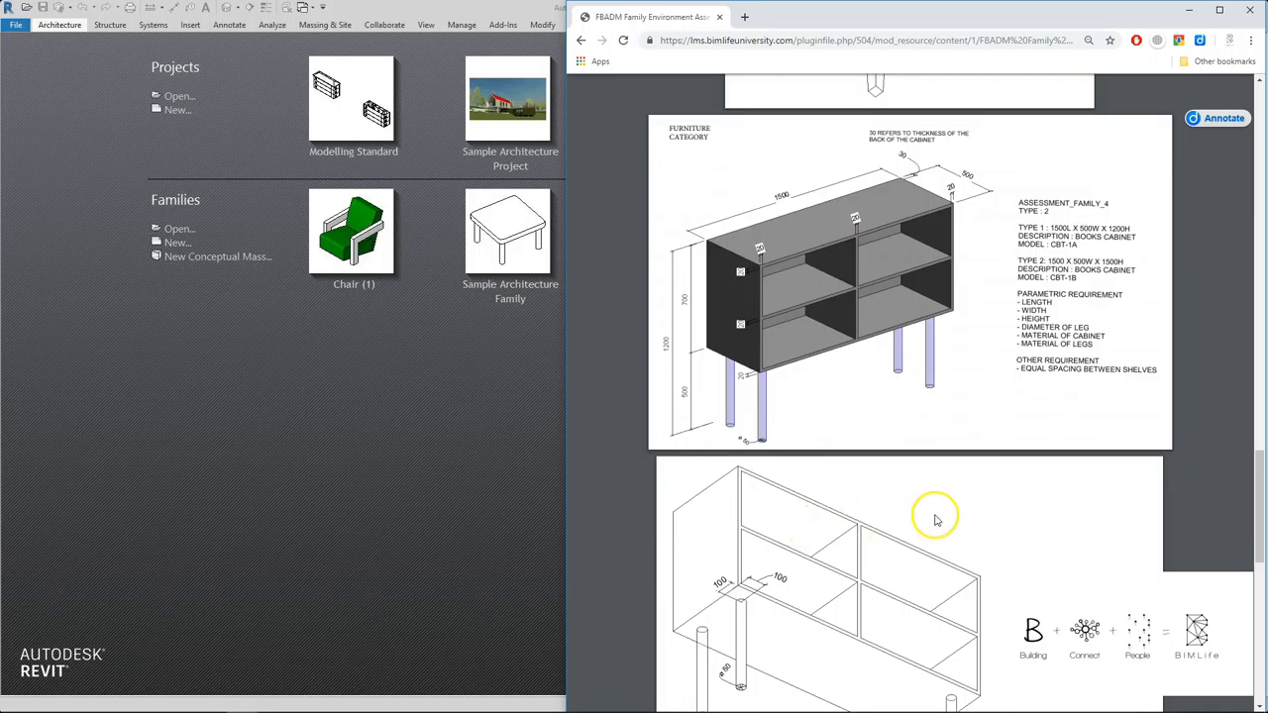
mouse_move(1153, 404)
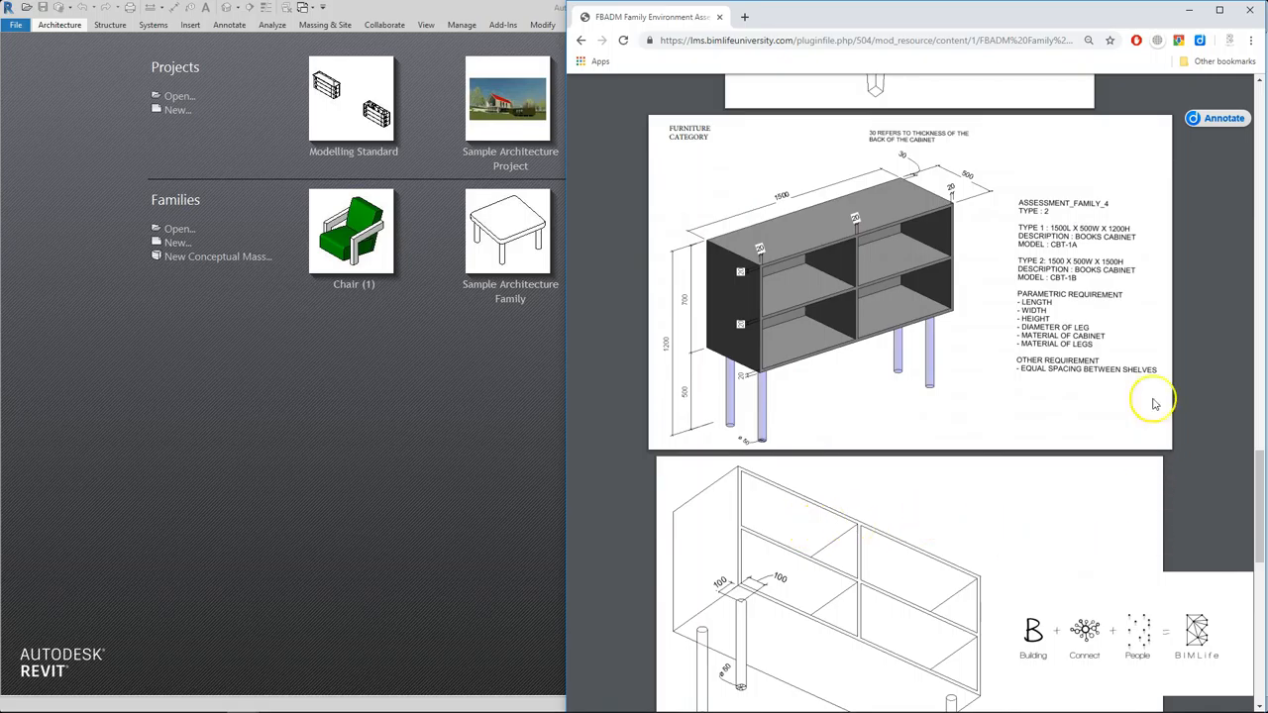
mouse_move(939, 204)
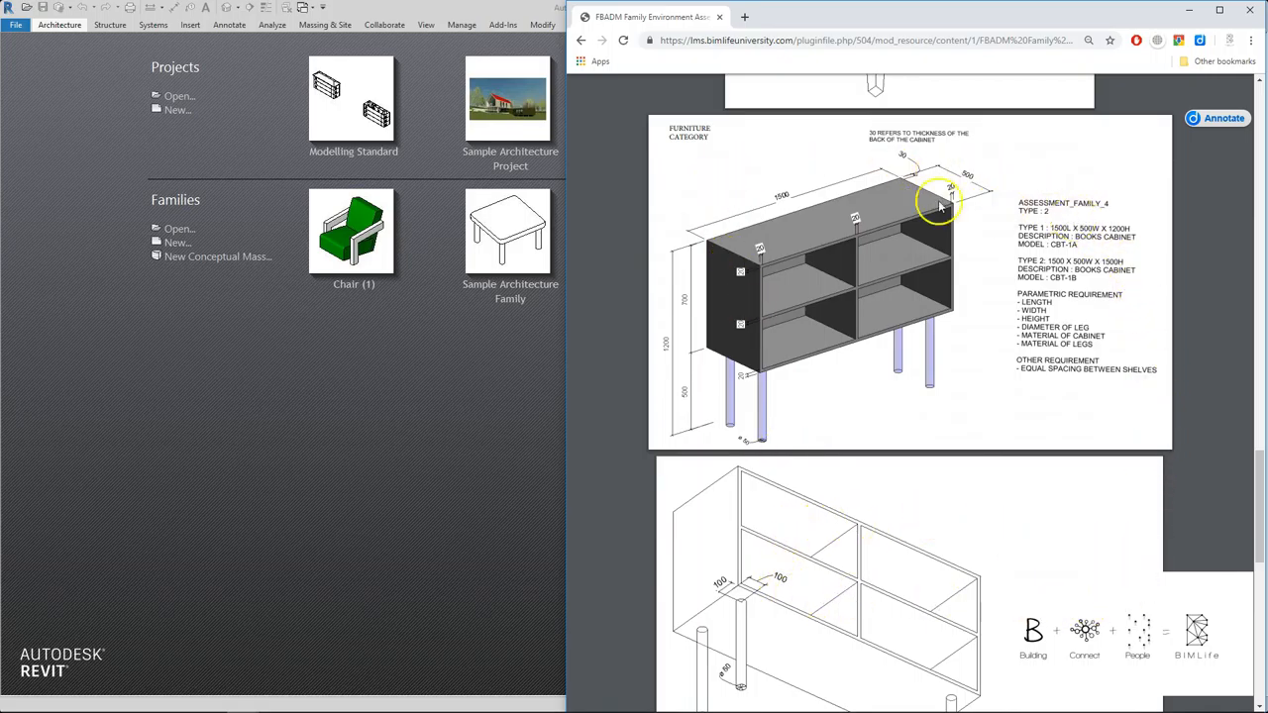
mouse_move(1021, 535)
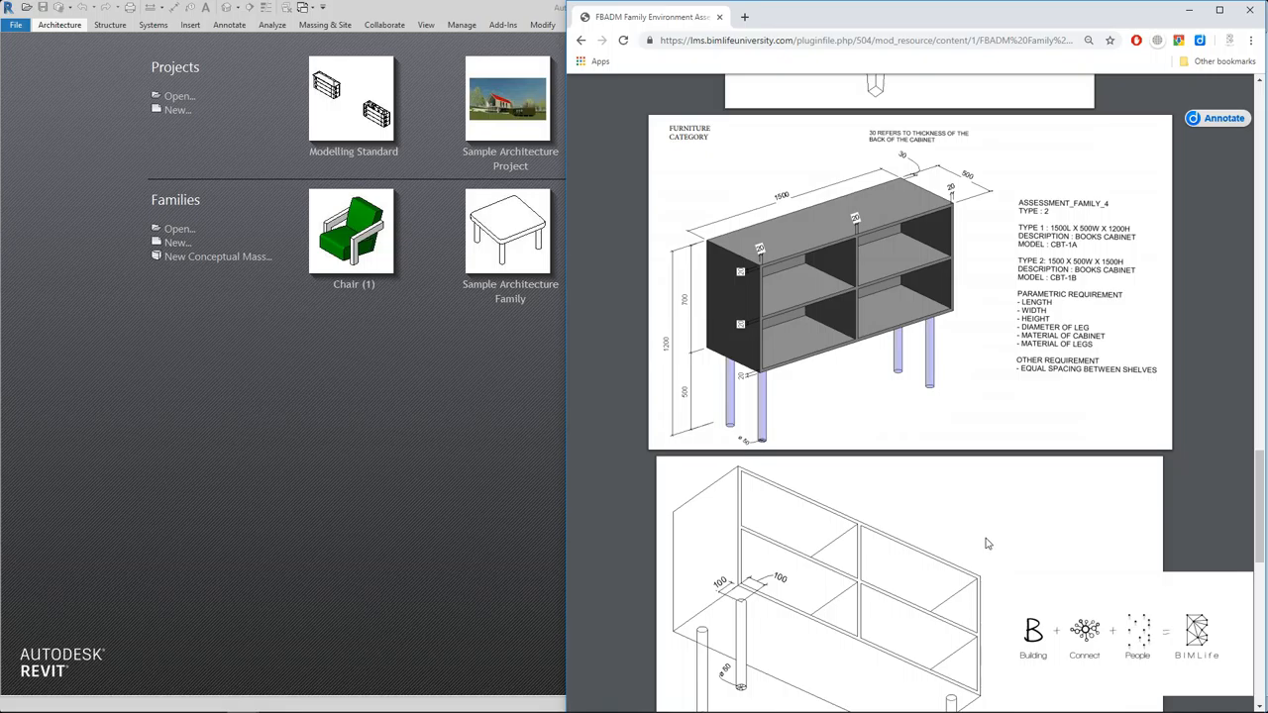
mouse_move(987, 543)
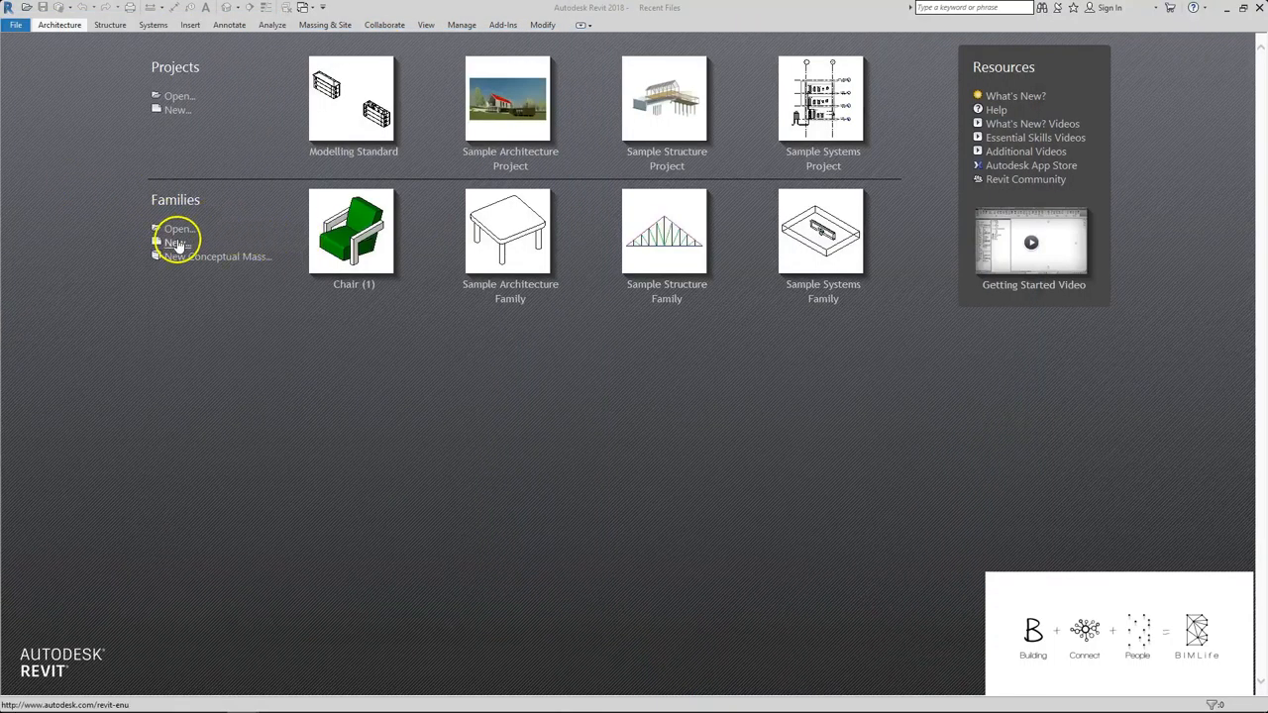
click(179, 242)
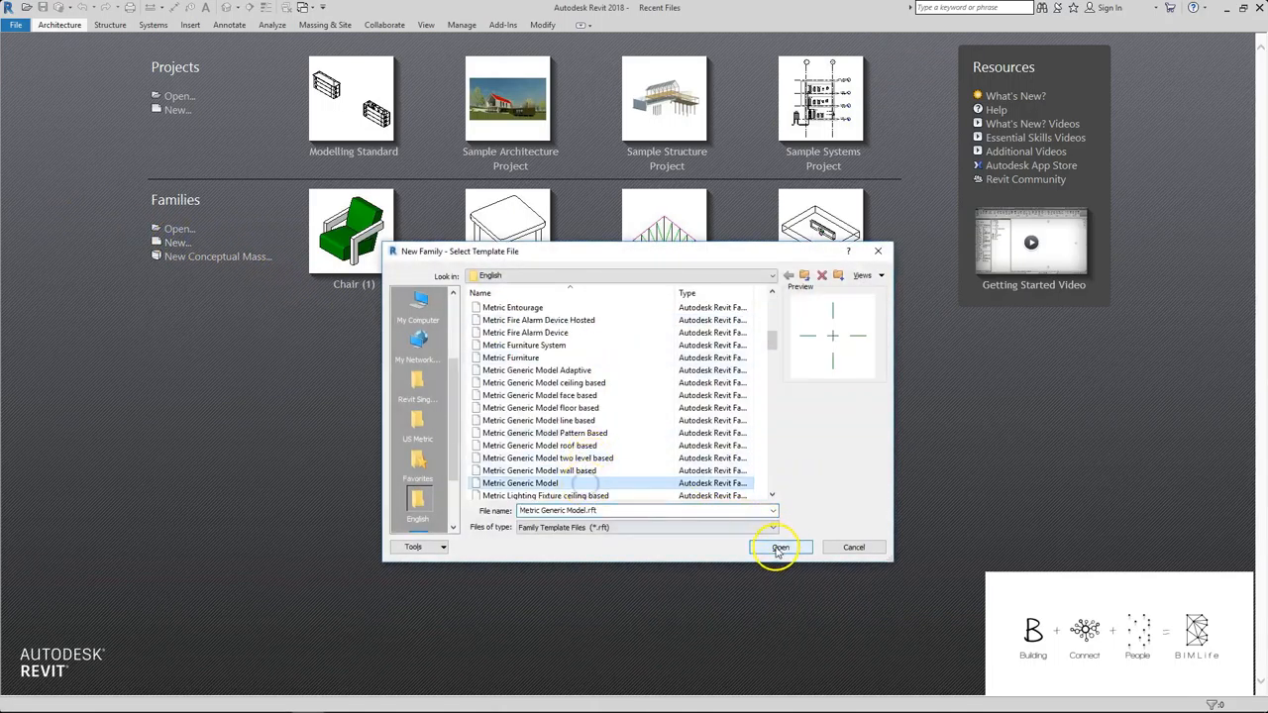
click(781, 547)
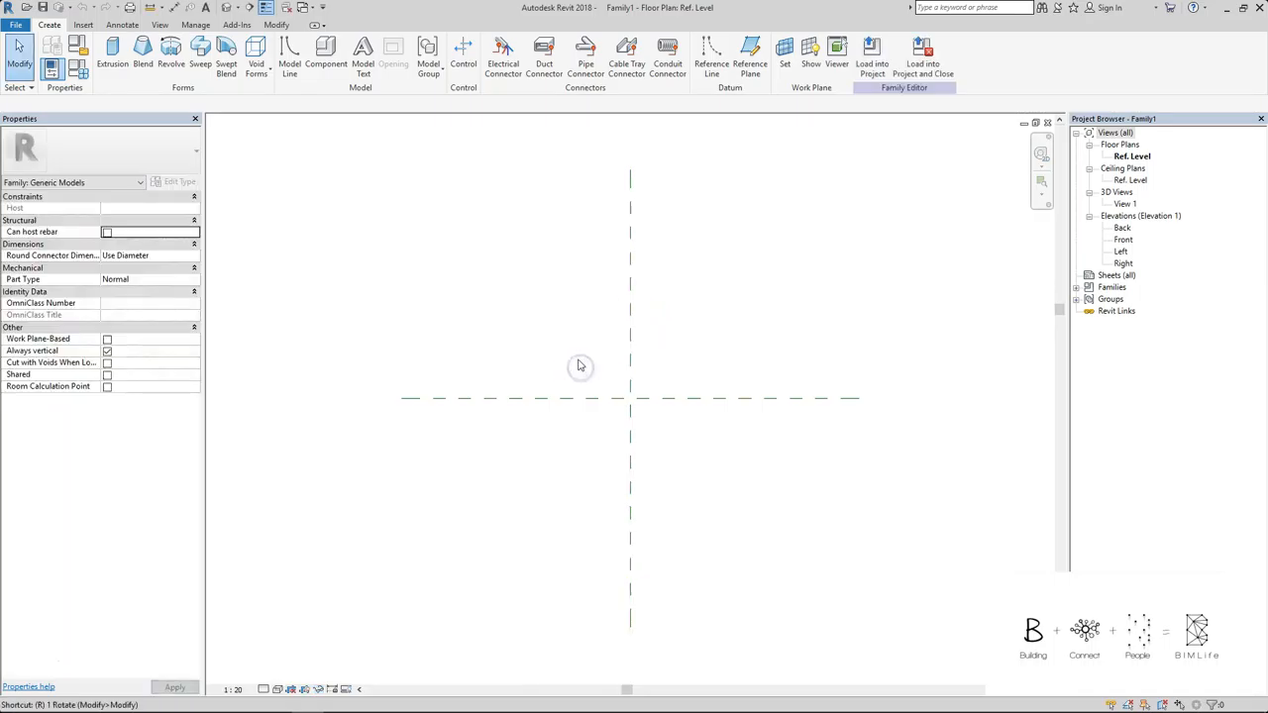
Step: Place reference planes around the plan centre and add an equal-spacing dimension across them
click(749, 56)
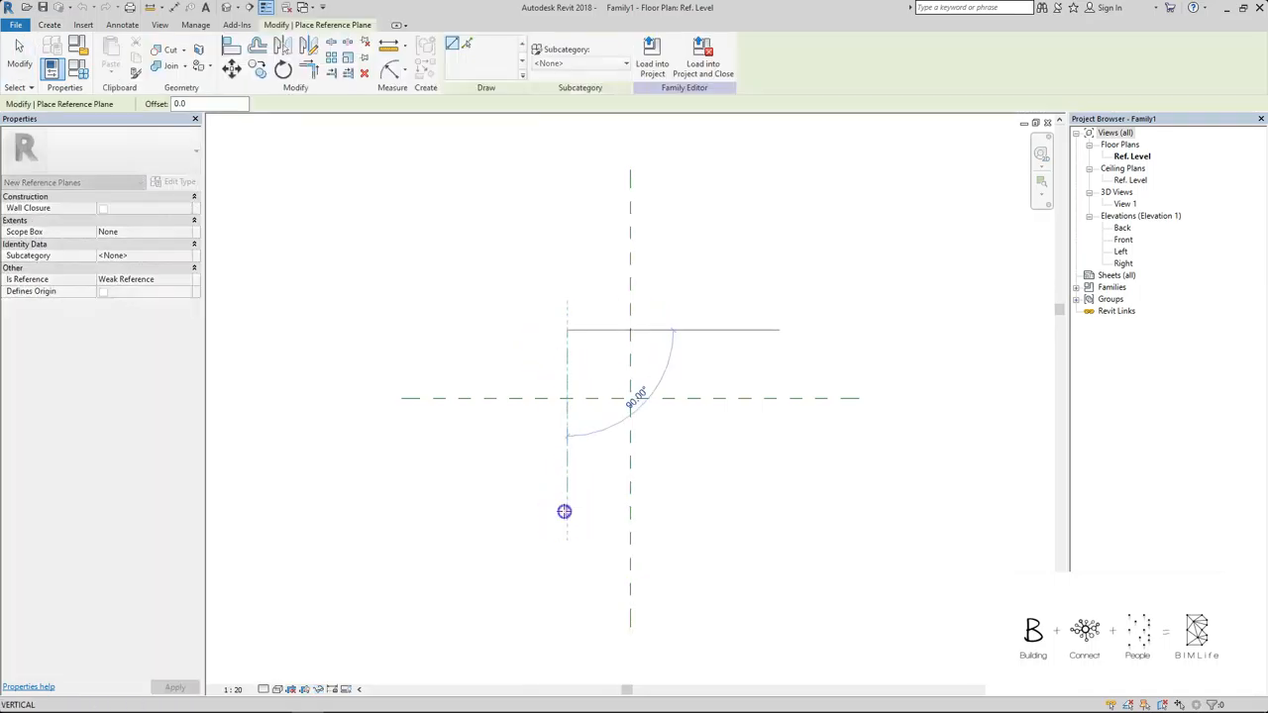
click(704, 353)
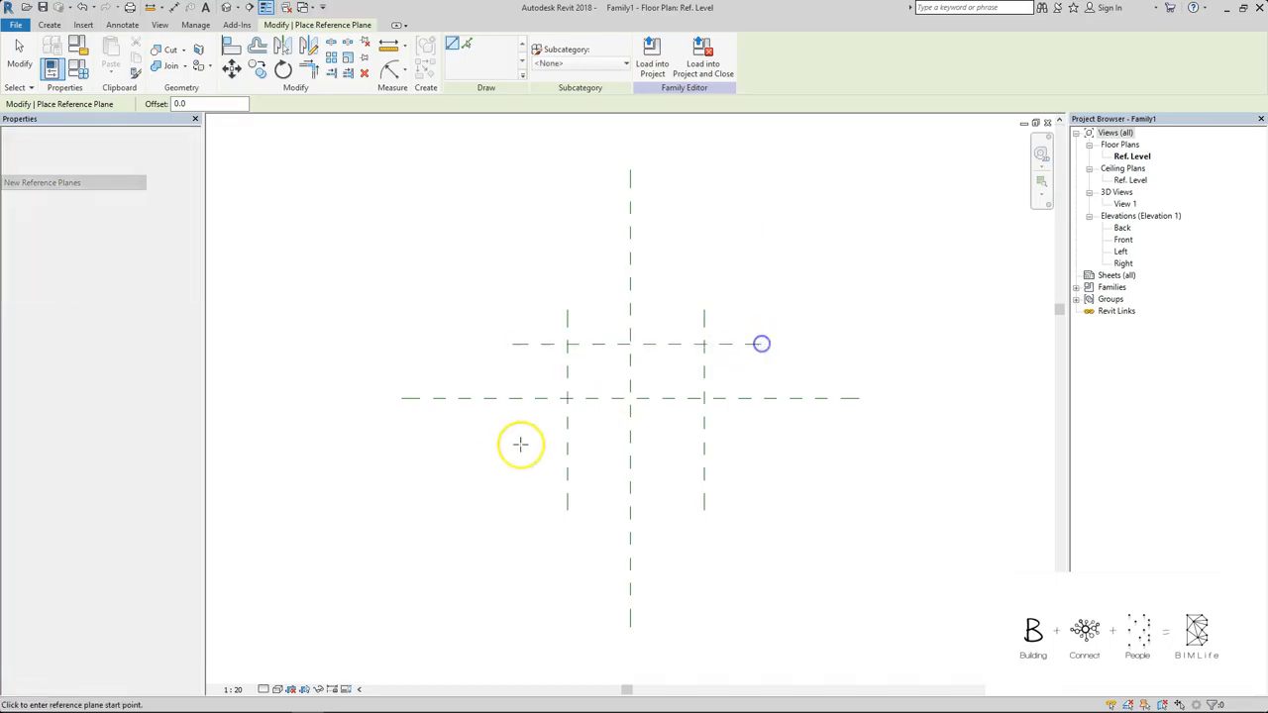
click(519, 444)
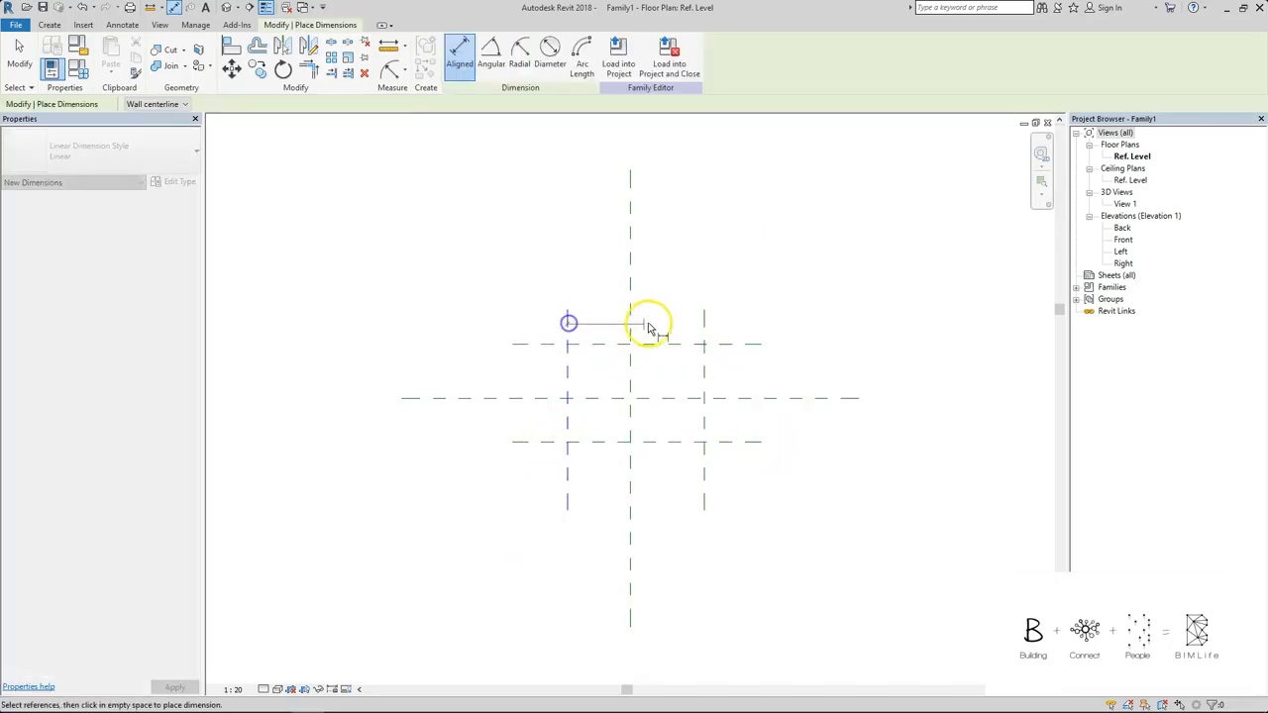
click(704, 321)
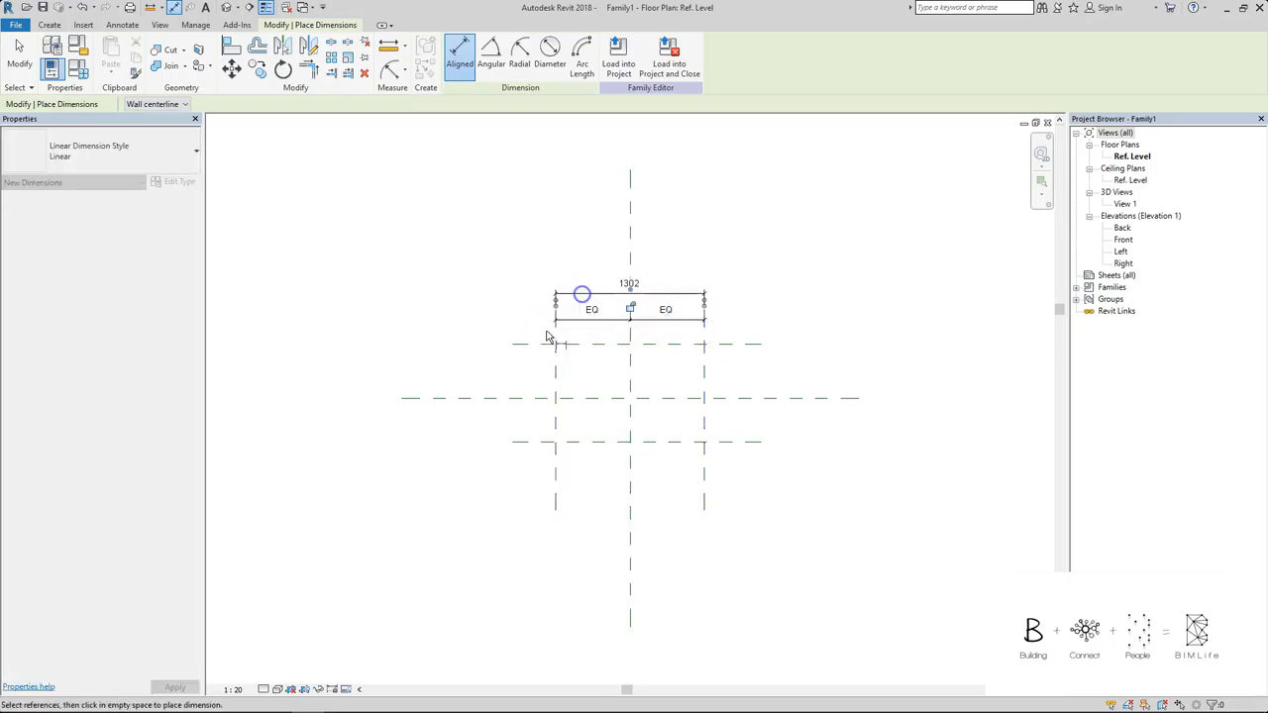
click(533, 398)
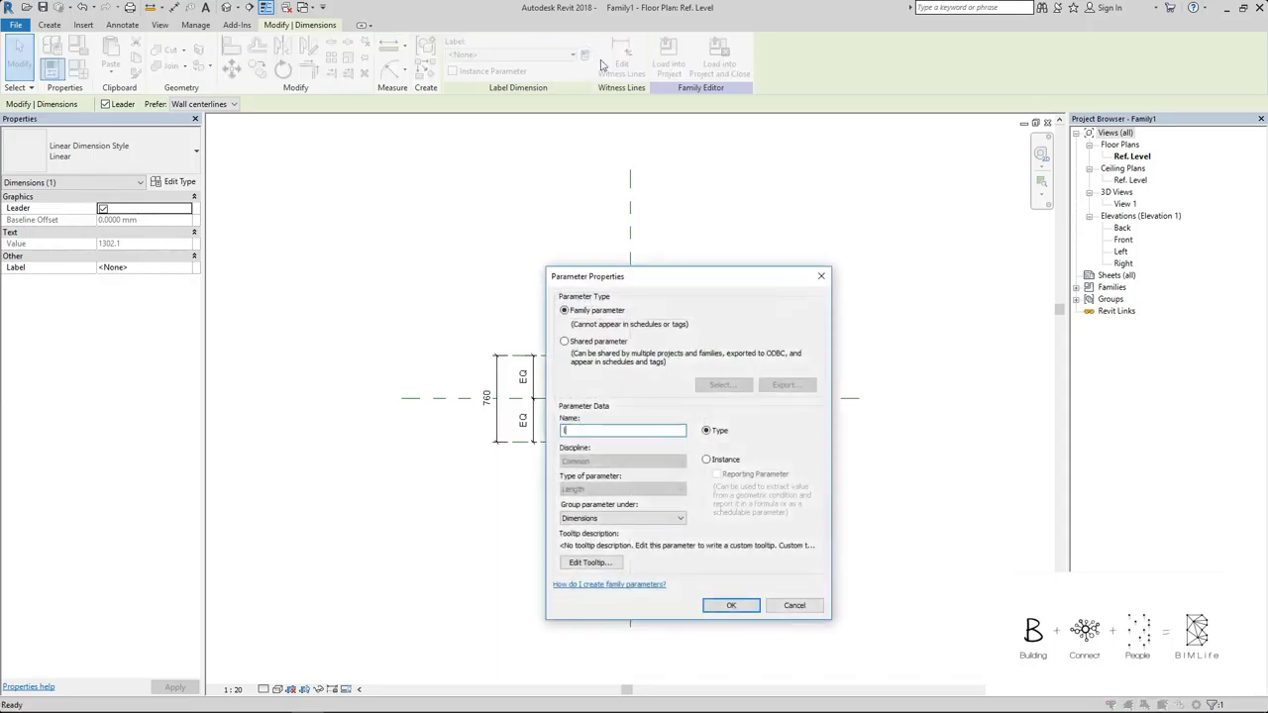
Step: Label the overall dimension with a new WIDTH type parameter
click(732, 606)
text(WIDTH)
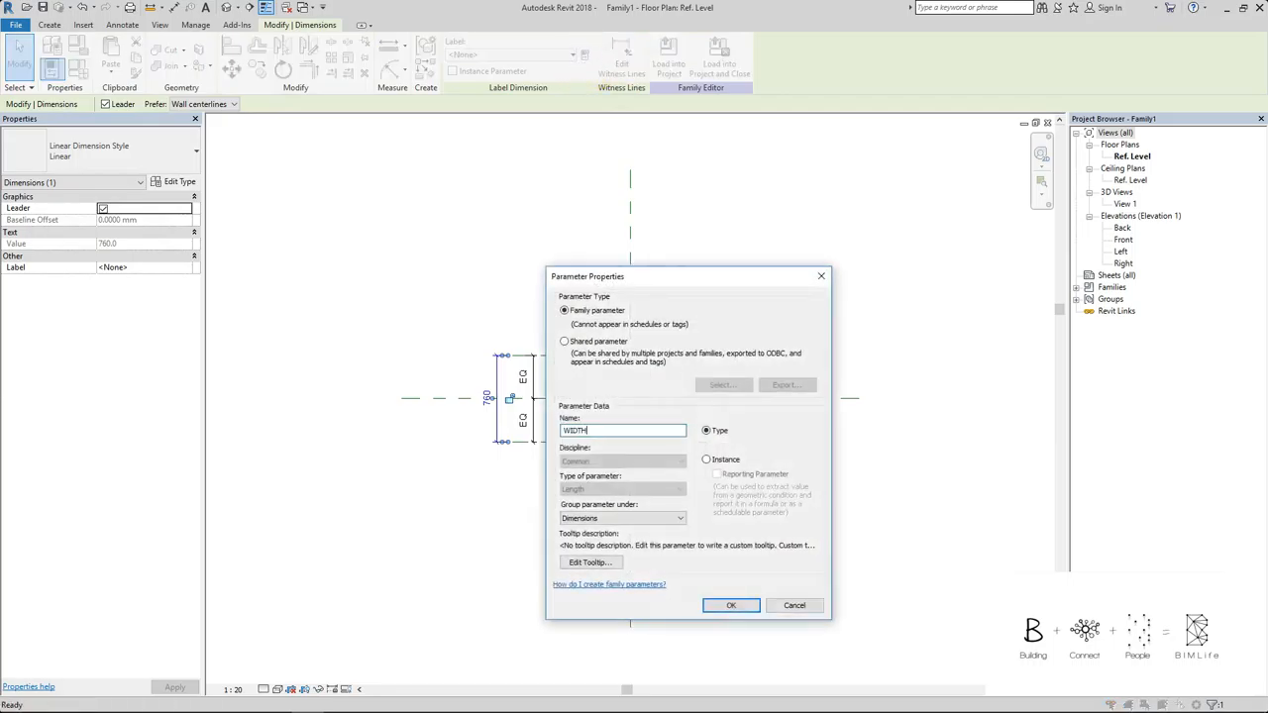
click(731, 606)
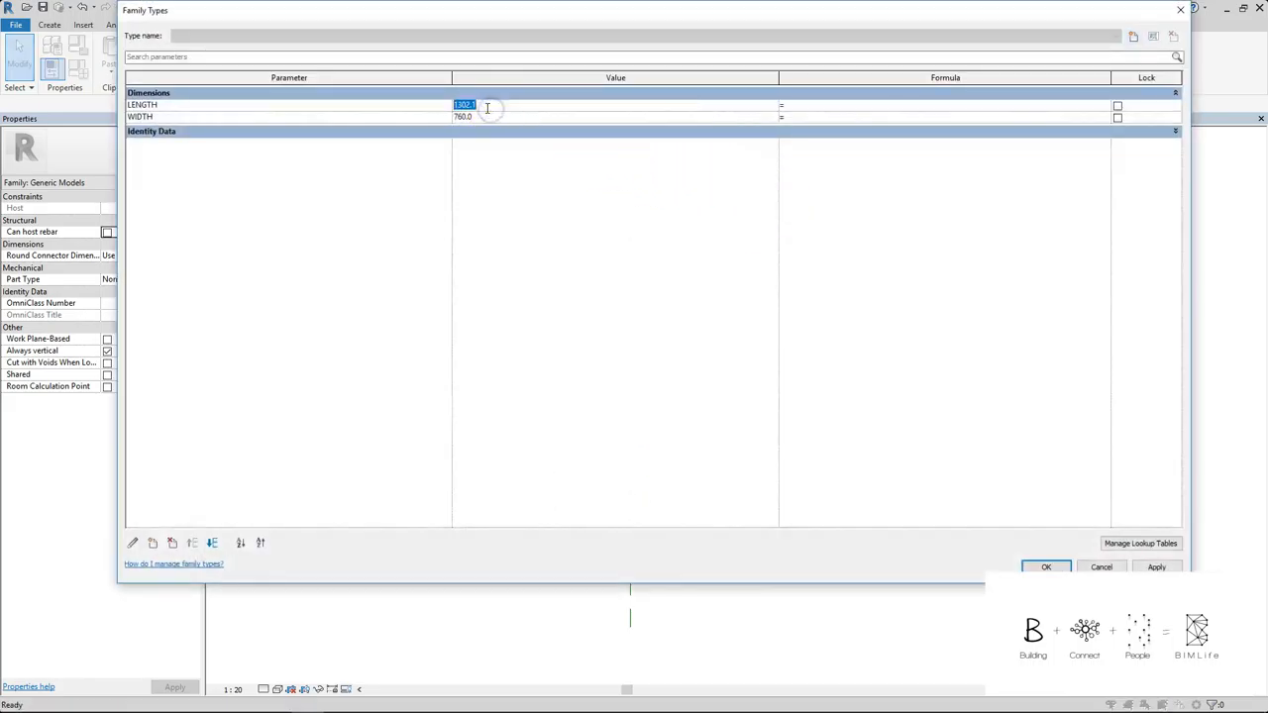
Step: Set LENGTH to 1500 and WIDTH to 500 in Family Types and apply
text(1500)
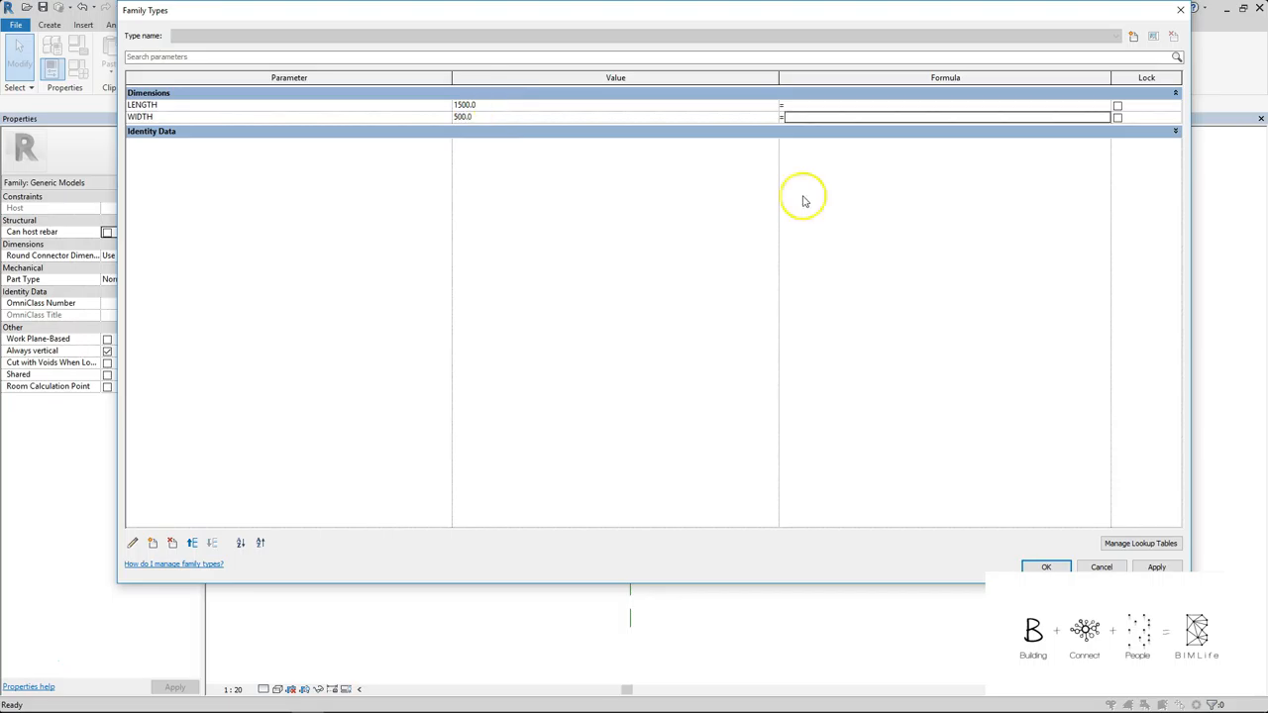
click(1046, 567)
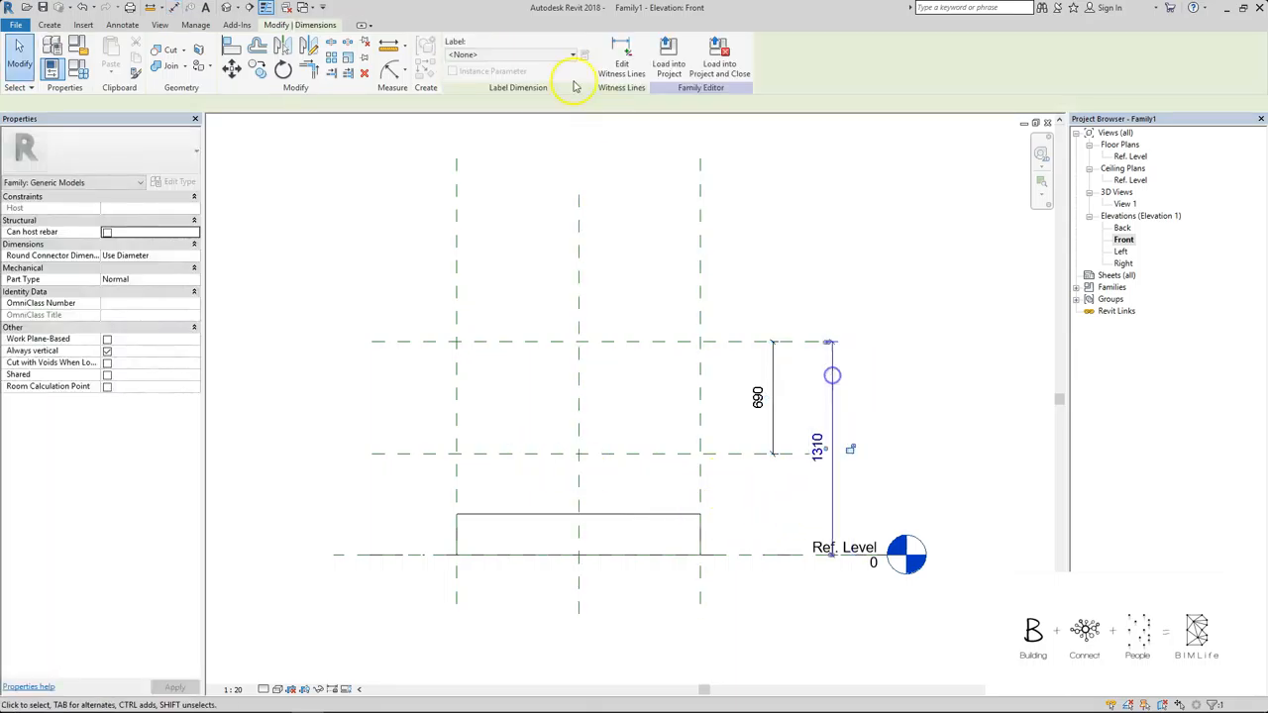
Step: Label the overall elevation dimension with a new HEIGHT parameter
text(HEIGH)
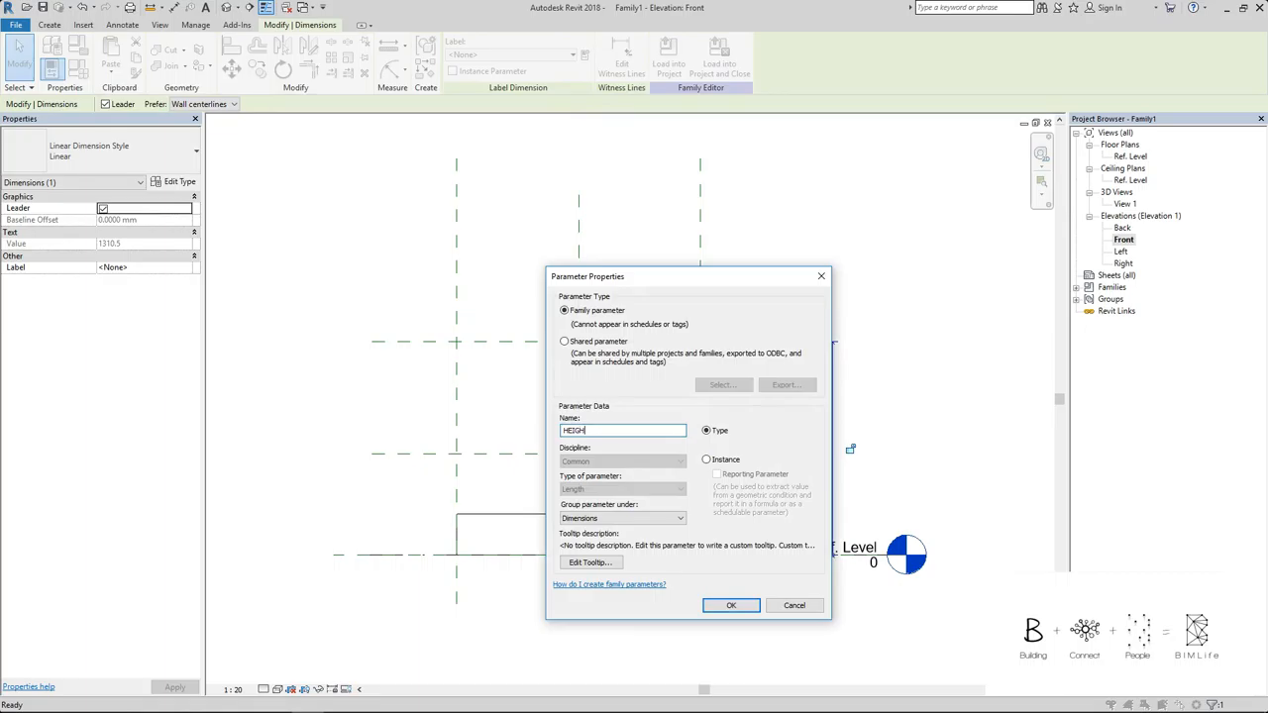
click(731, 606)
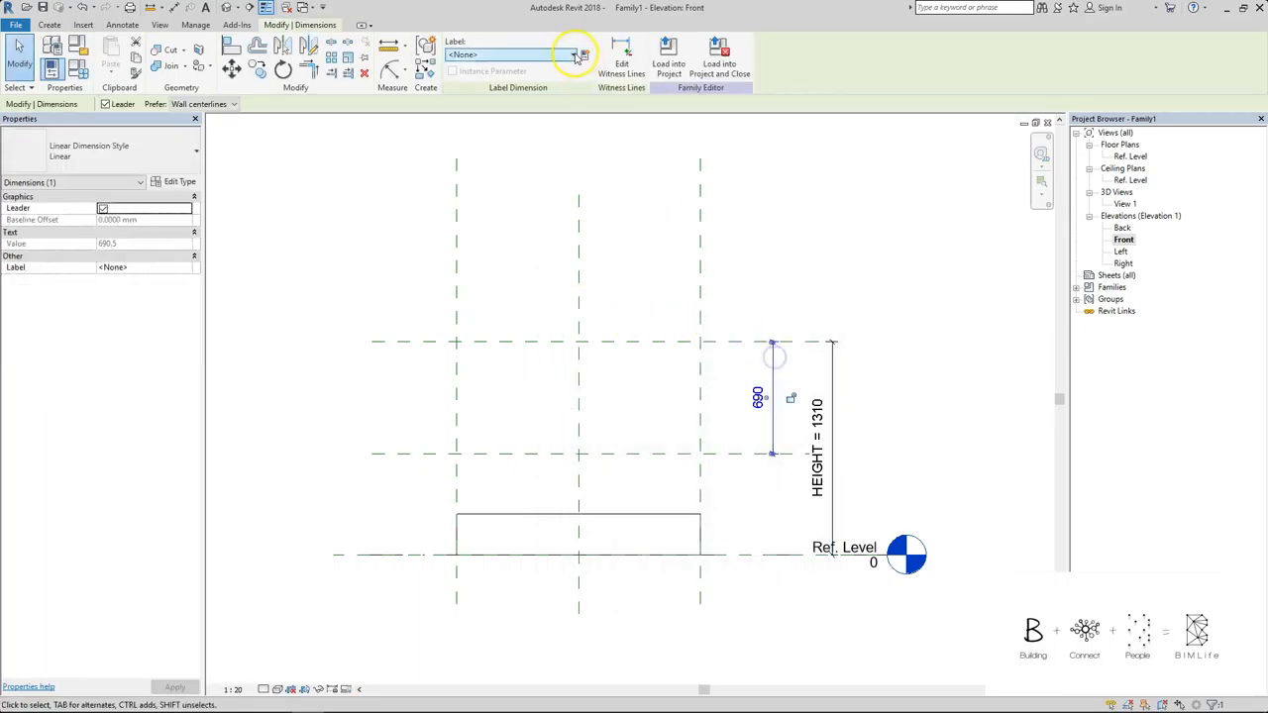
Step: Label the upper cabinet-body dimension with a new CABINET parameter
click(582, 56)
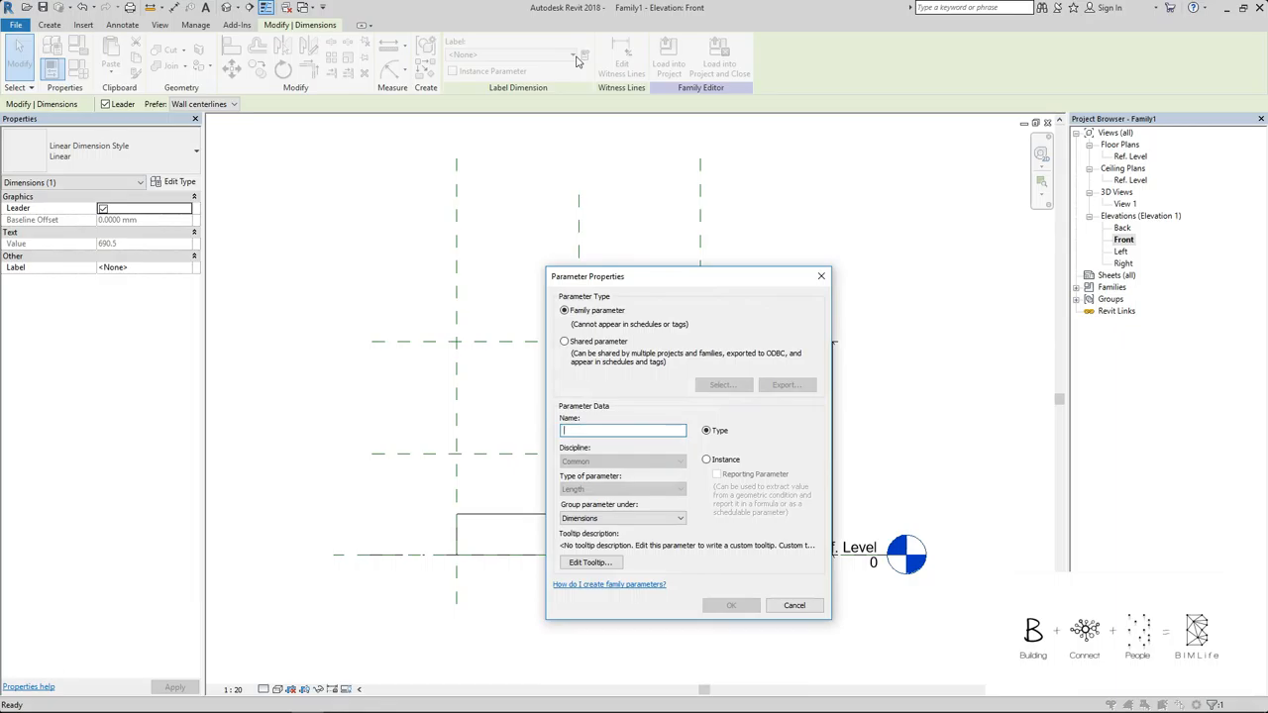
click(622, 430)
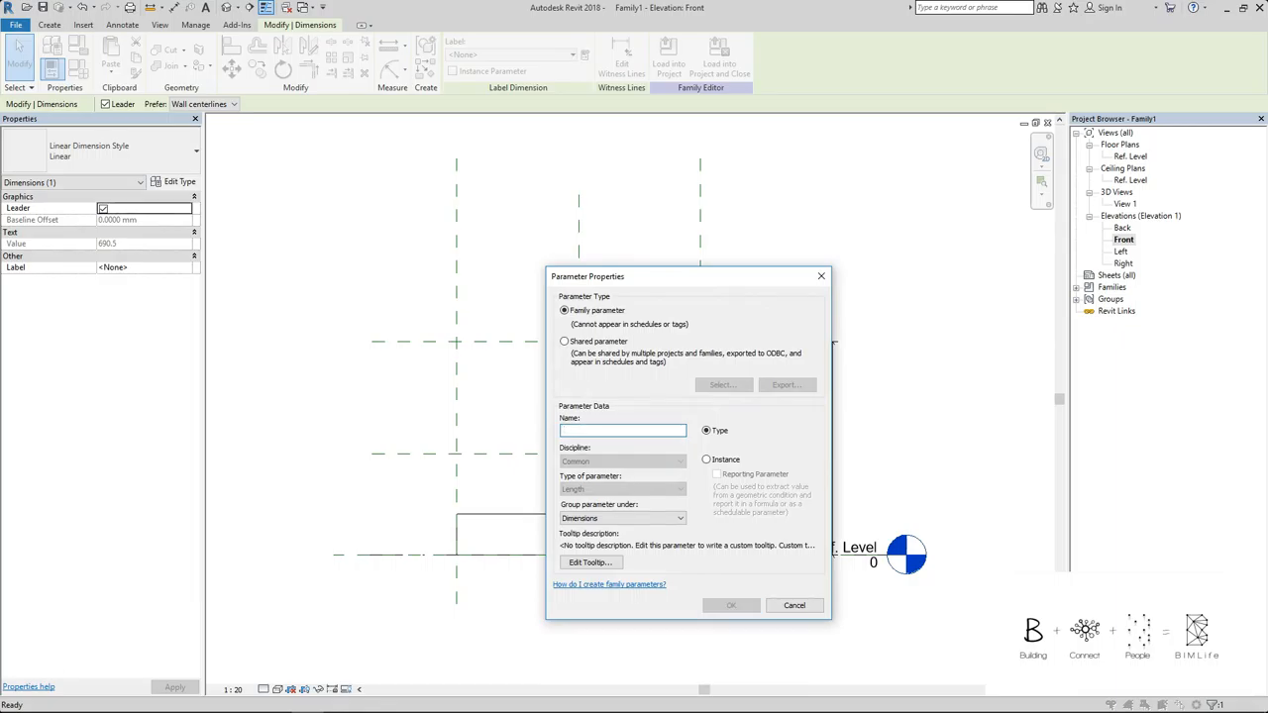
text(CABINET)
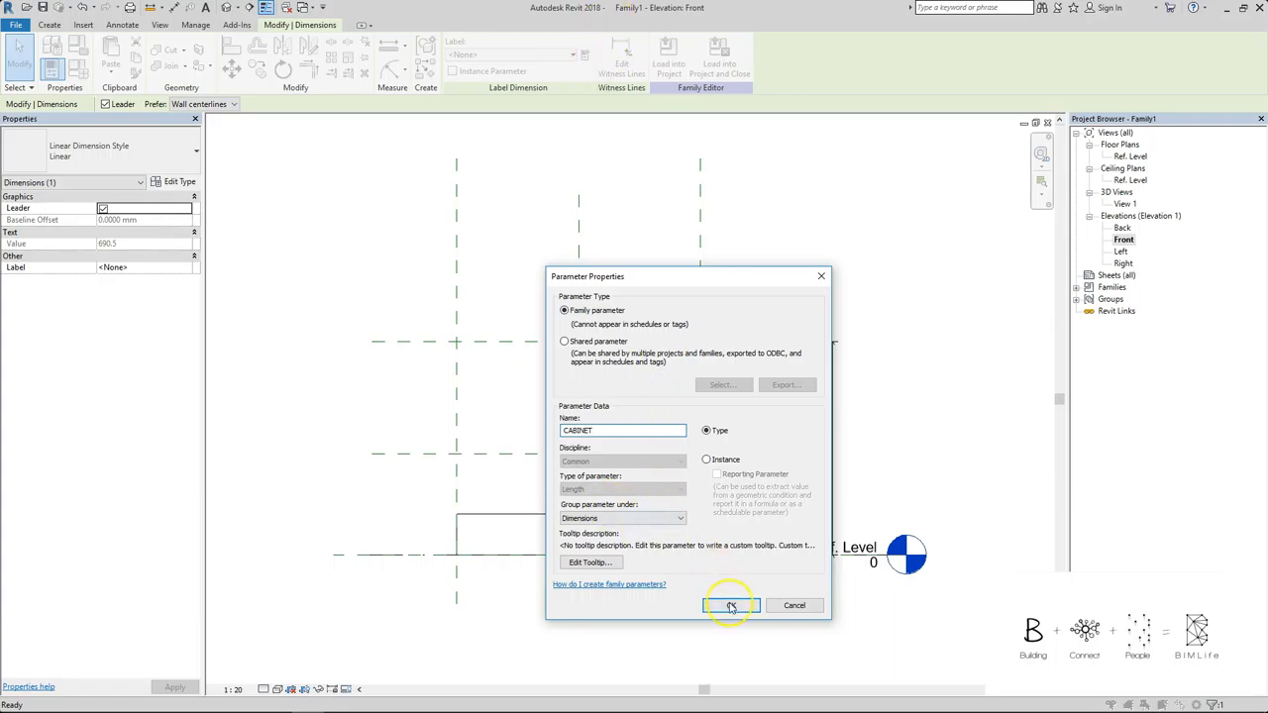
click(731, 606)
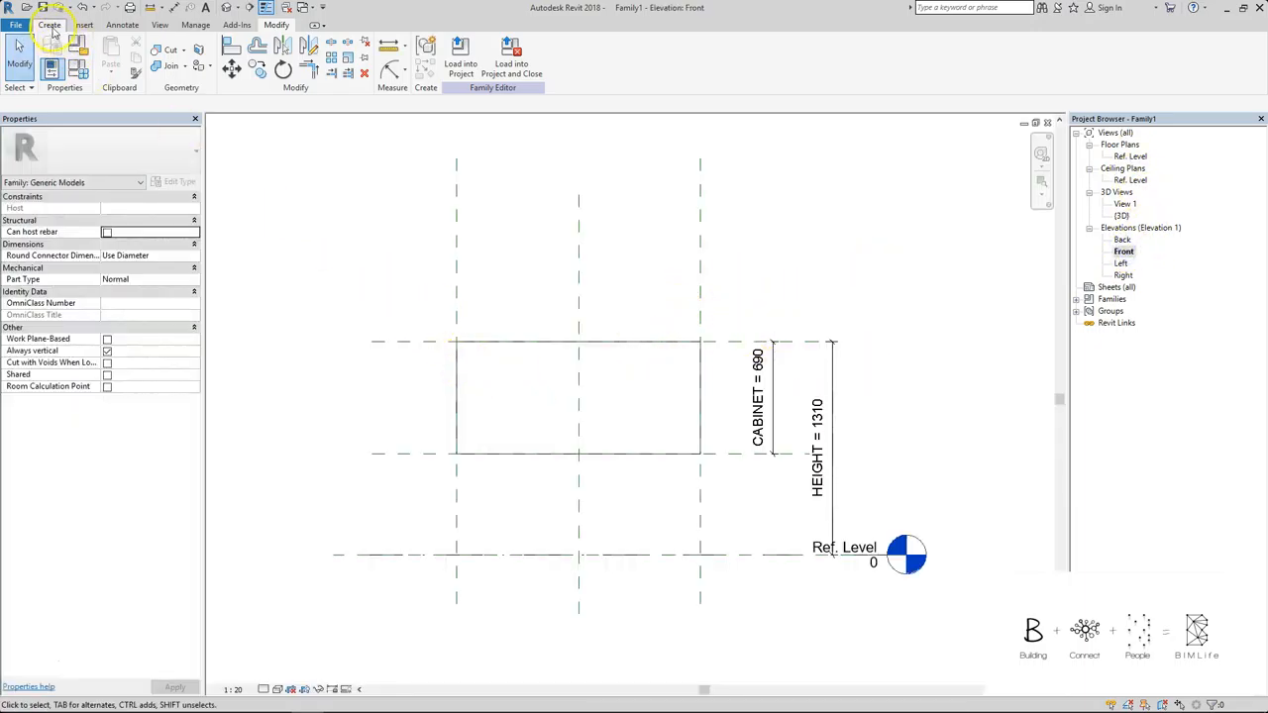
Step: Start a void extrusion and sketch an opening rectangle inside the cabinet outline
click(48, 24)
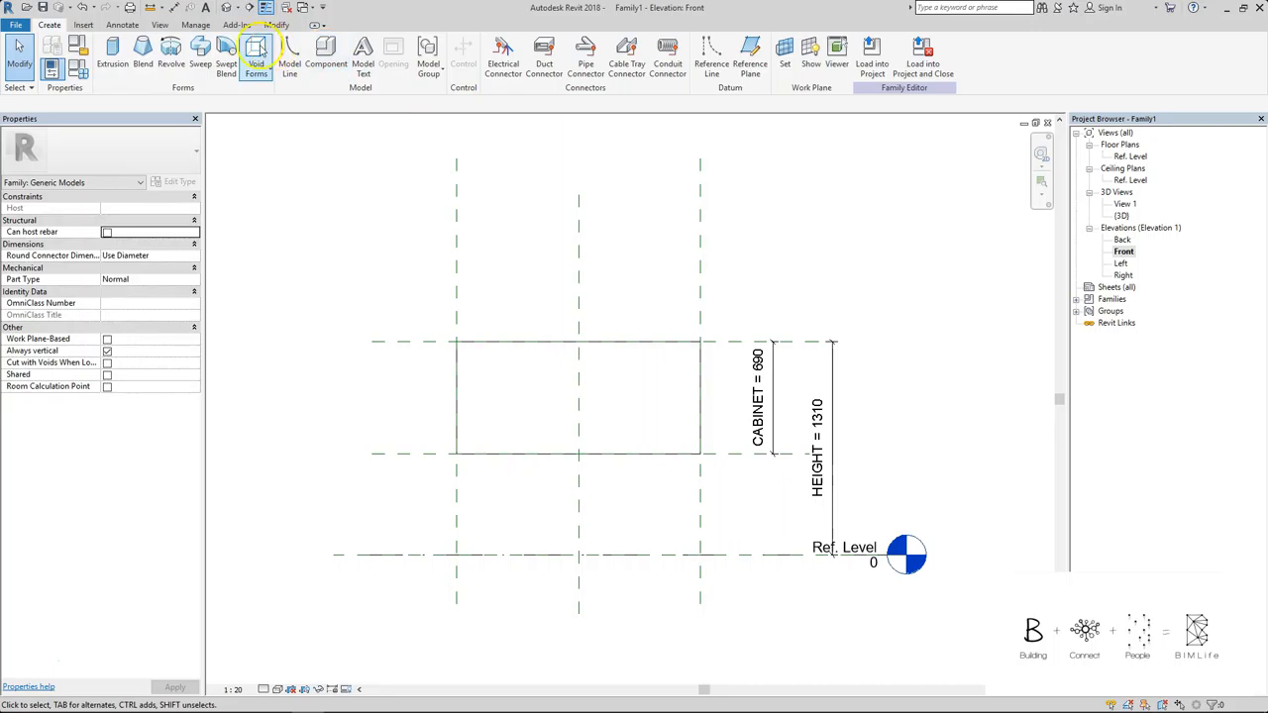
click(255, 56)
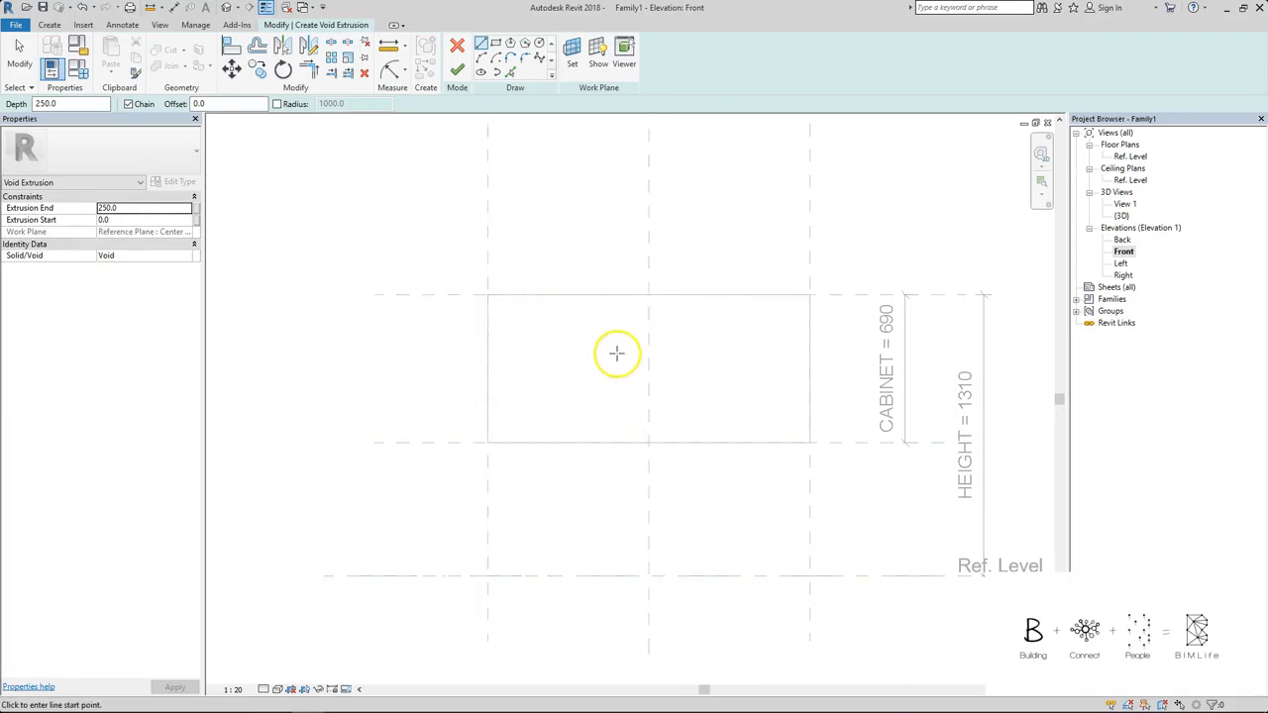
mouse_move(638, 321)
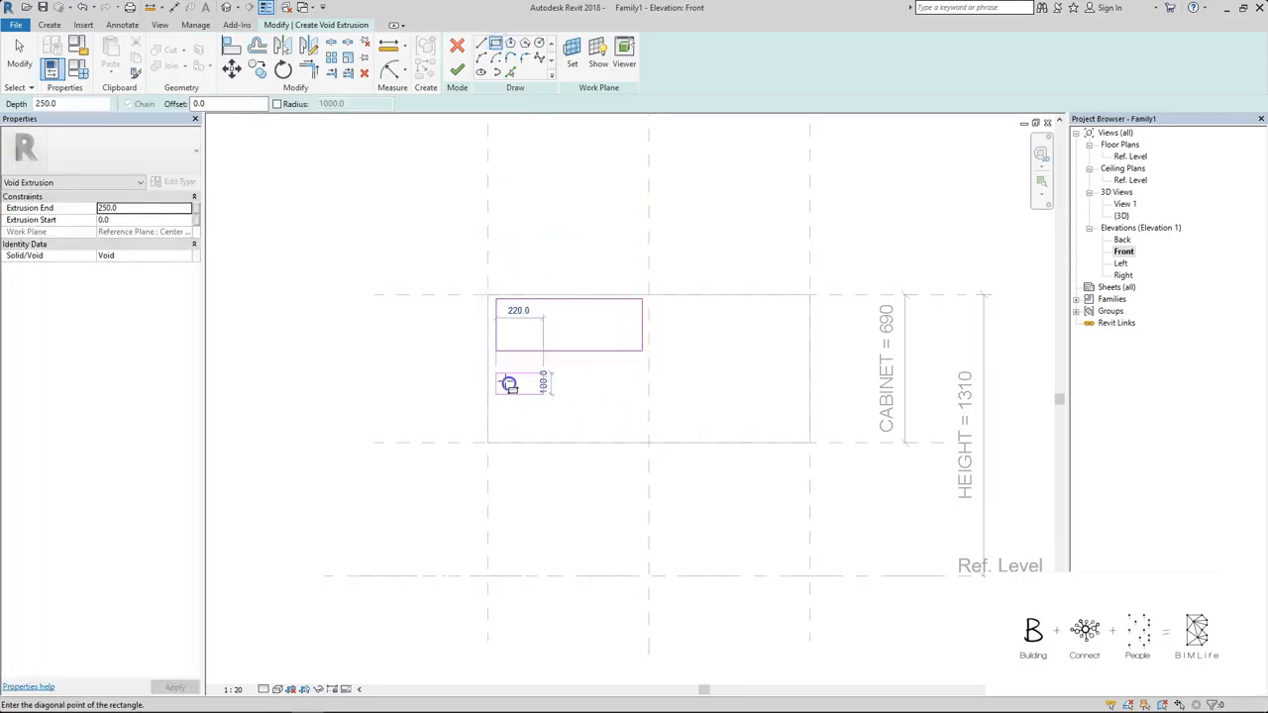
drag(663, 377, 803, 436)
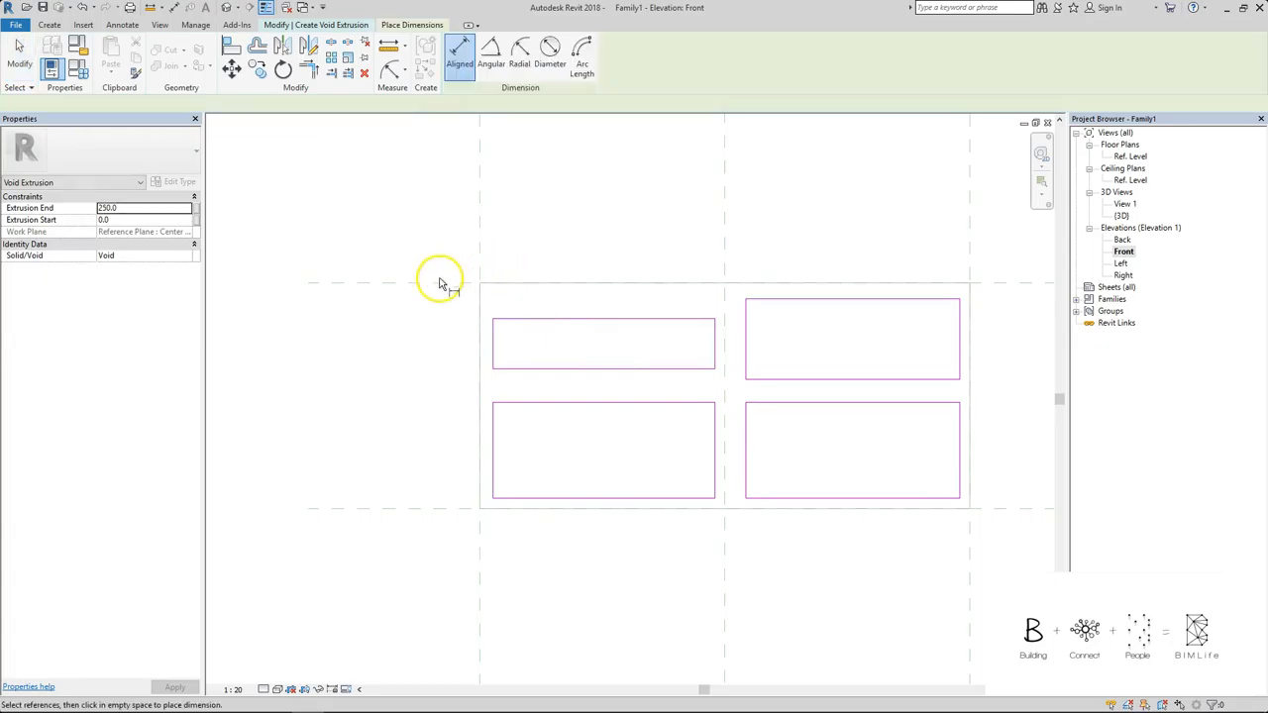
Step: Dimension the openings 20 in from the cabinet edges with a 10 gap between columns
click(491, 250)
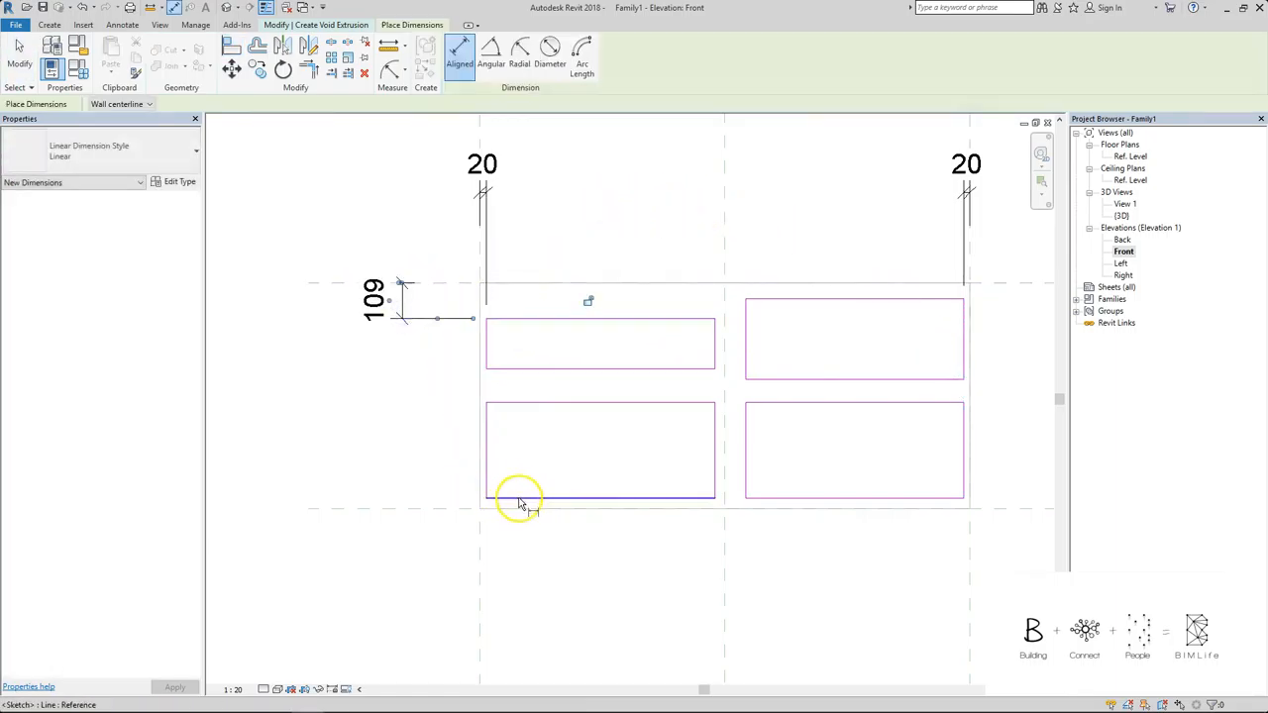
click(519, 500)
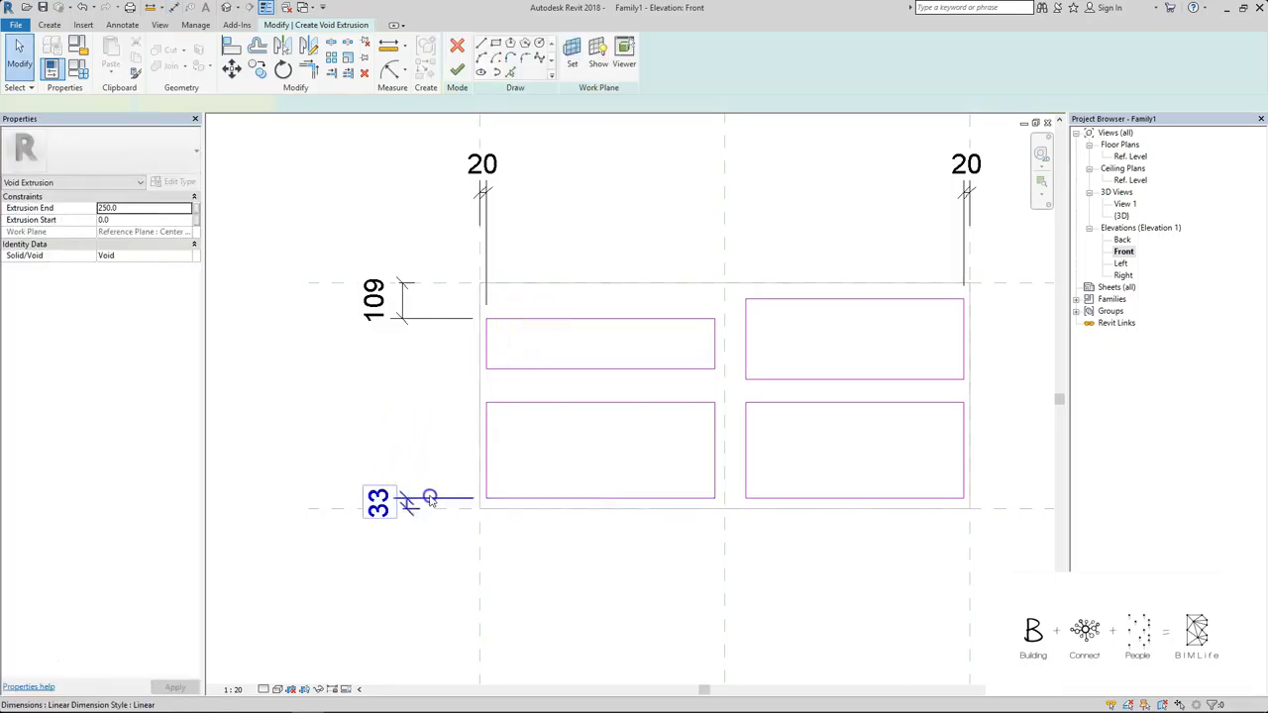
click(385, 301)
text(20)
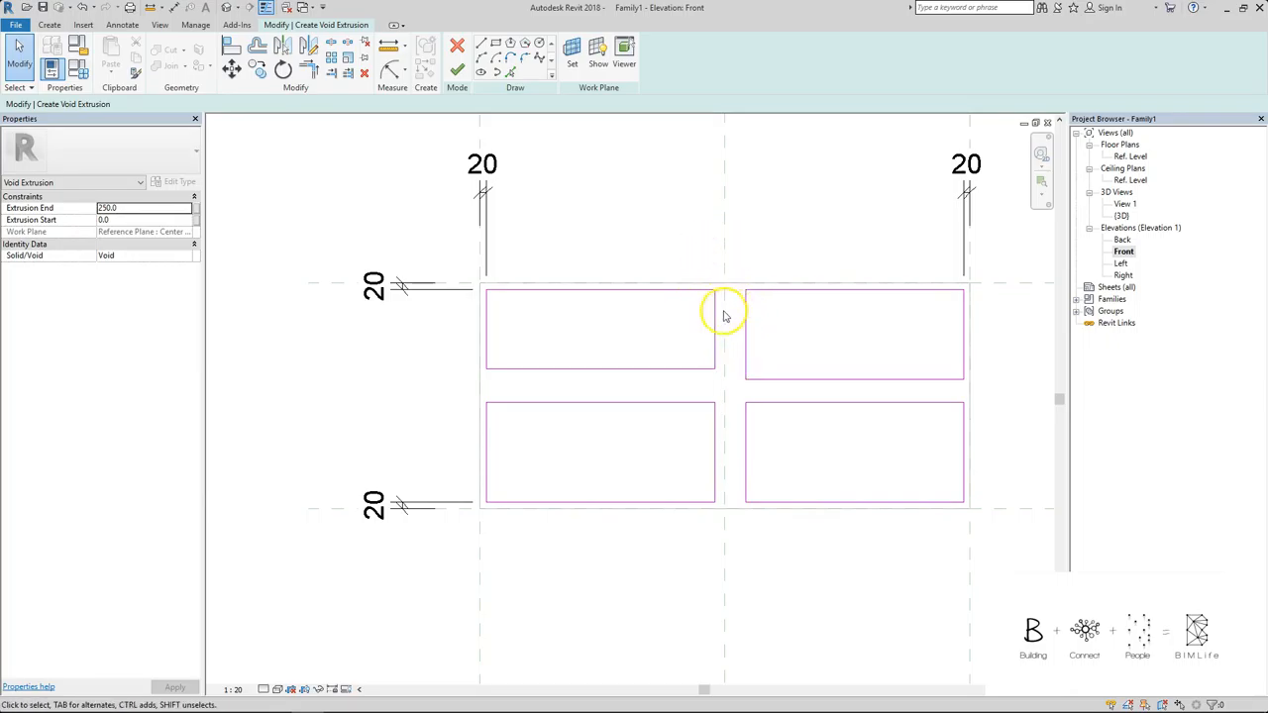
mouse_move(725, 333)
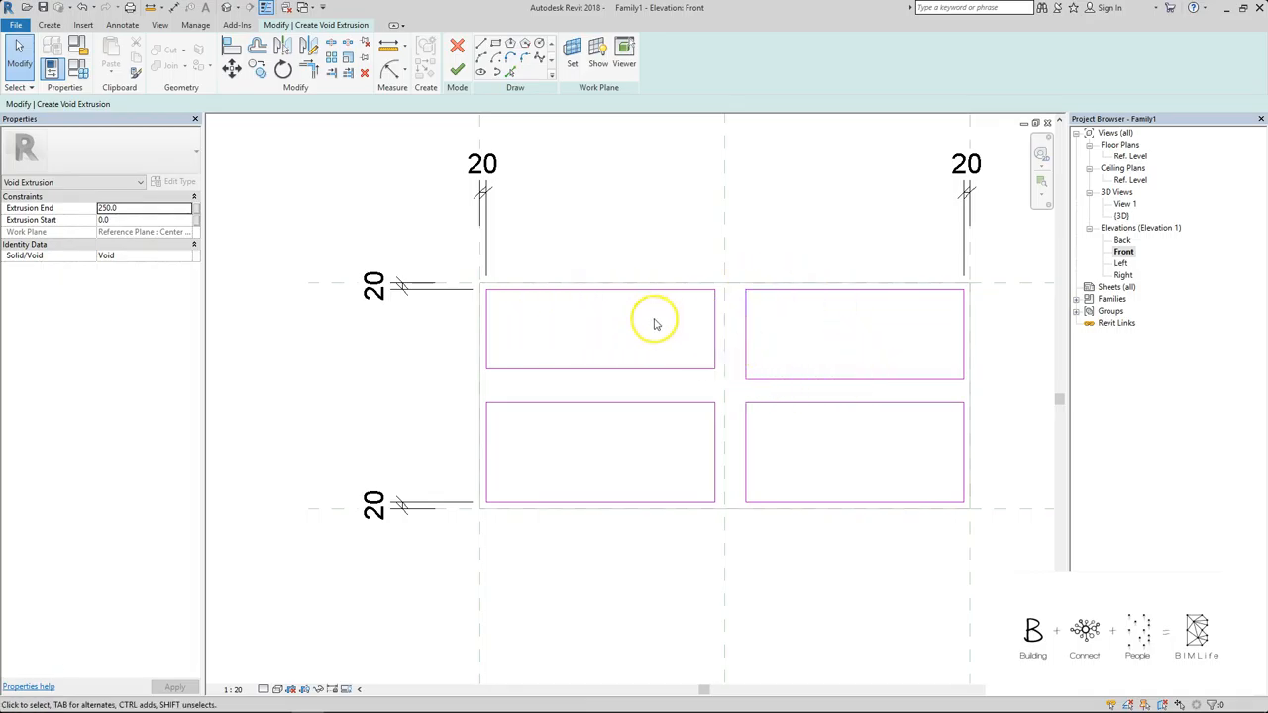
mouse_move(737, 293)
text(10)
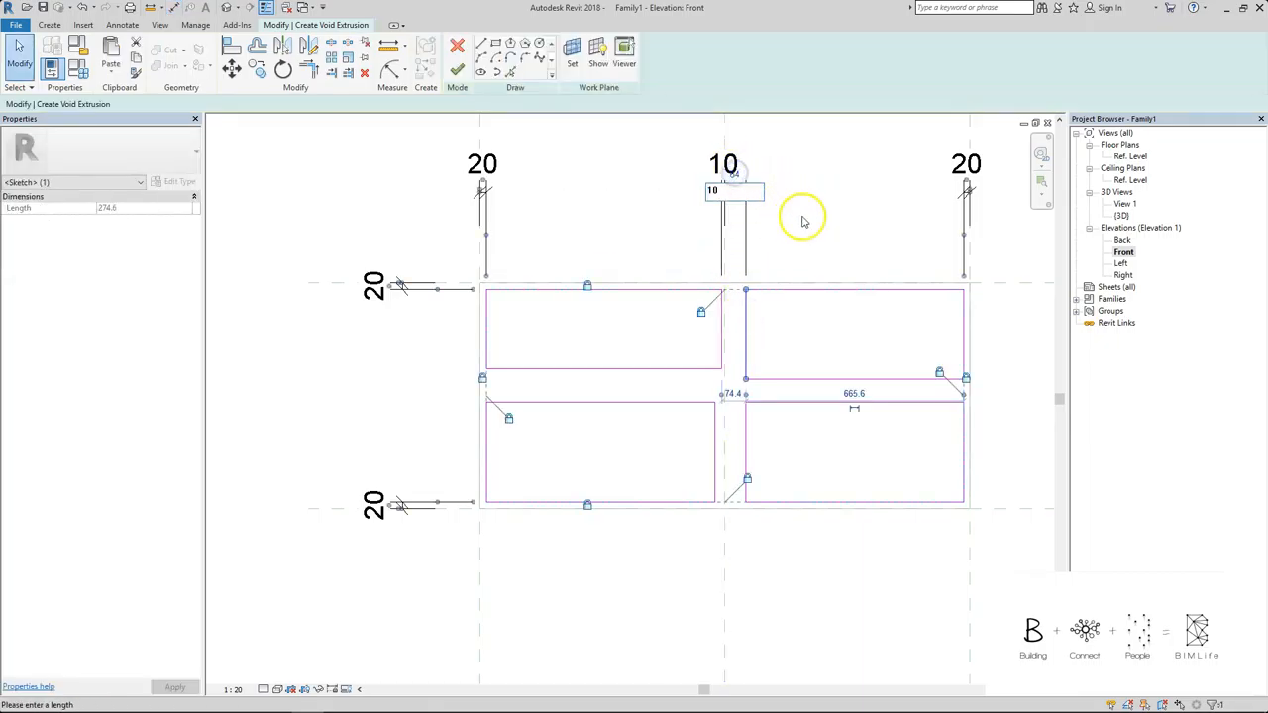
click(234, 690)
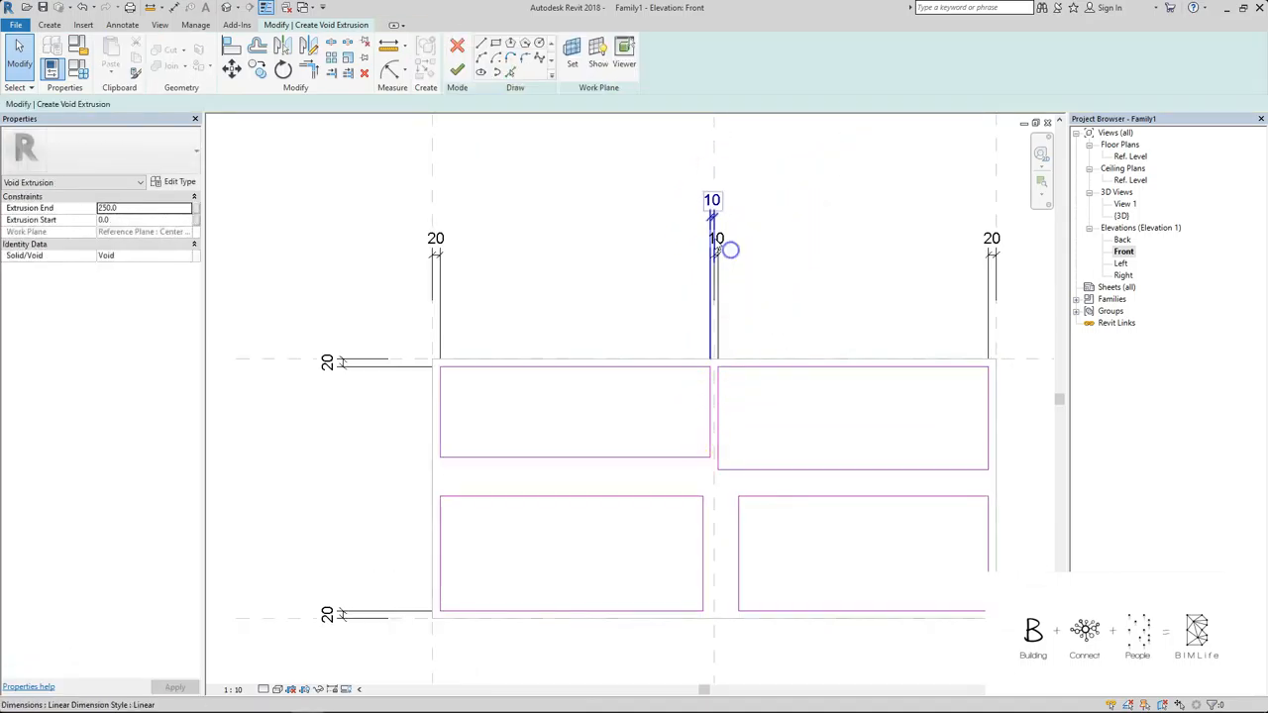
click(715, 238)
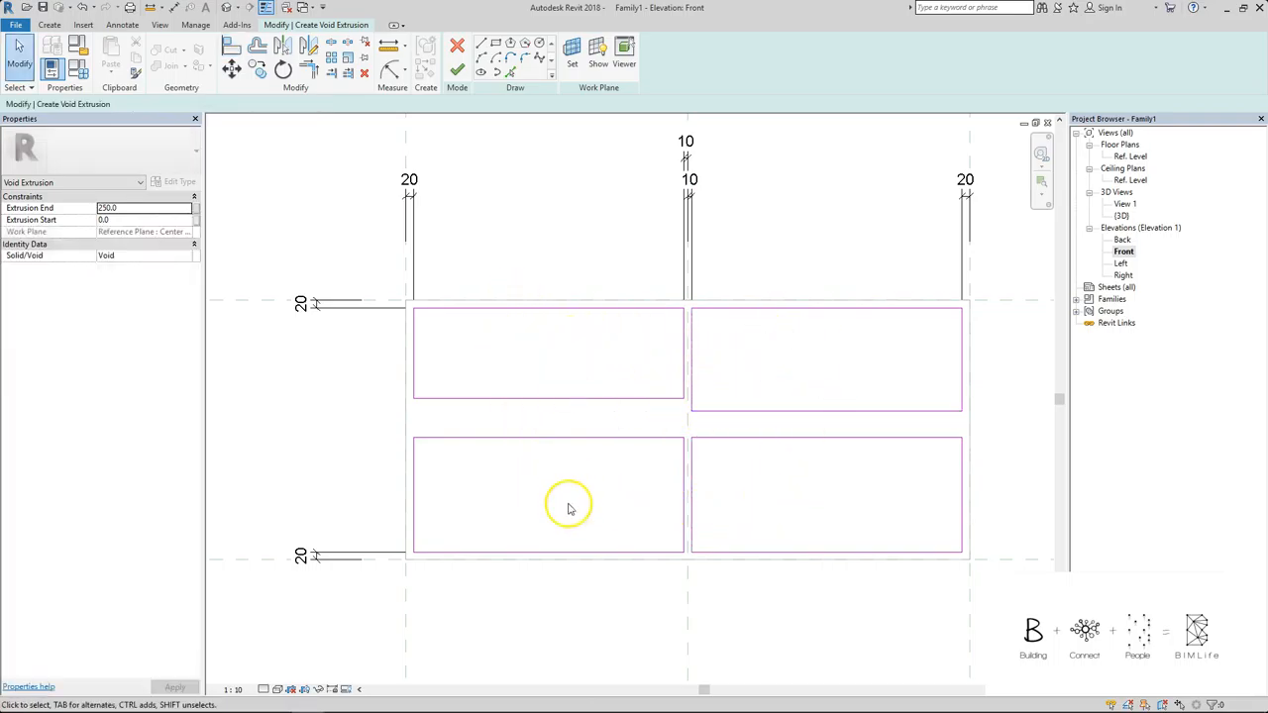
mouse_move(808, 359)
text(CABINBET)
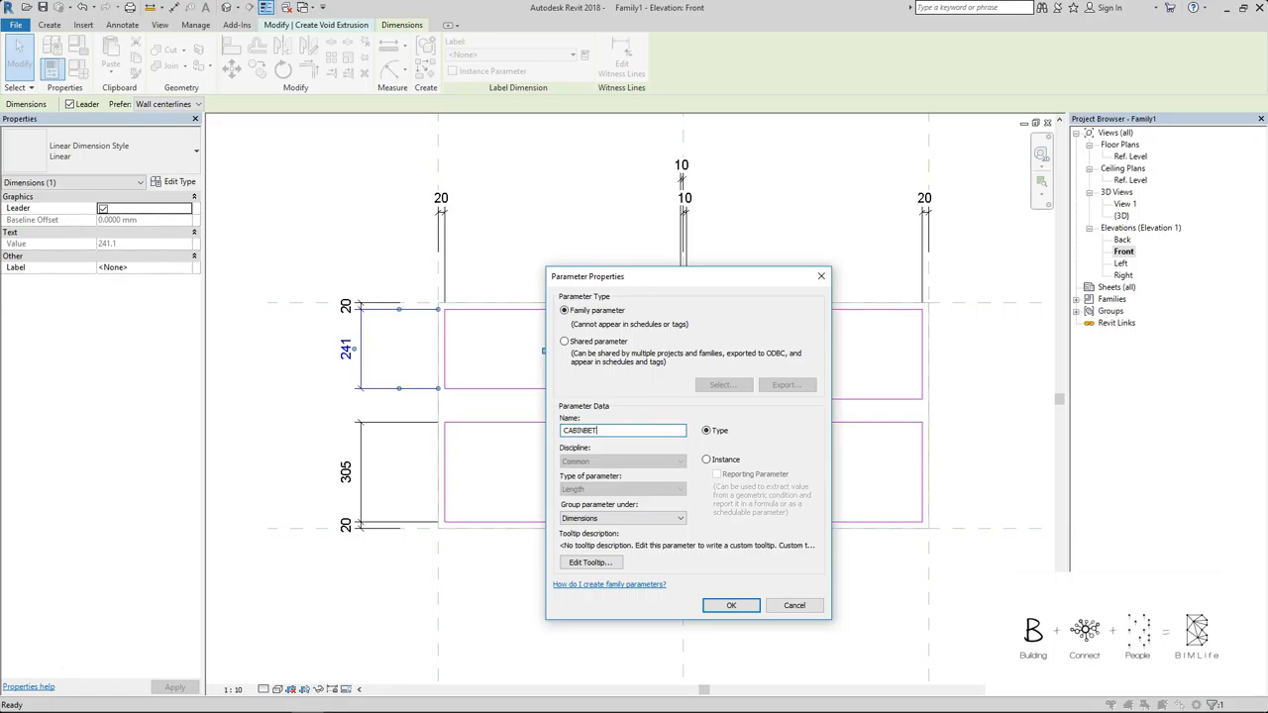
Step: Name the upper opening's height parameter CABINET_HEIGHT and select the lower height dimension
key(backspace)
text(_HEIGHT)
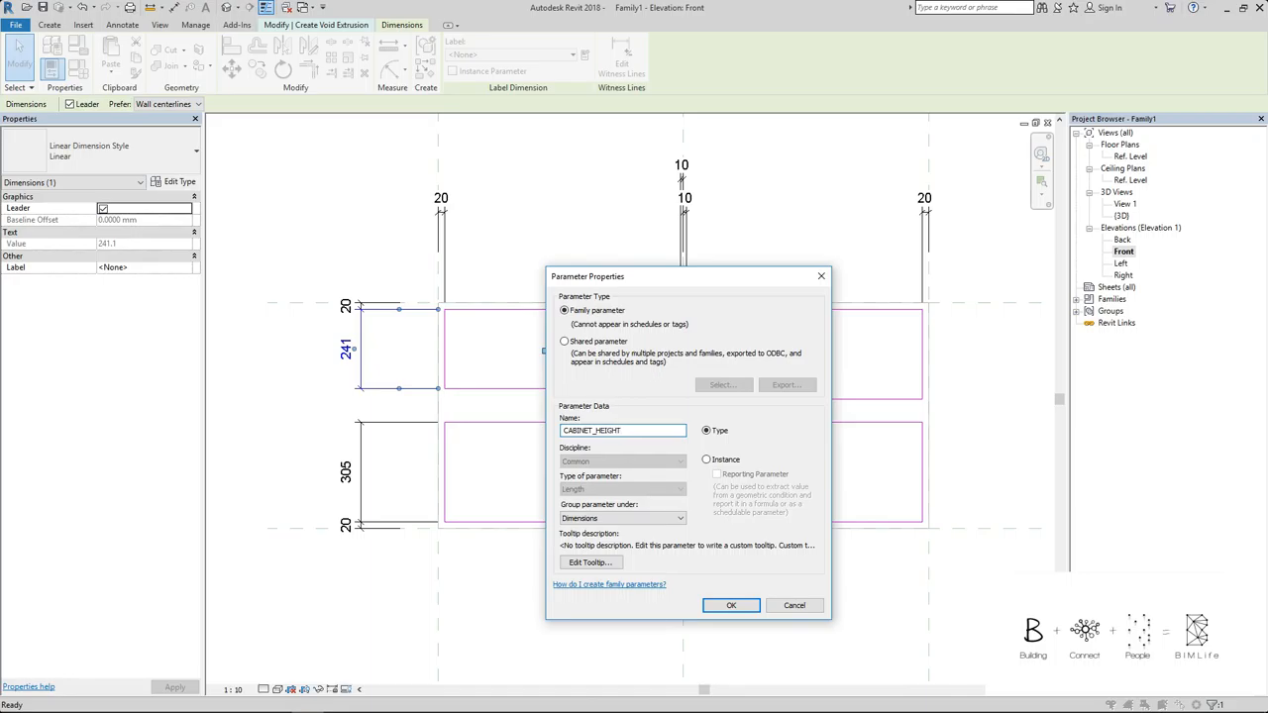
click(731, 607)
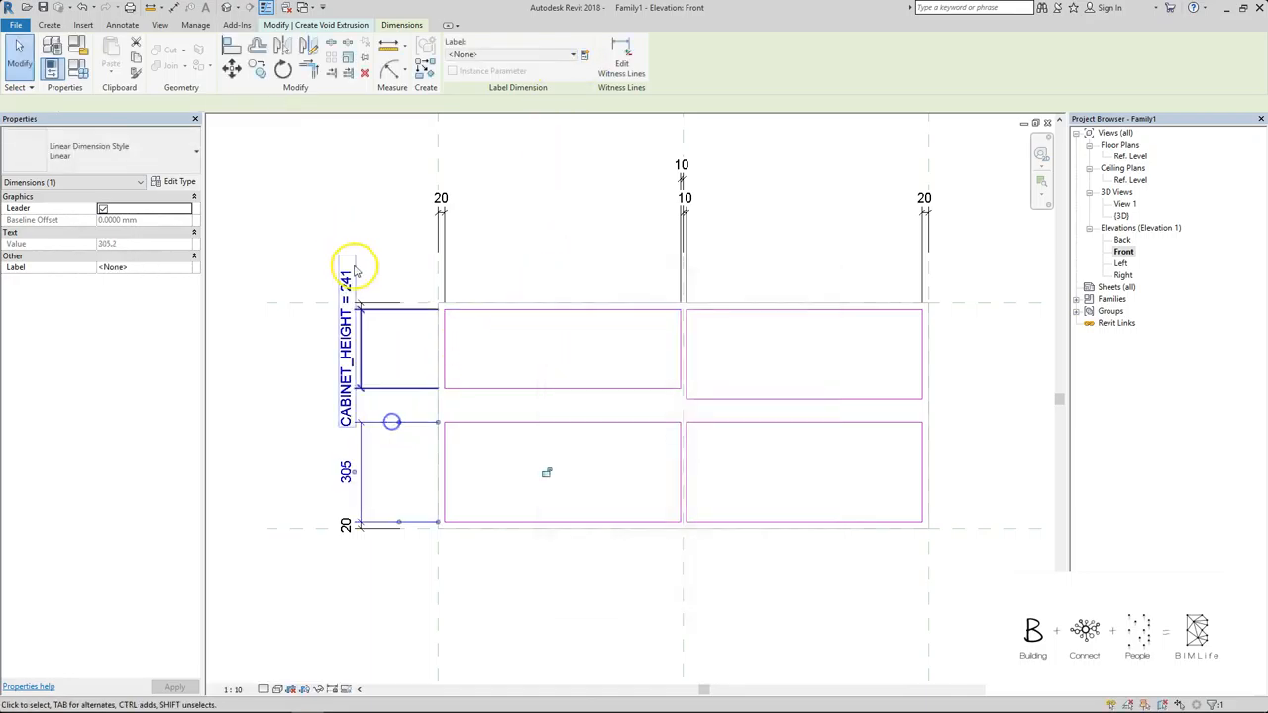
click(237, 689)
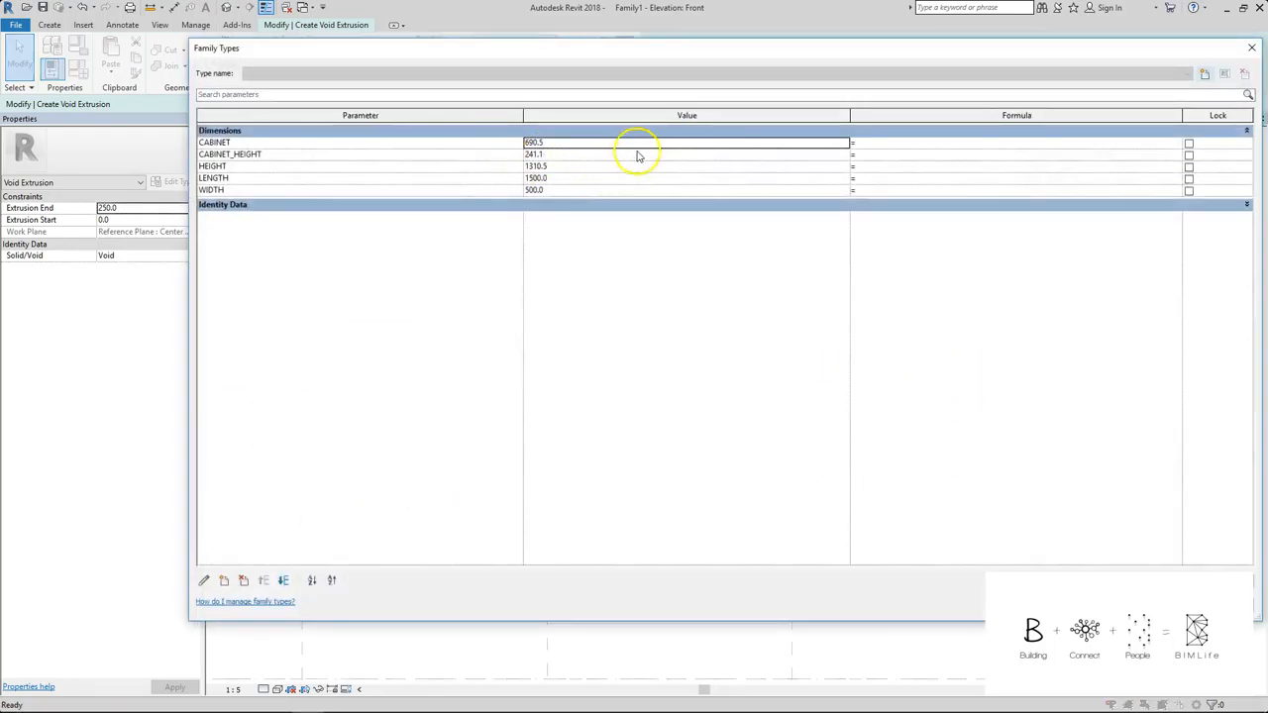
Step: Give CABINET_HEIGHT a formula based on CABINET in Family Types
click(875, 160)
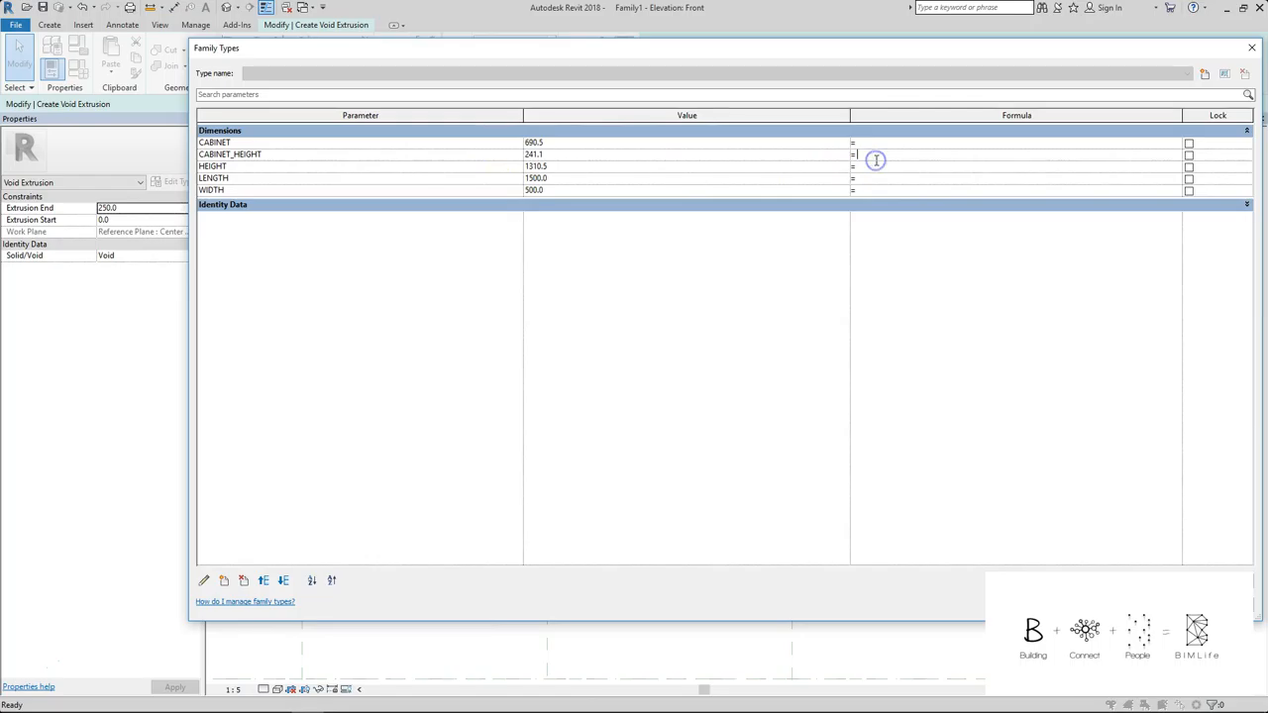
text(CABINET)
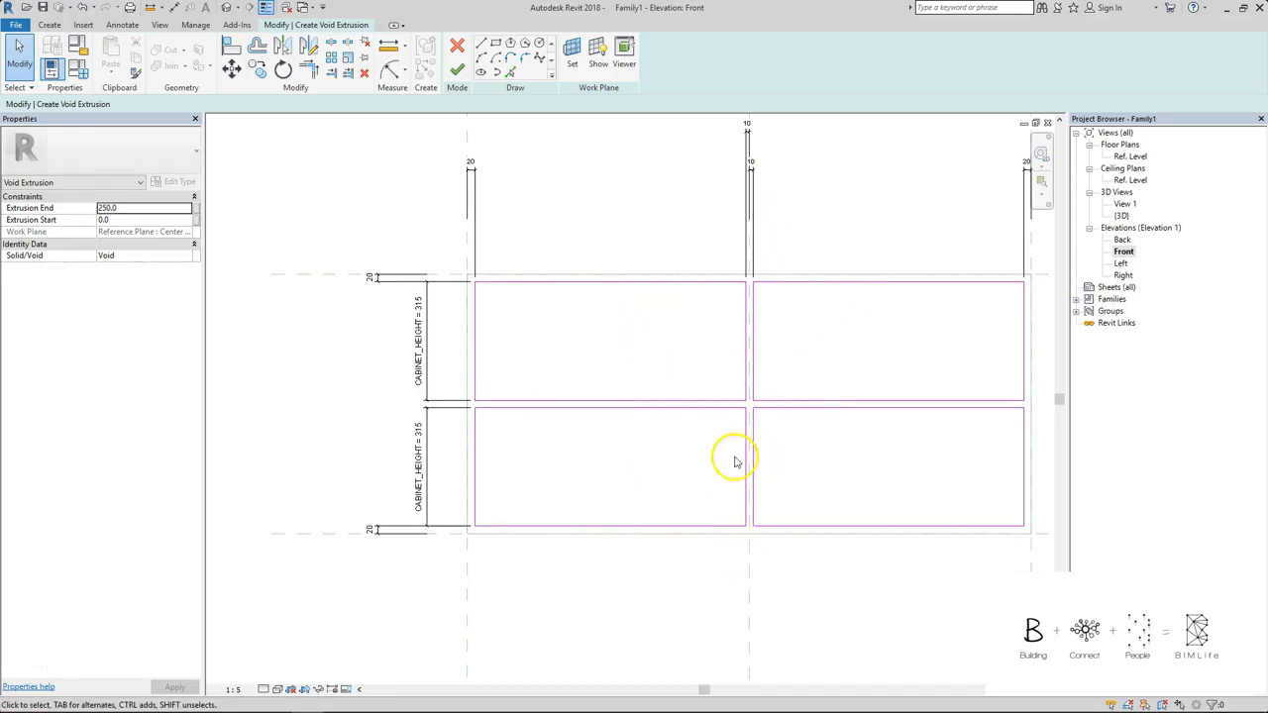
mouse_move(685, 420)
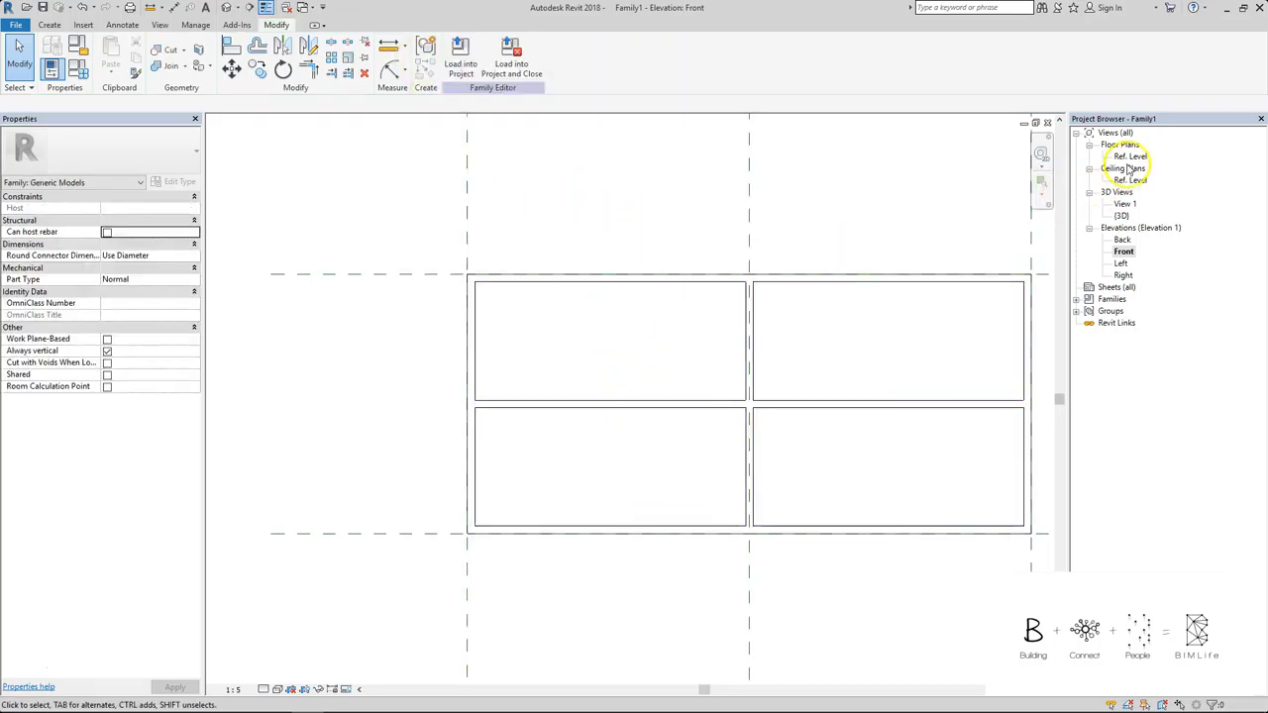
Step: Return to the Ref. Level plan and select the void extrusion to dimension it
double_click(1132, 154)
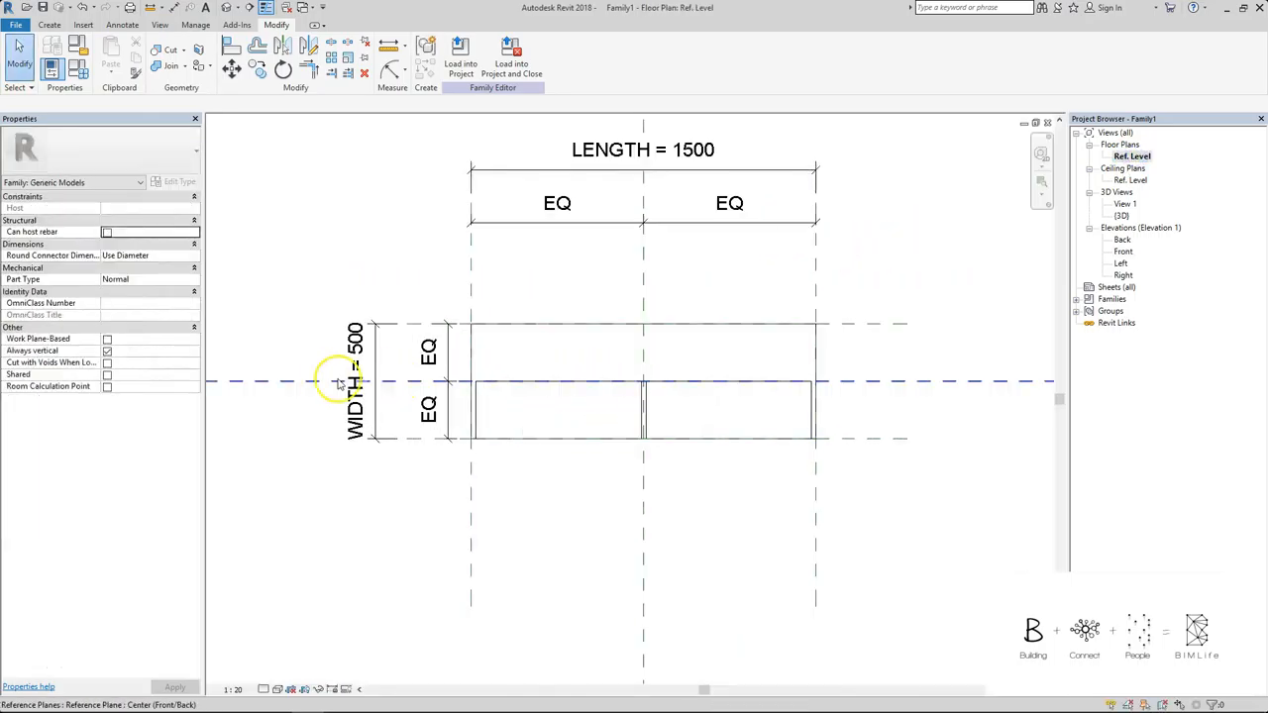
mouse_move(513, 389)
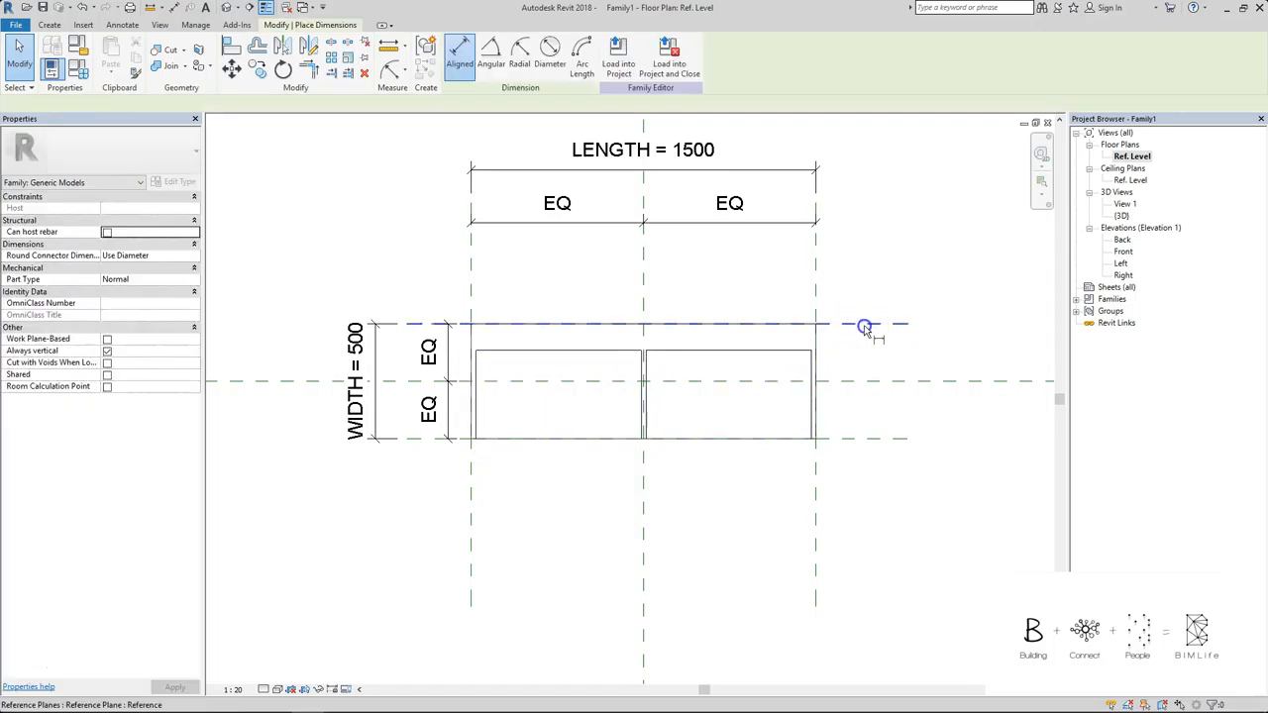
click(864, 325)
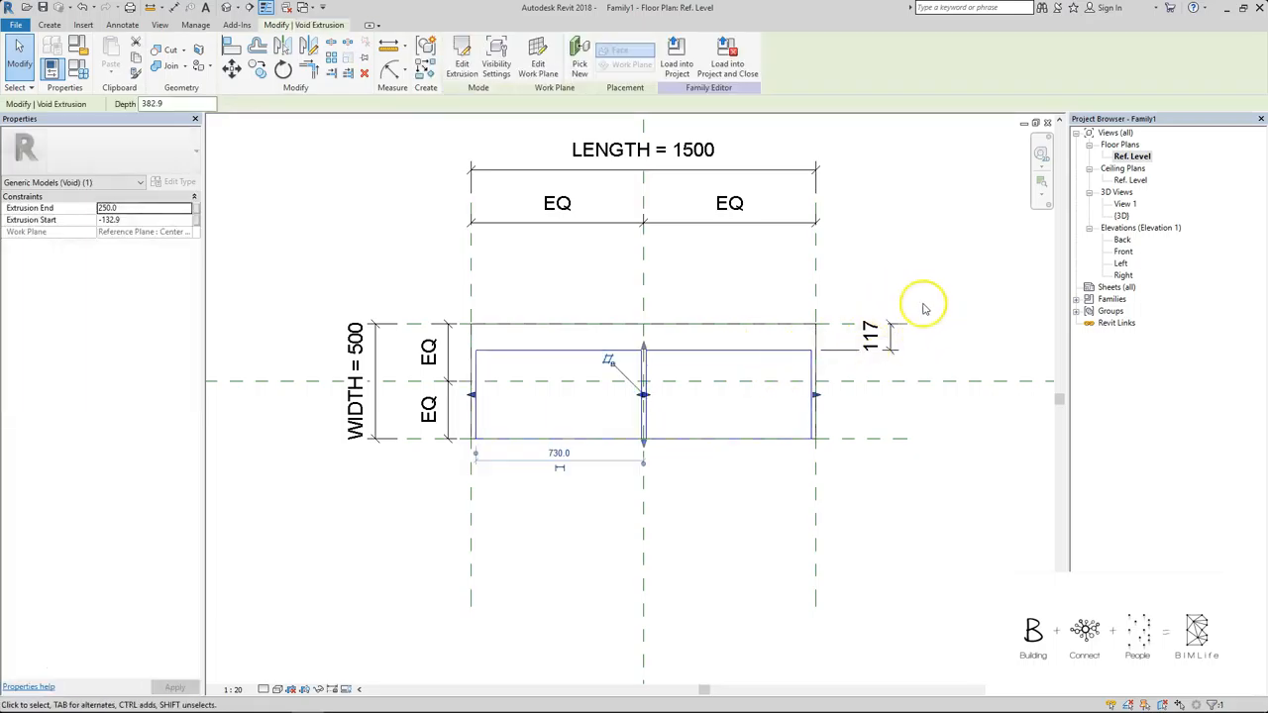
click(872, 336)
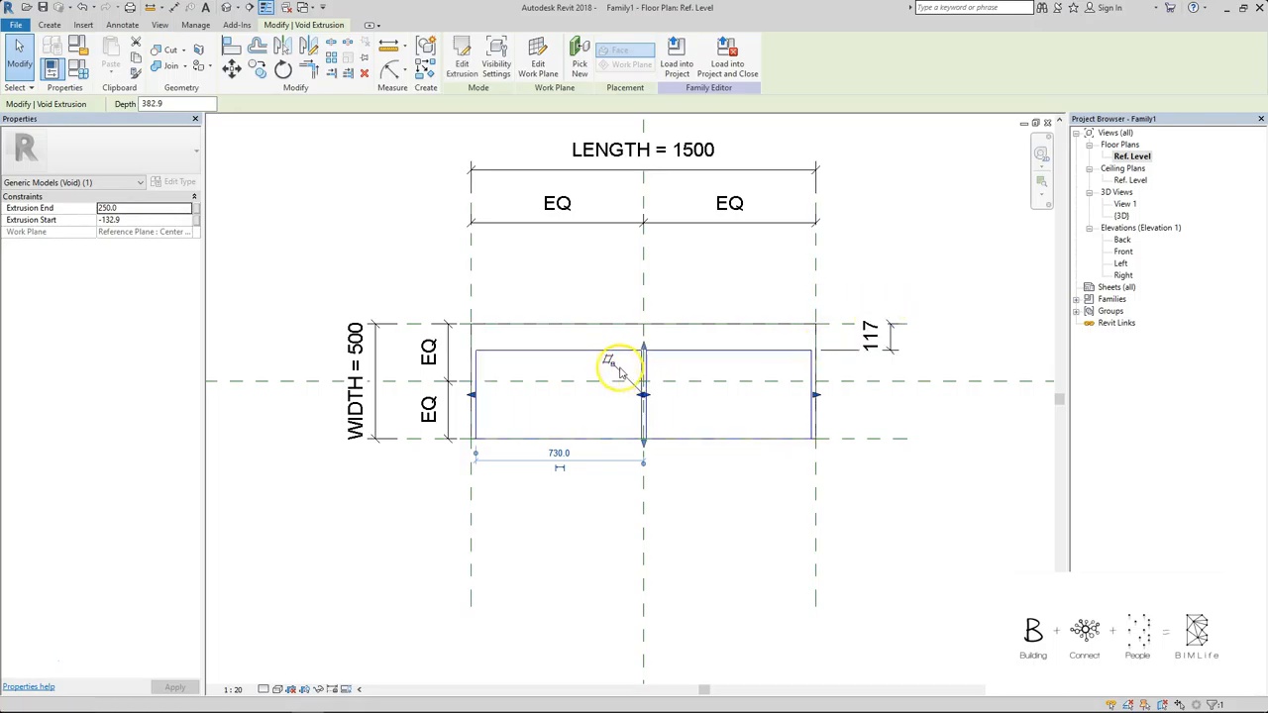
mouse_move(610, 358)
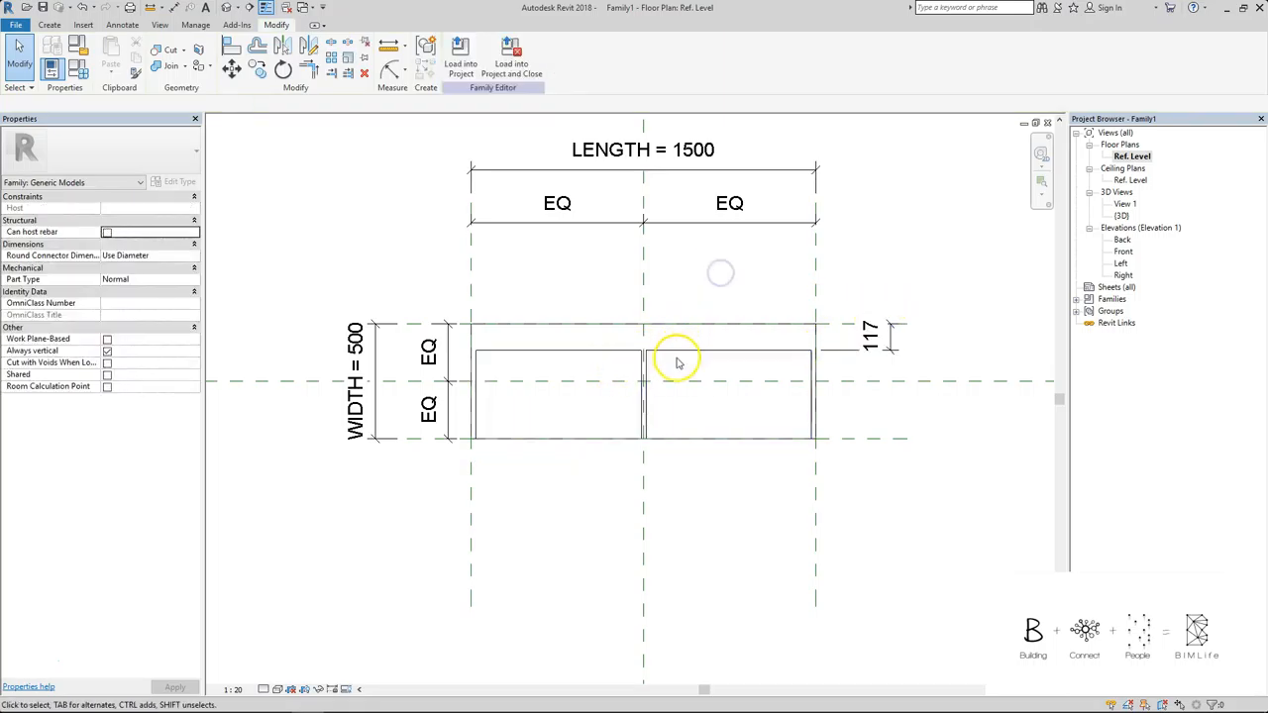
click(678, 361)
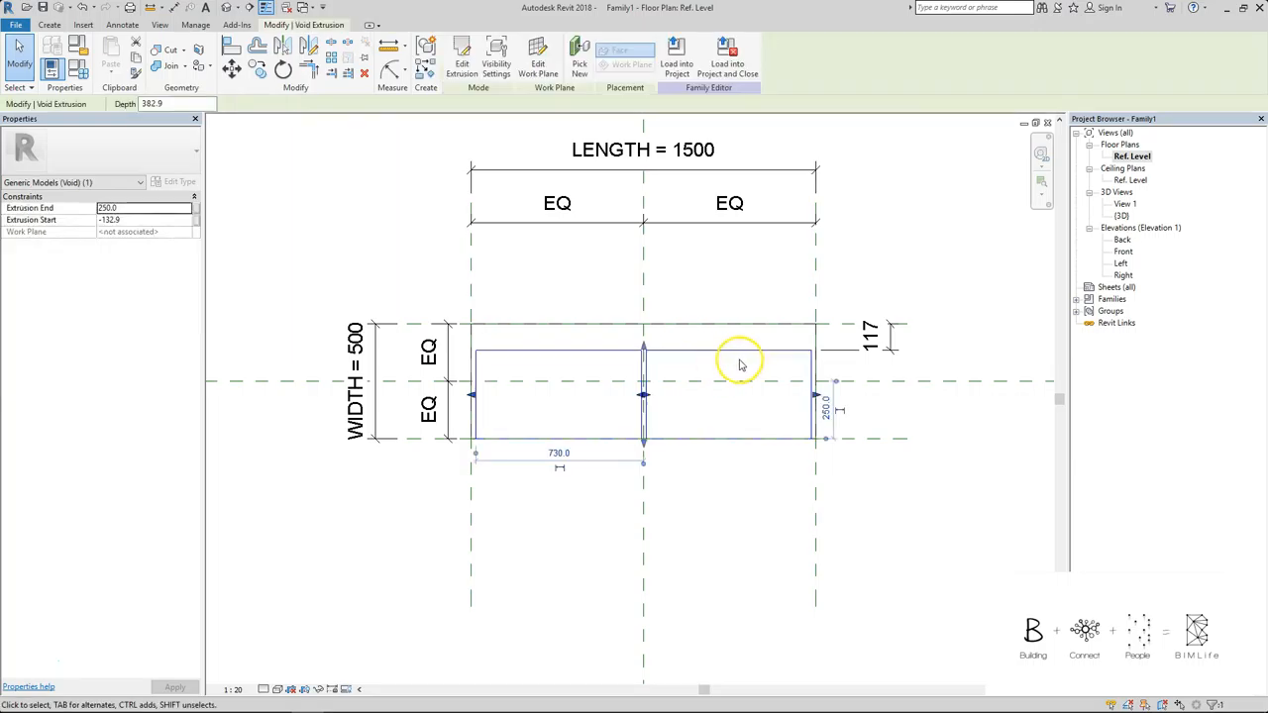
mouse_move(515, 287)
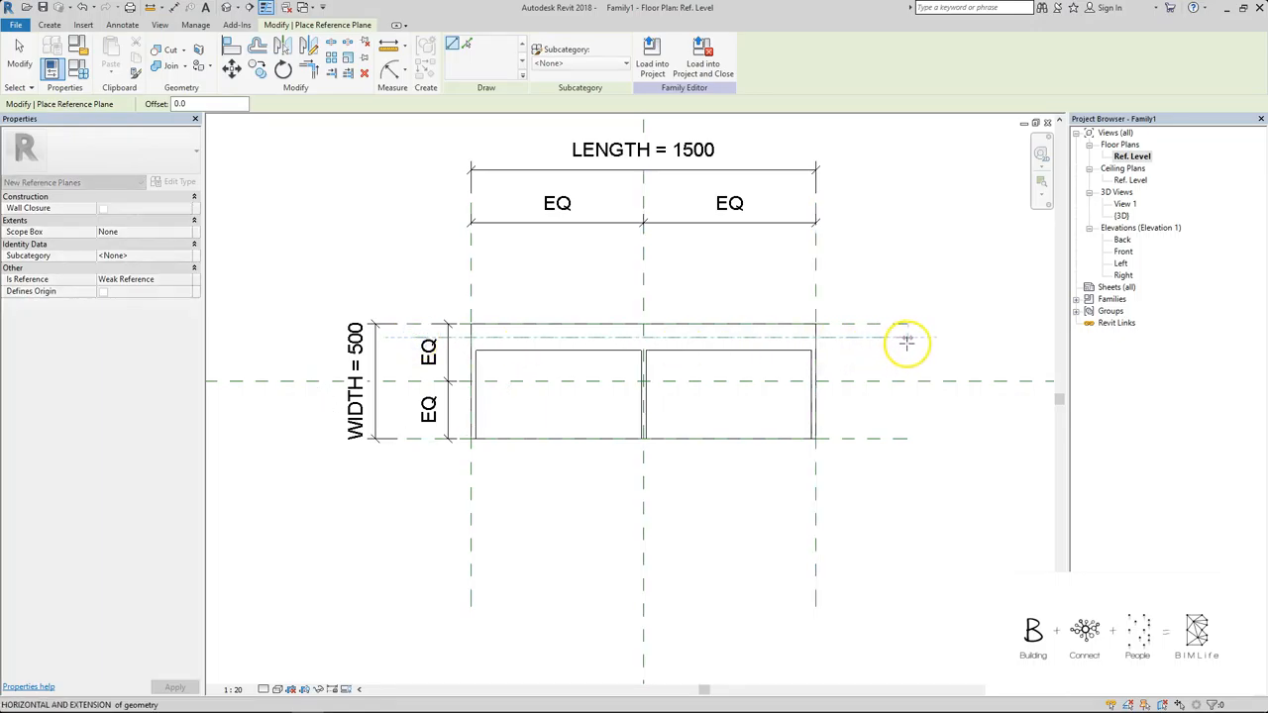
Step: Add a reference plane near the back and dimension the cabinet depth from it
click(459, 56)
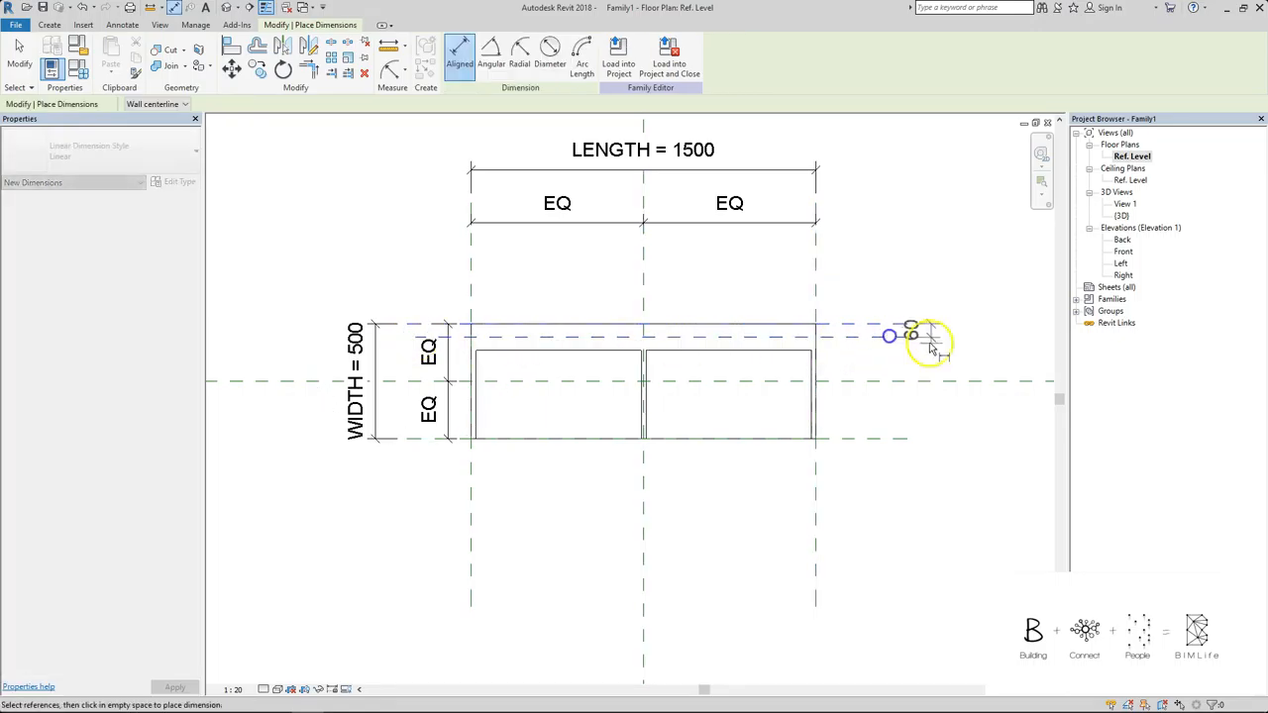
click(911, 337)
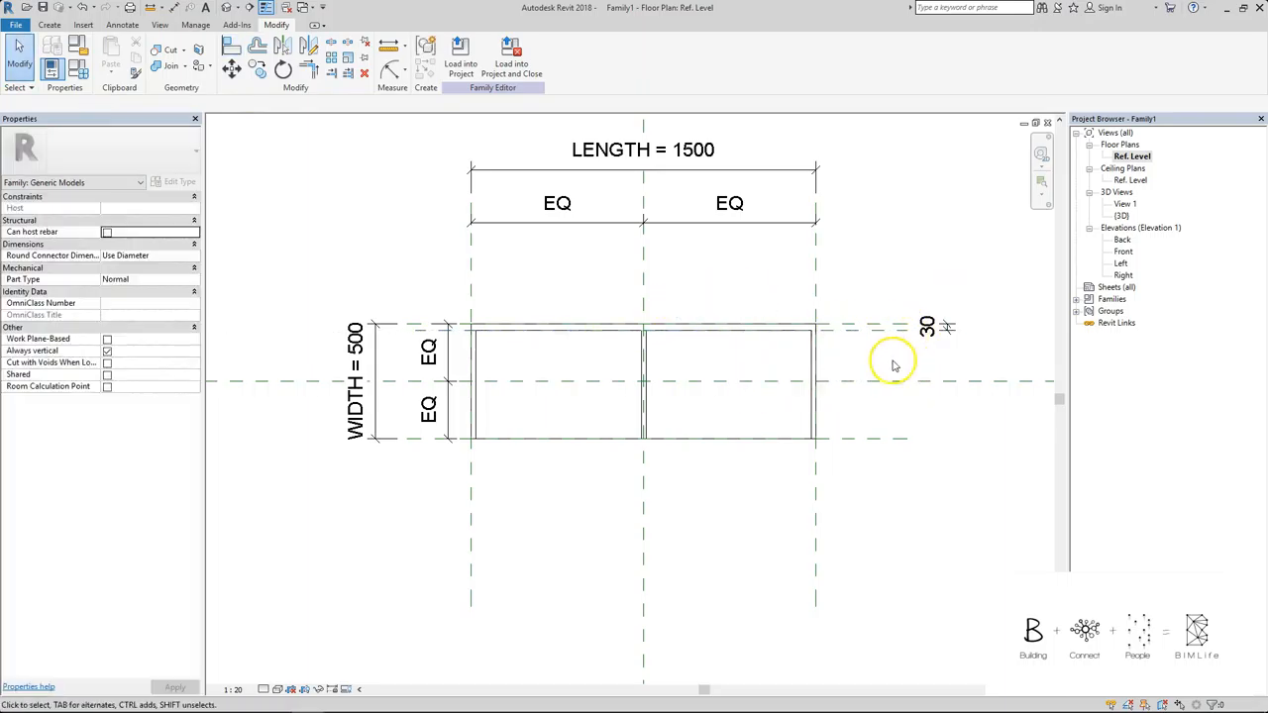
click(669, 444)
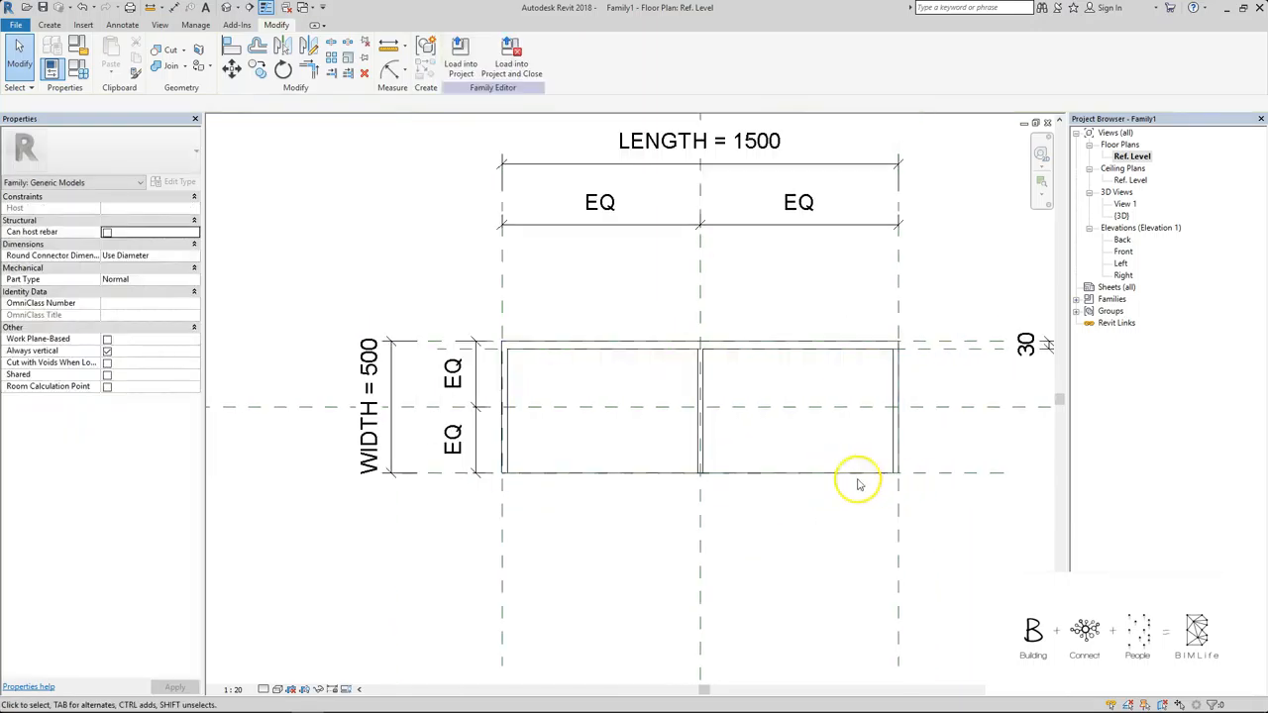
click(860, 483)
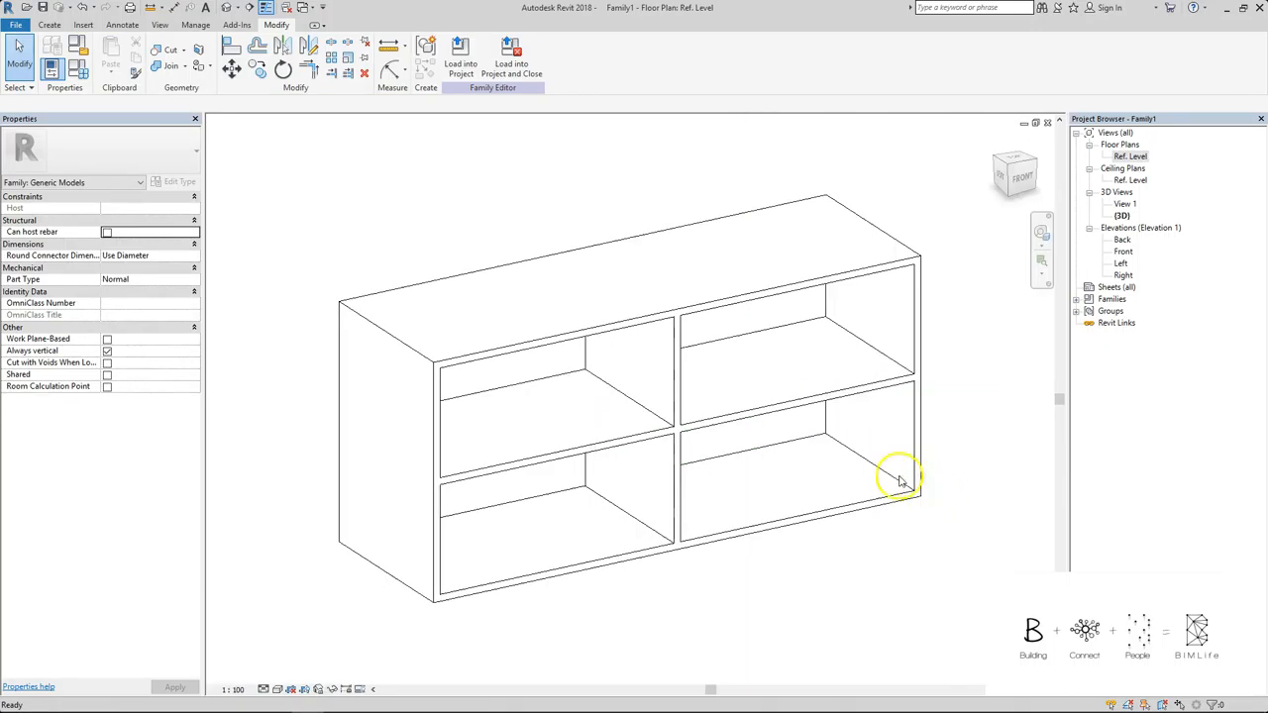
Step: Orbit the cabinet in 3D, then return to the Ref. Level floor plan
drag(901, 477, 785, 517)
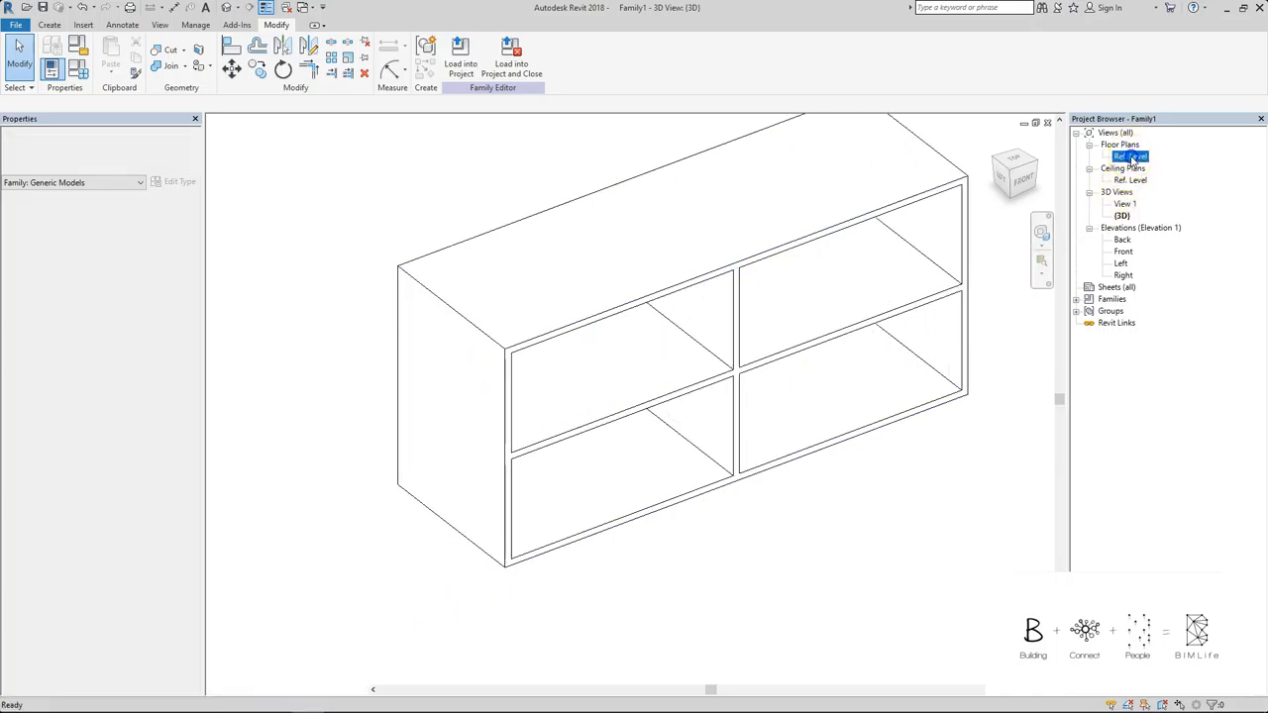
double_click(1133, 156)
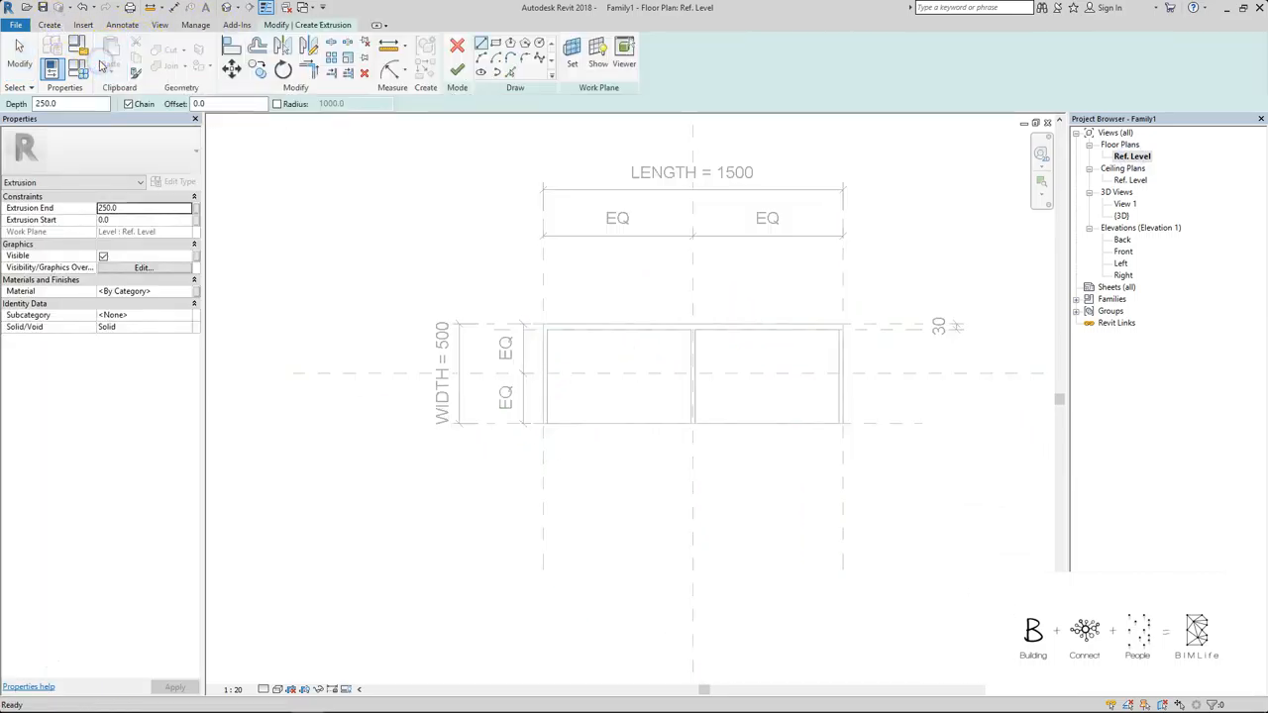
mouse_move(538, 46)
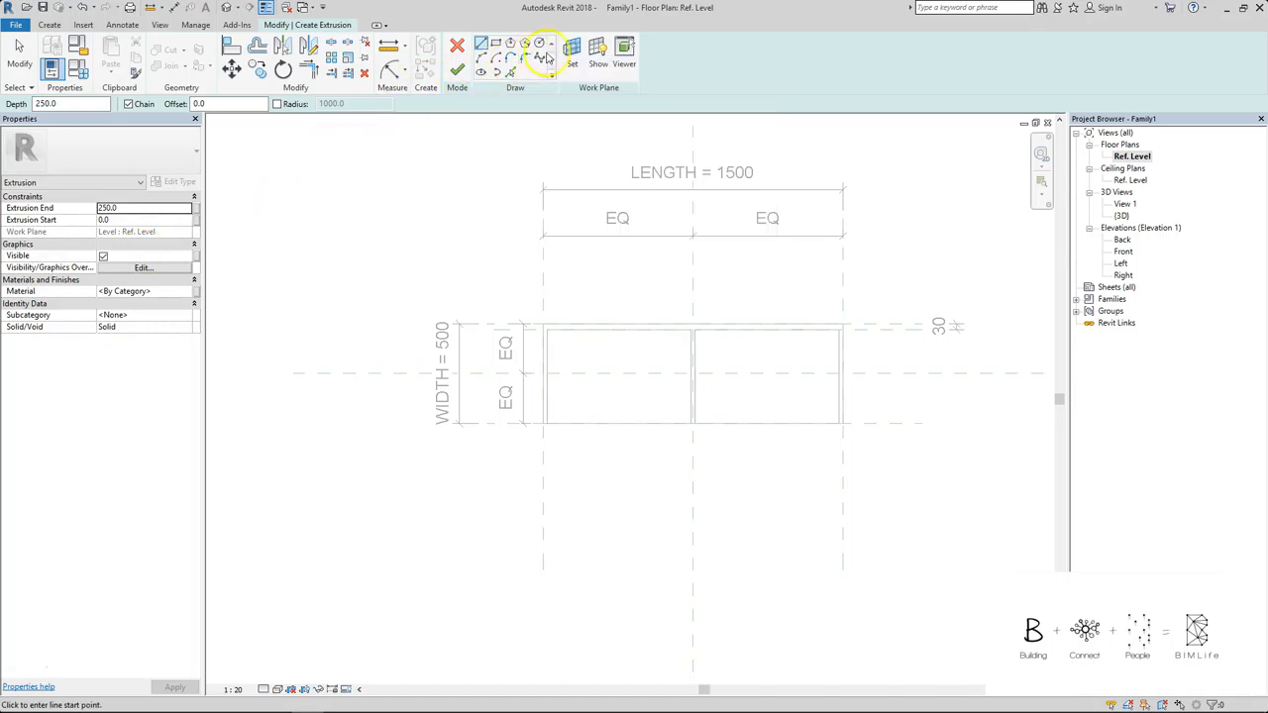
mouse_move(541, 45)
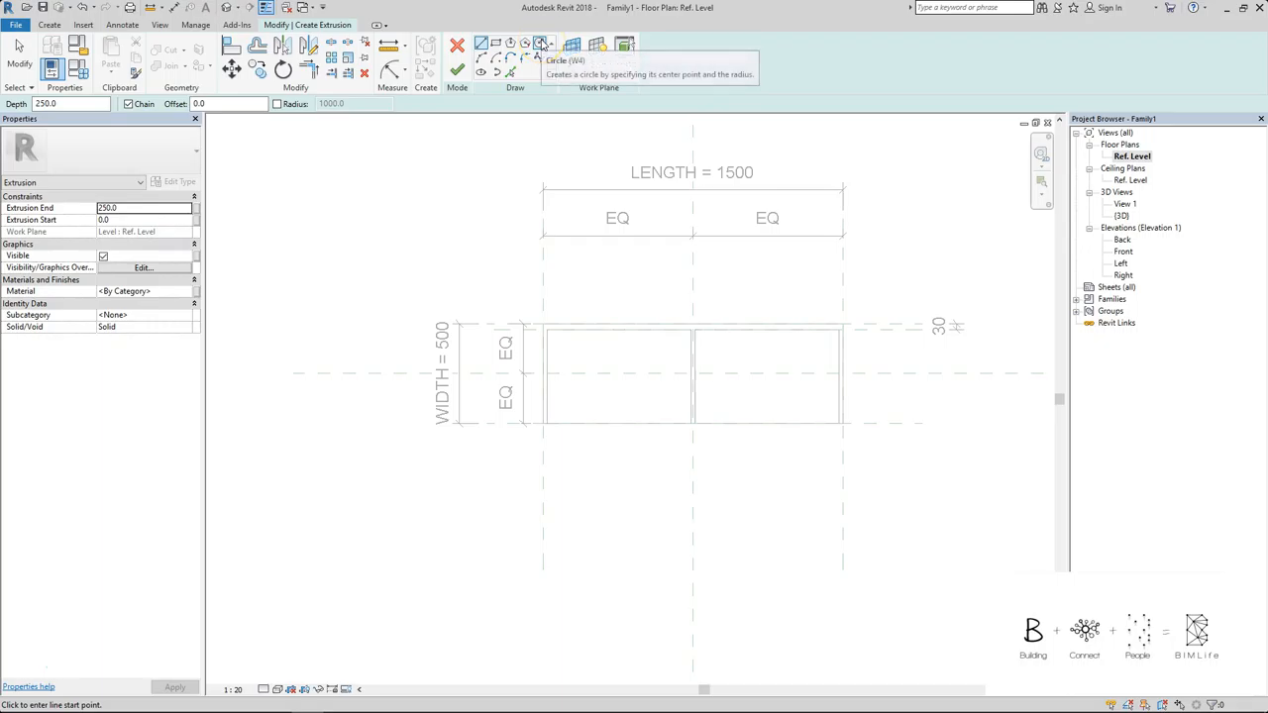
Step: Sketch a leg circle near the front-left corner, 100 from both edges
click(539, 44)
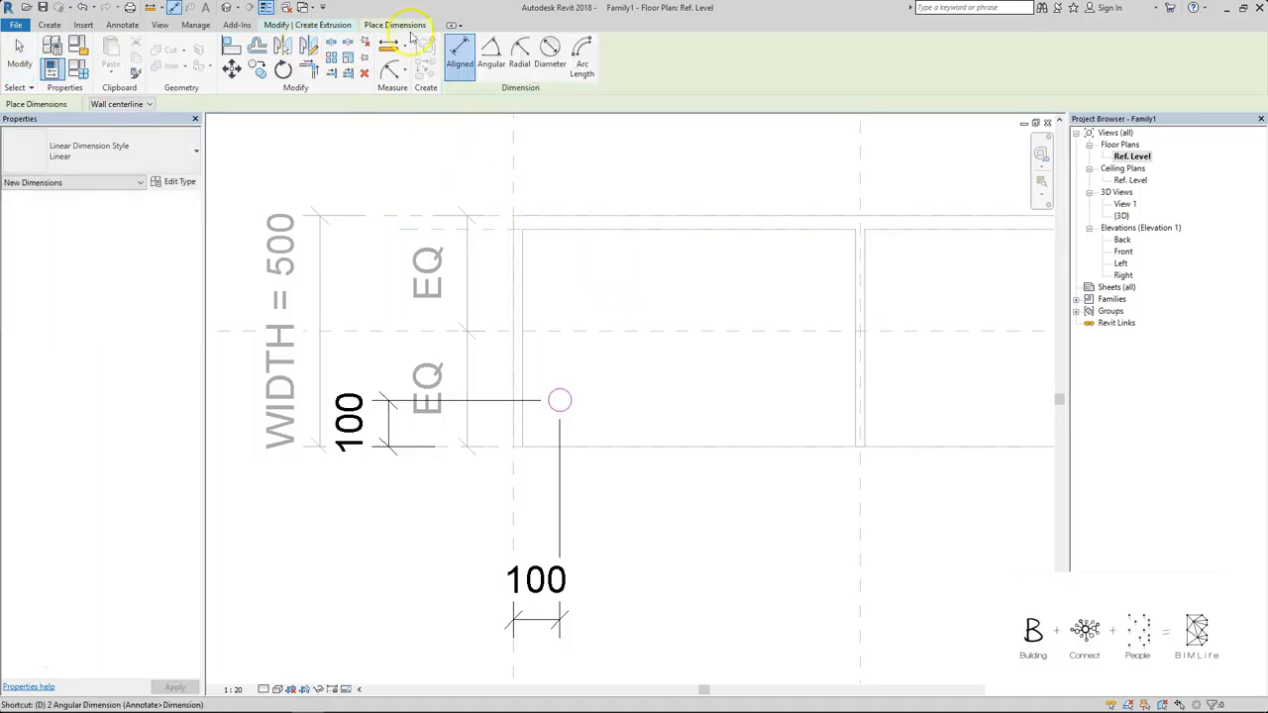
mouse_move(550, 55)
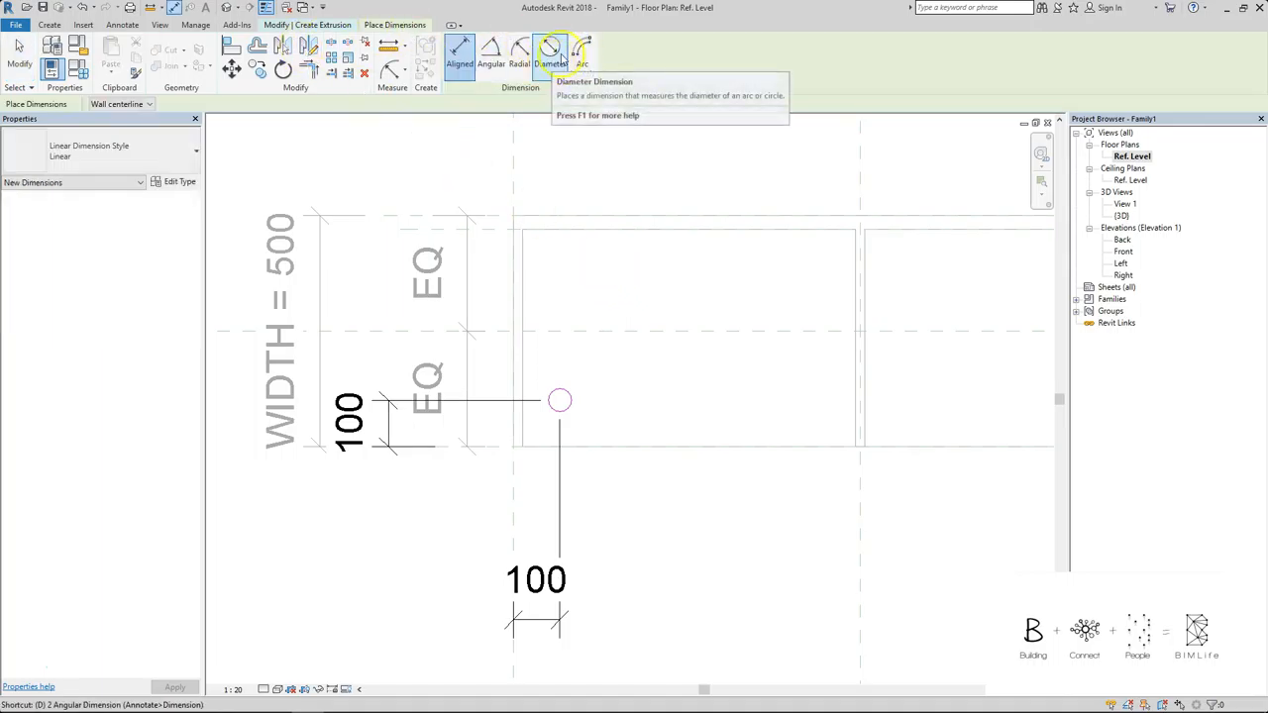
Step: Label the leg circle's diameter dimension with a new DIAMETER_OF_LEGS parameter (value 50)
click(550, 56)
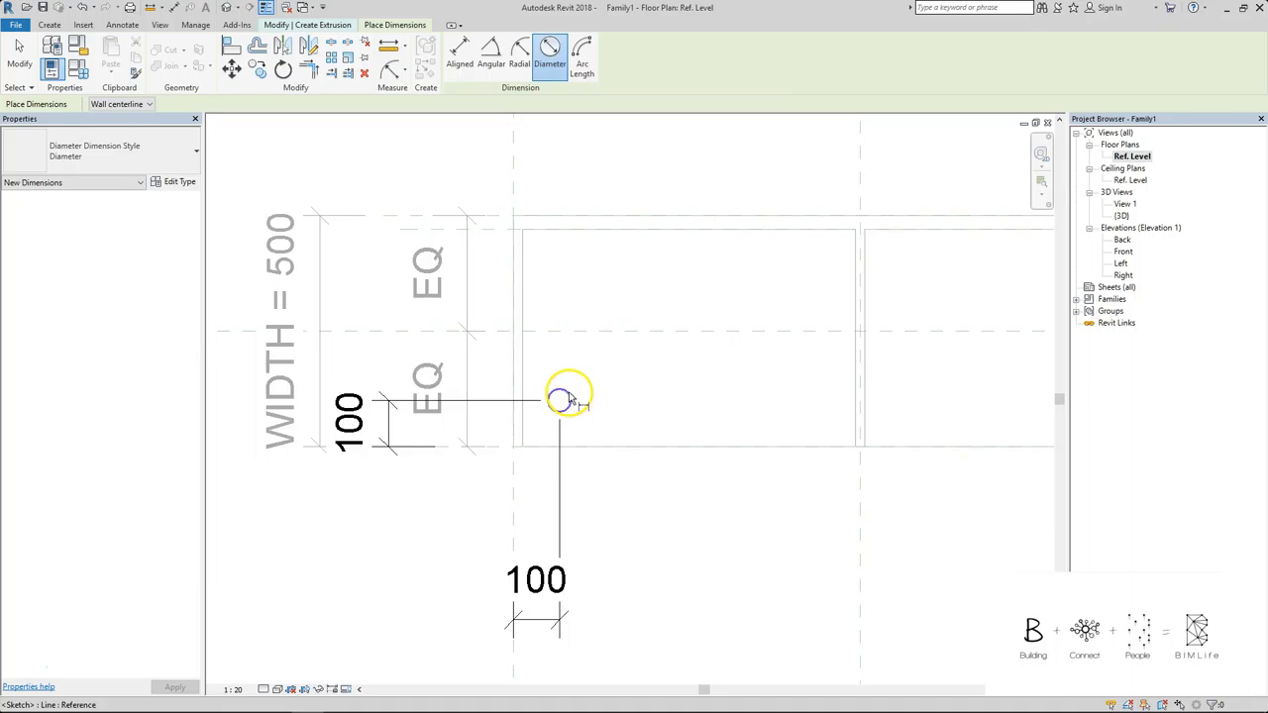
click(570, 397)
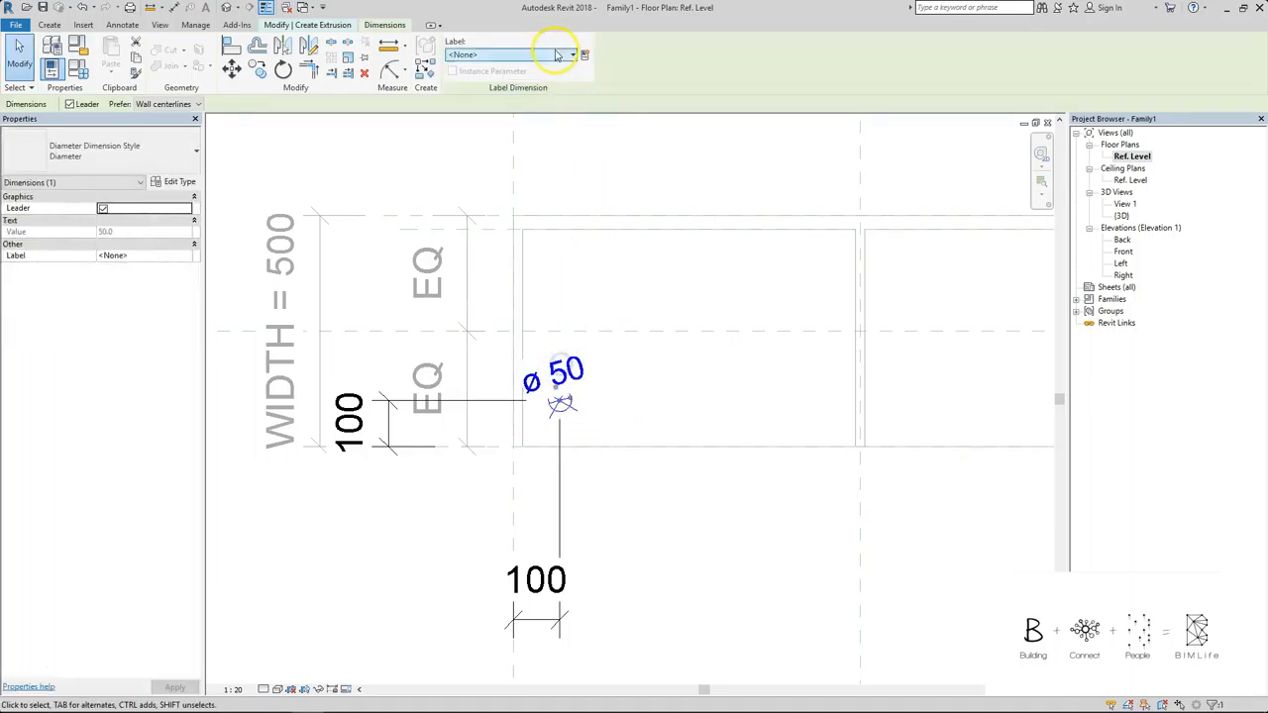
click(584, 55)
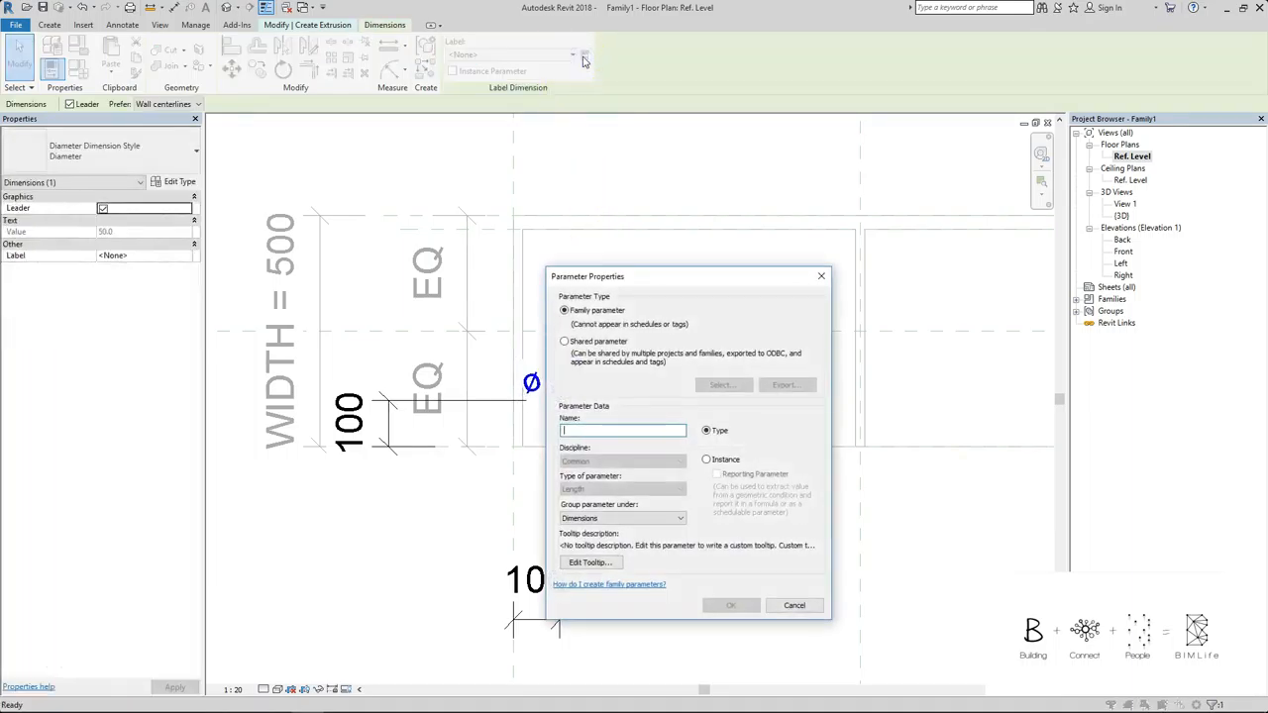
text(D)
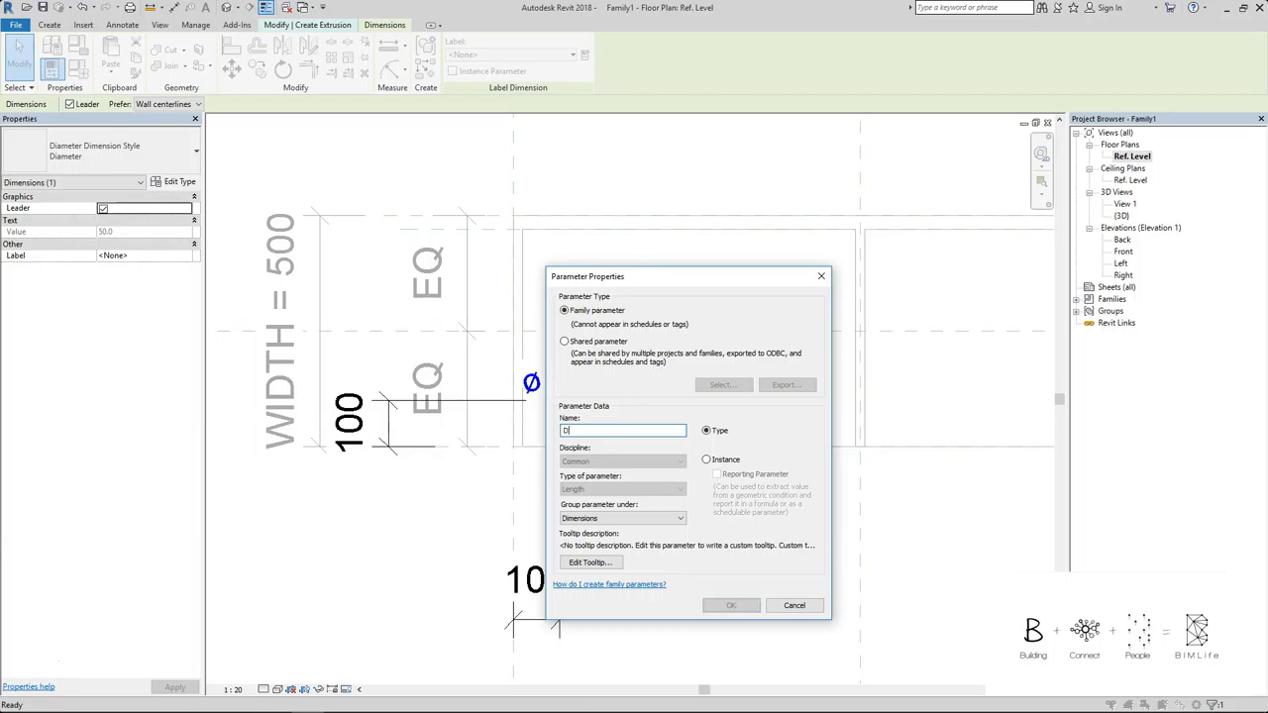
text(IAMETER_F)
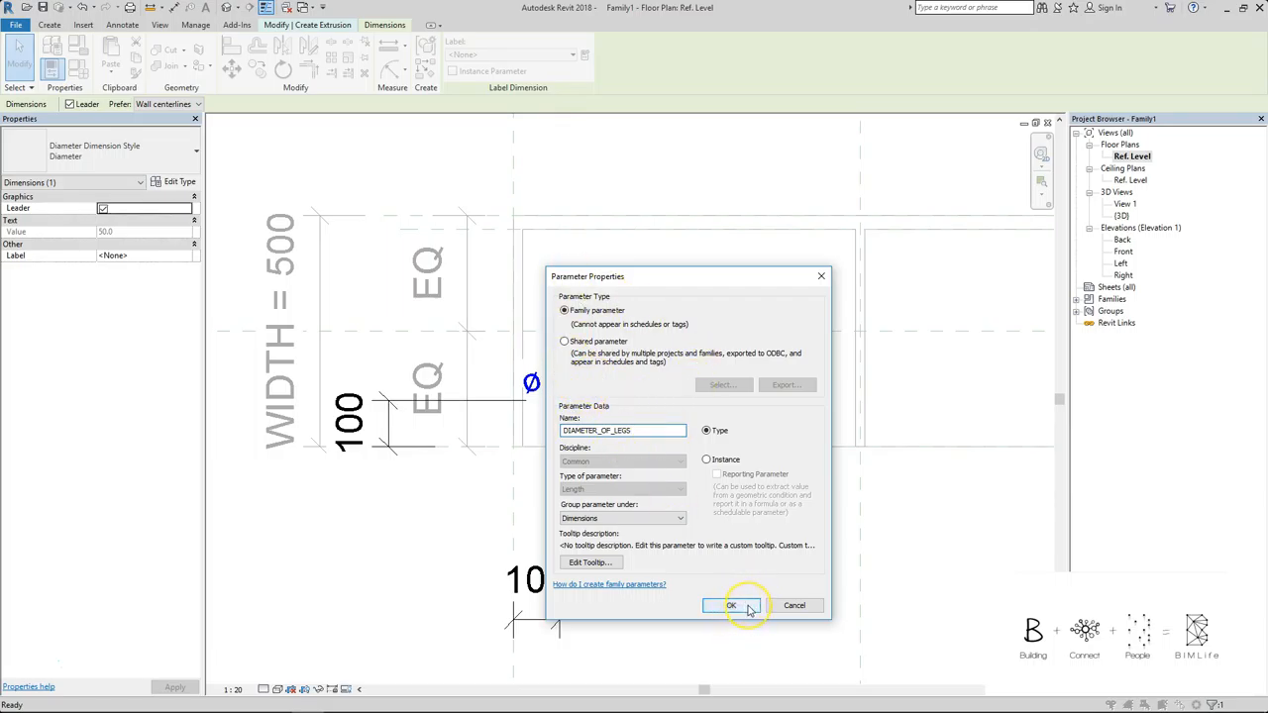
click(731, 606)
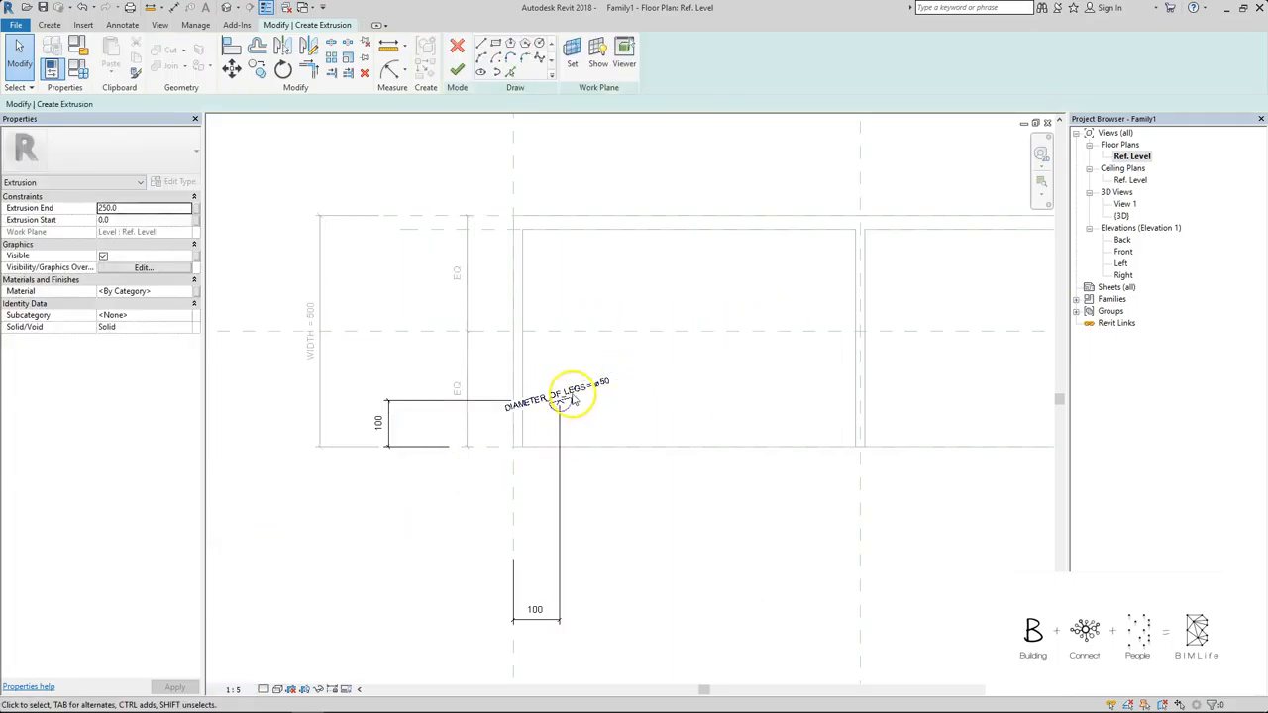
Step: Copy the dimensioned leg circle to another corner, offset 100 from the cabinet edge
click(563, 400)
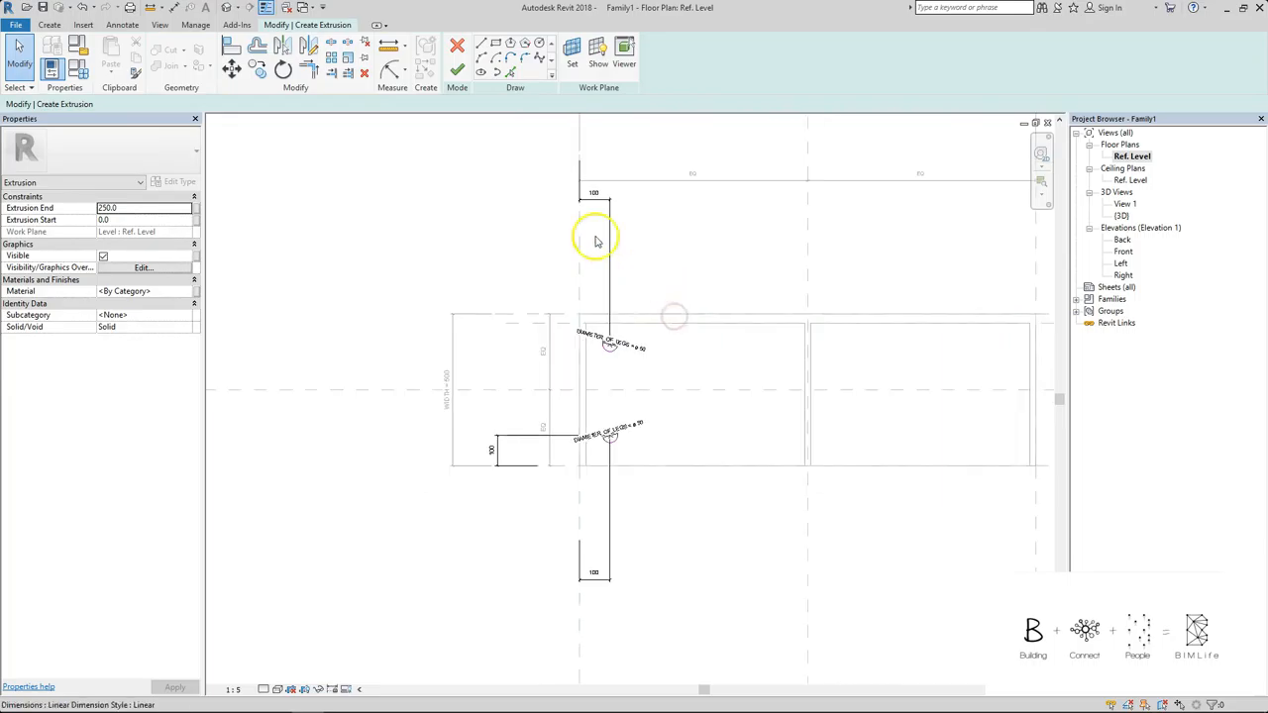
click(459, 55)
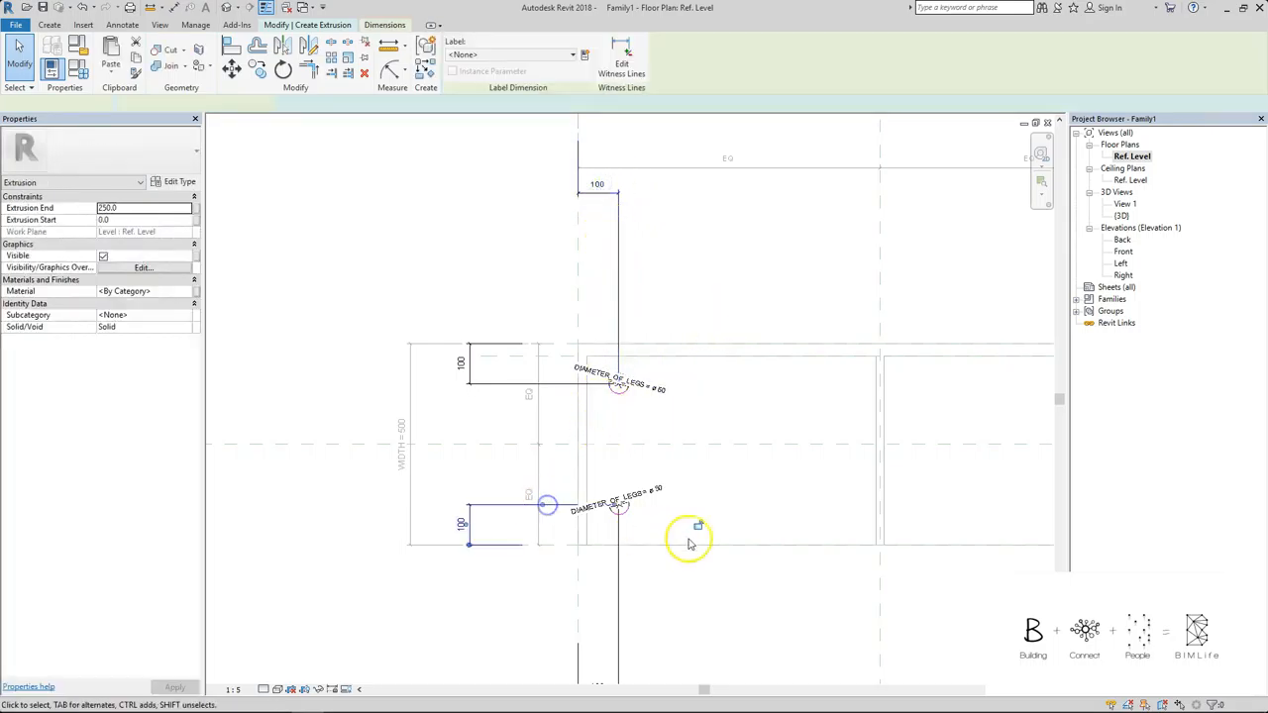
click(694, 533)
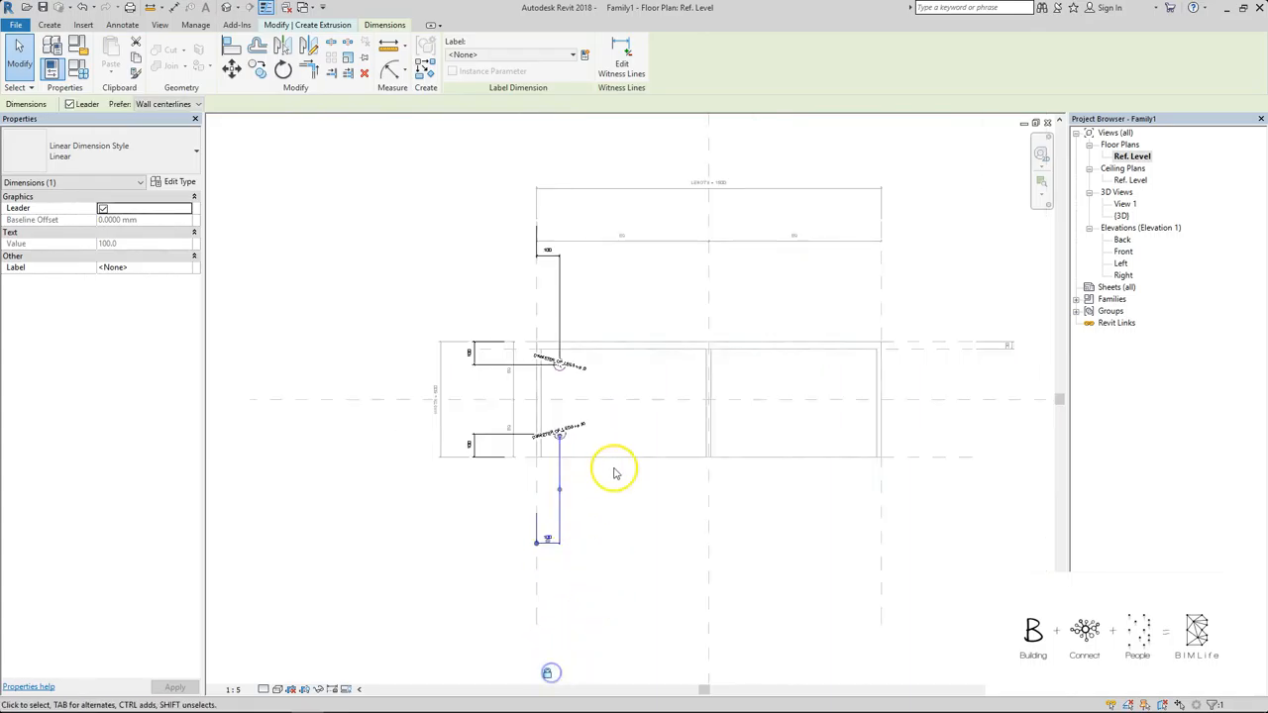
mouse_move(610, 416)
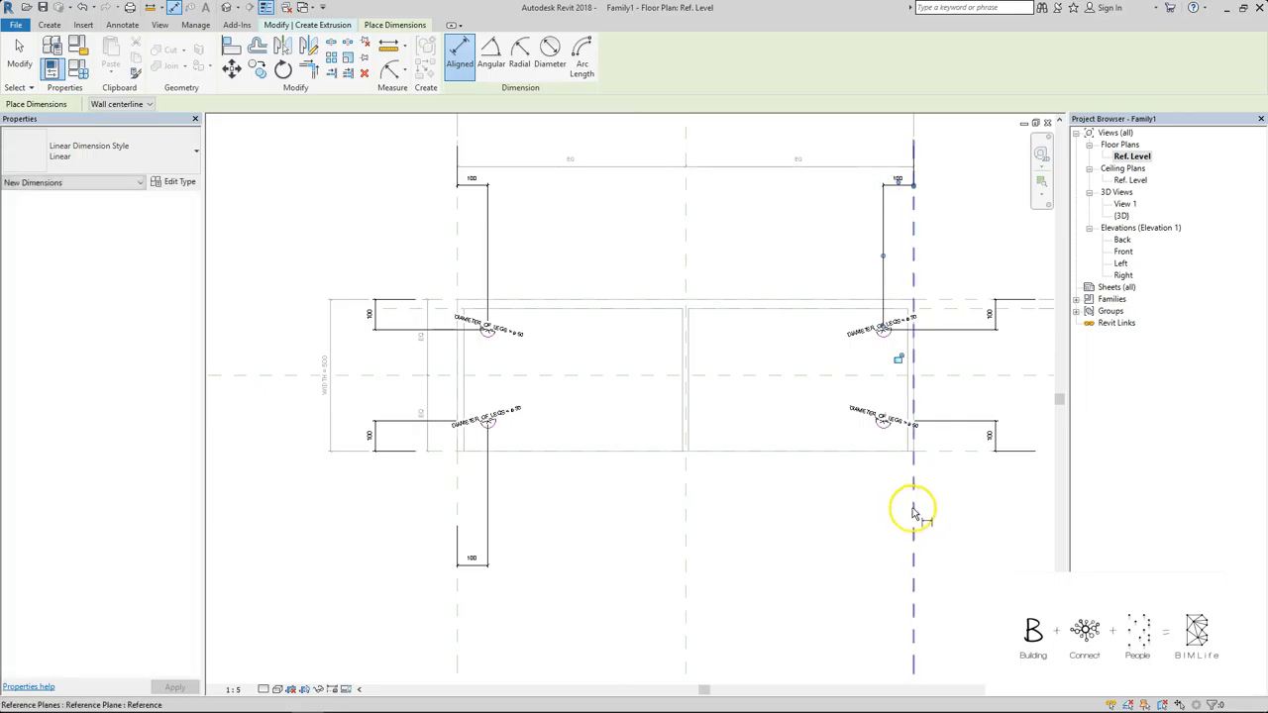
mouse_move(884, 424)
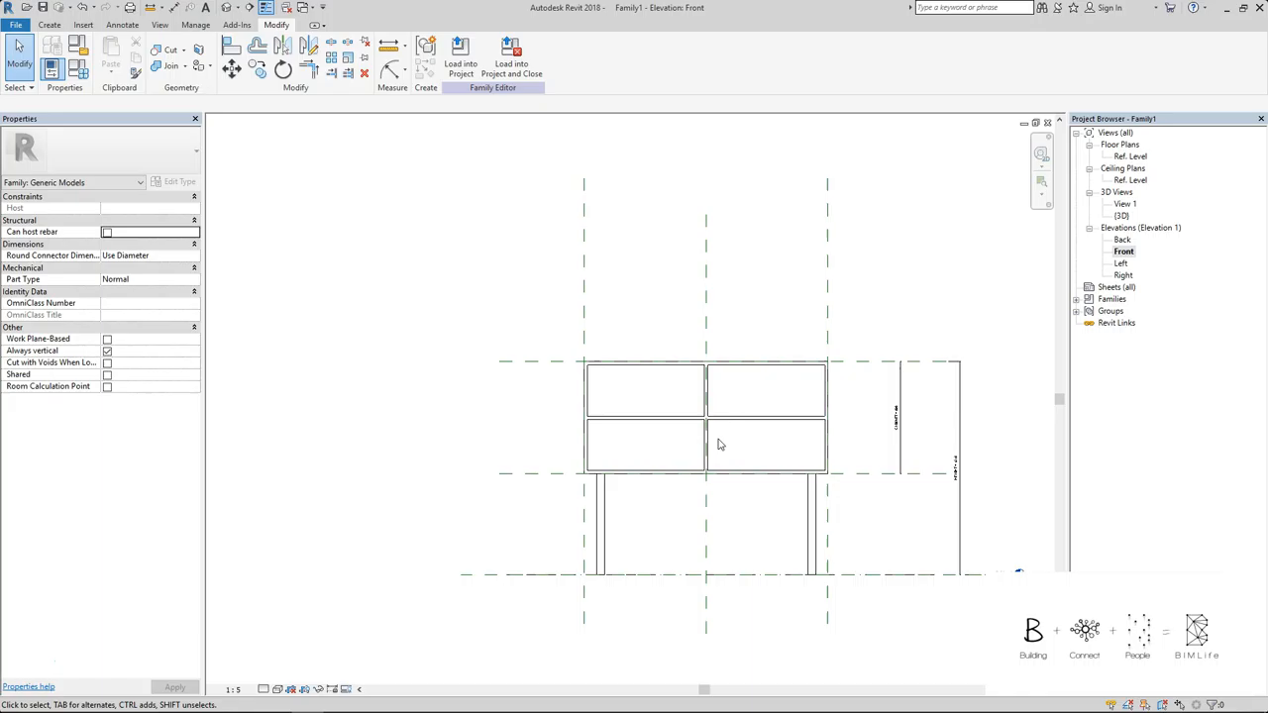
mouse_move(811, 432)
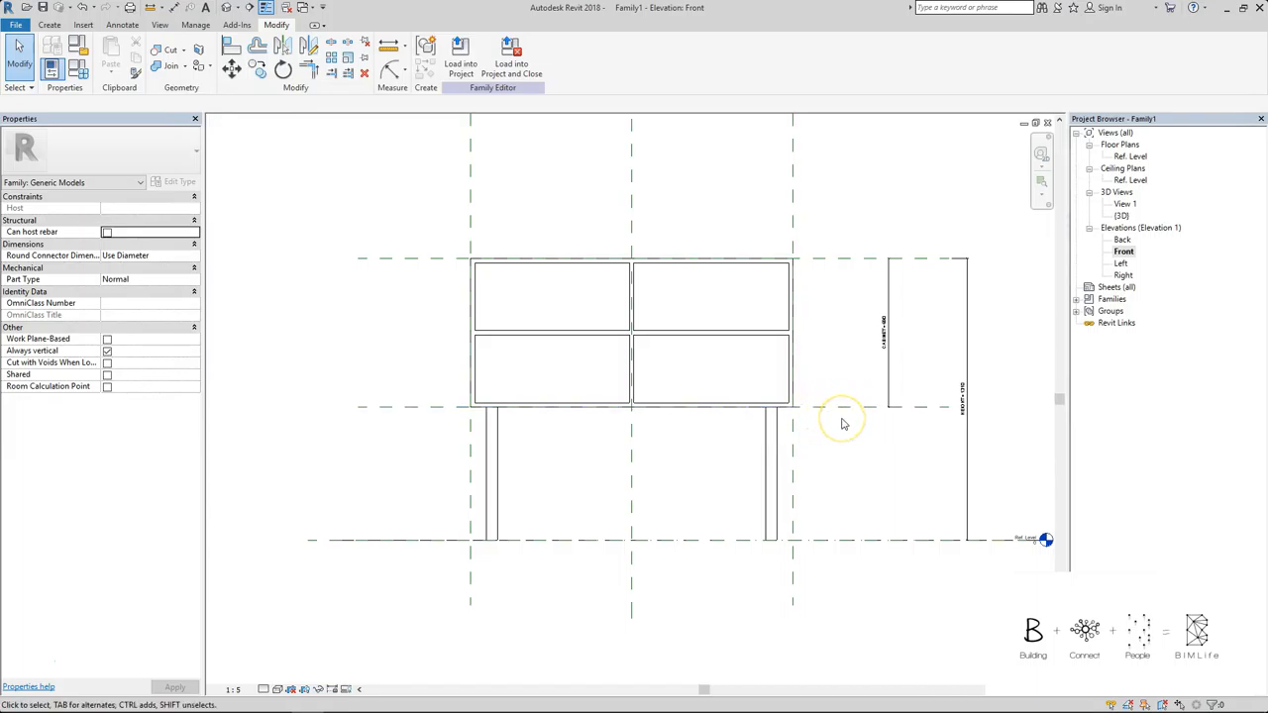
mouse_move(943, 397)
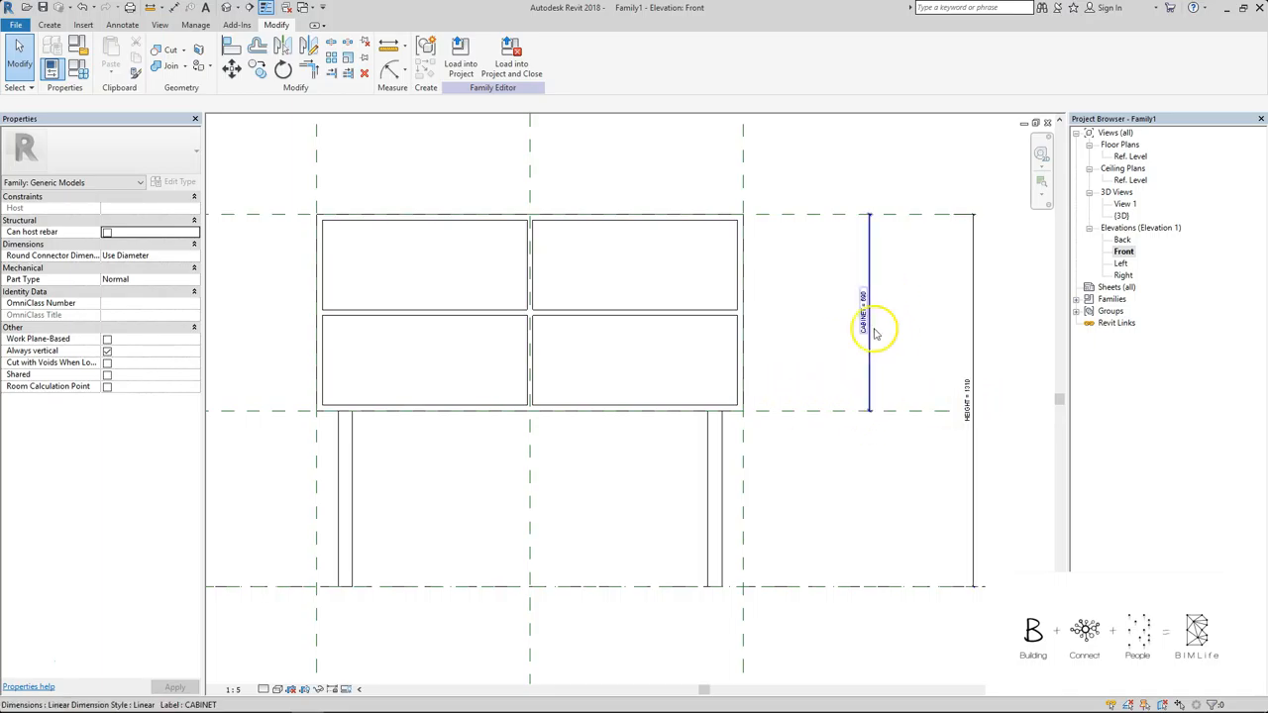
Step: Check the CABINET-labelled dimension in the Front elevation showing the raised cabinet
click(867, 317)
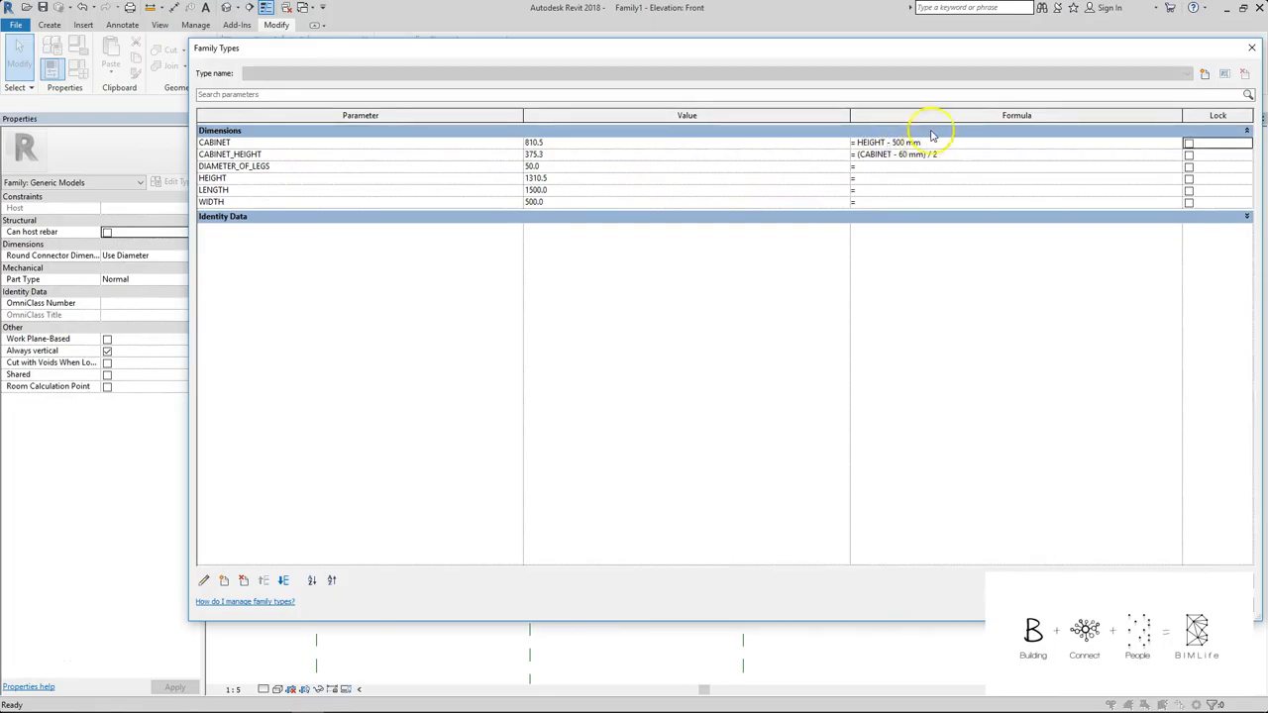
mouse_move(345, 222)
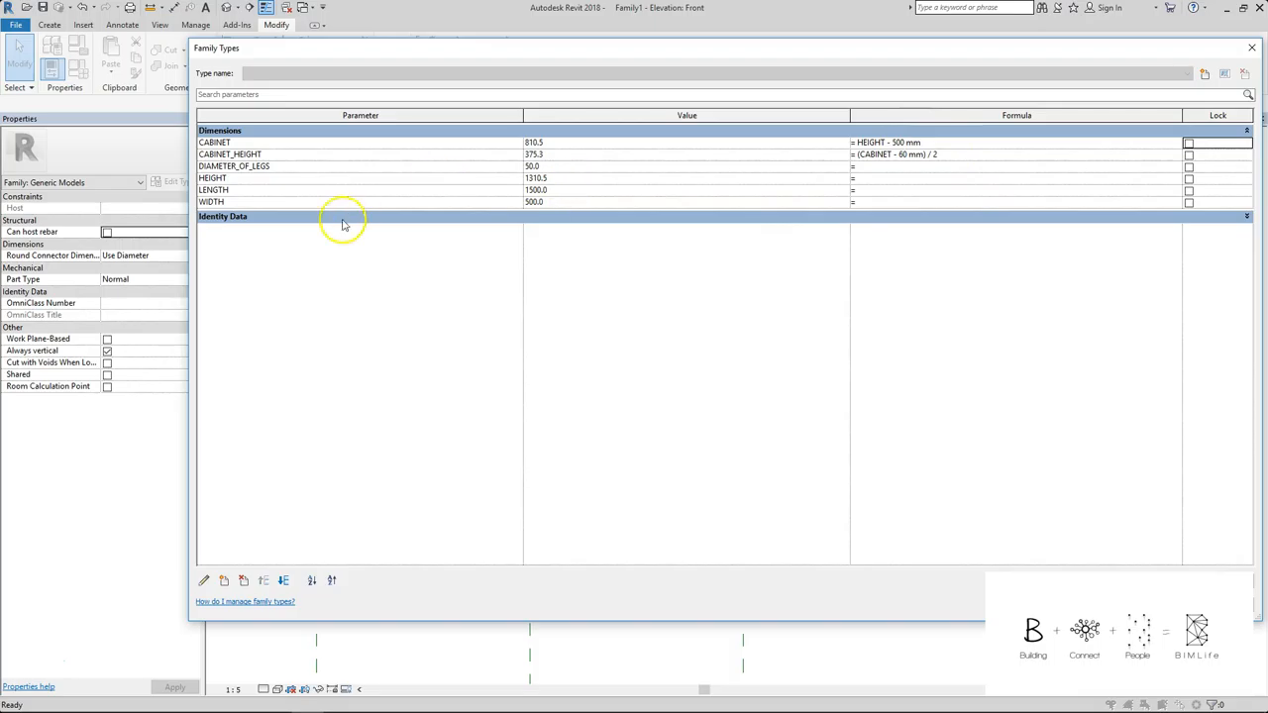
Step: Reorder Family Types dimensions so LENGTH comes first, WIDTH next, and CABINET last
click(1252, 48)
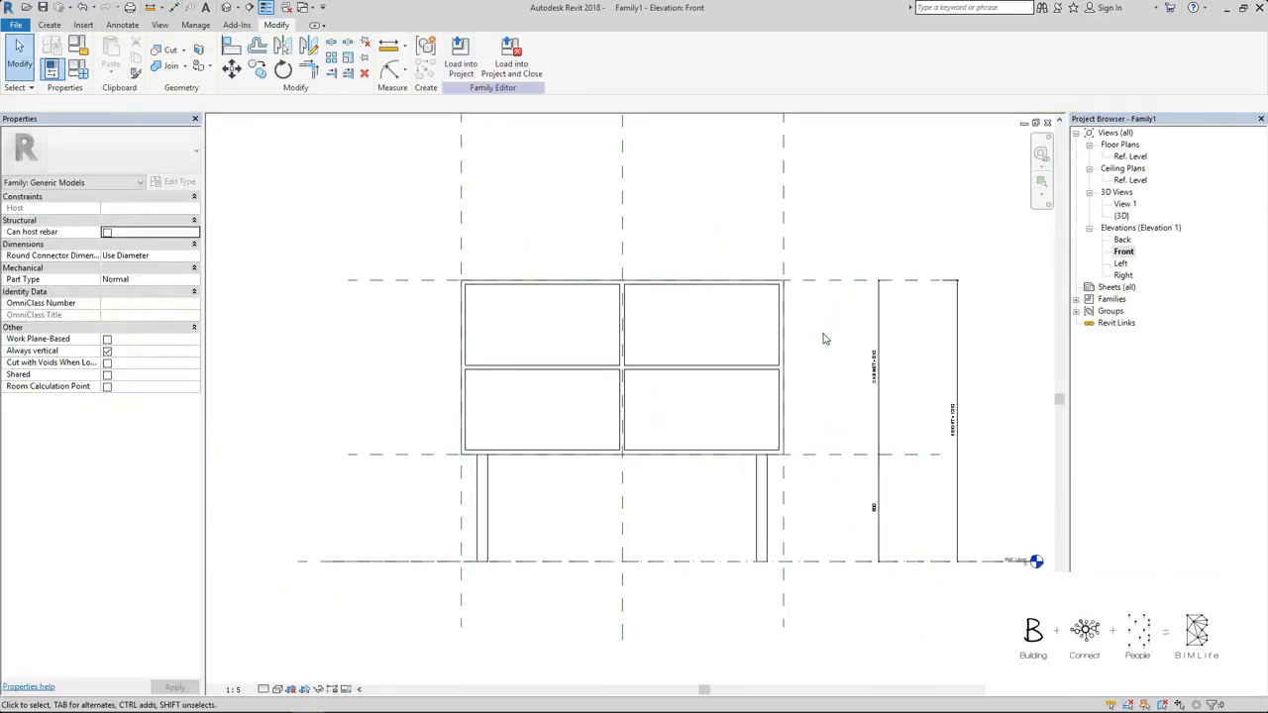
click(230, 50)
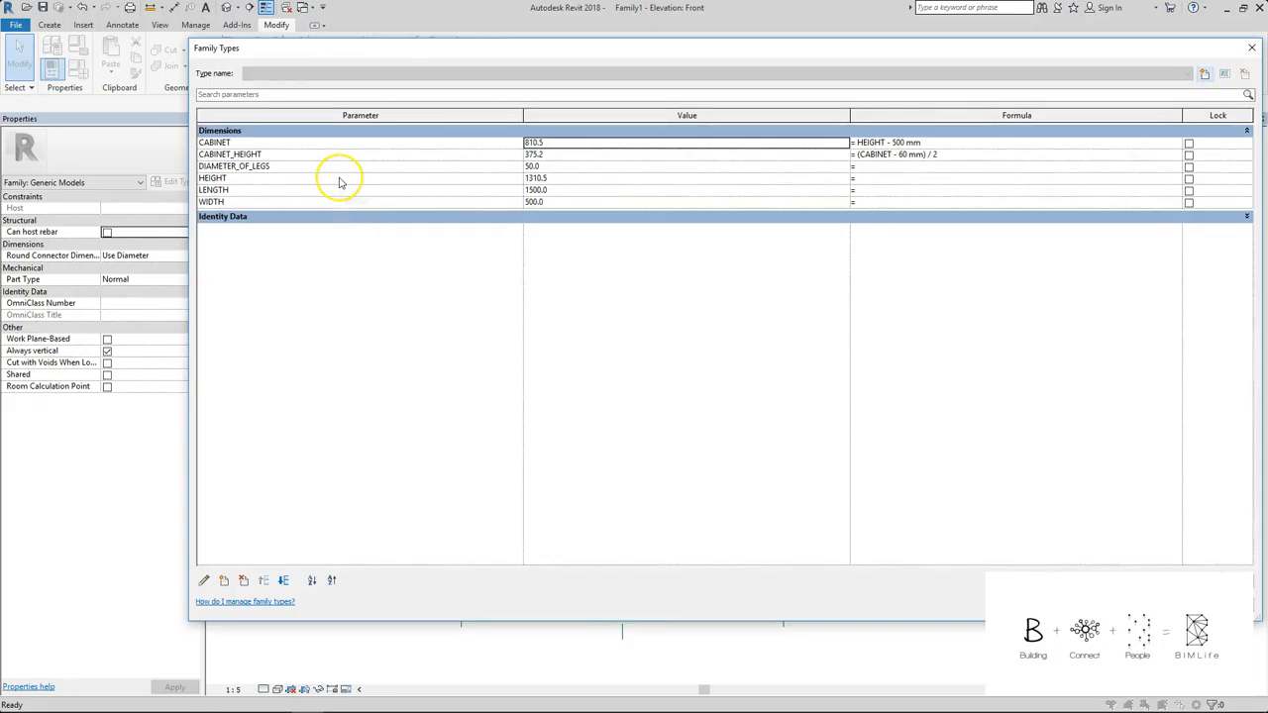
click(582, 183)
text(1200)
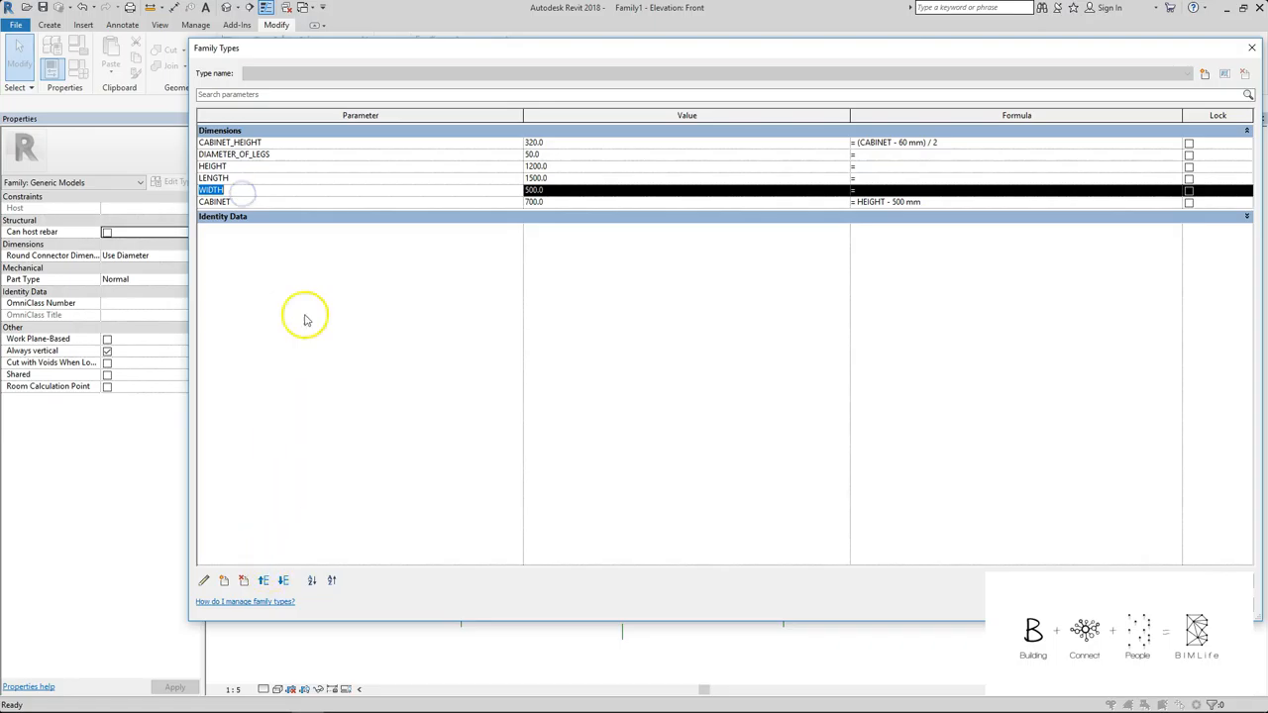
click(214, 178)
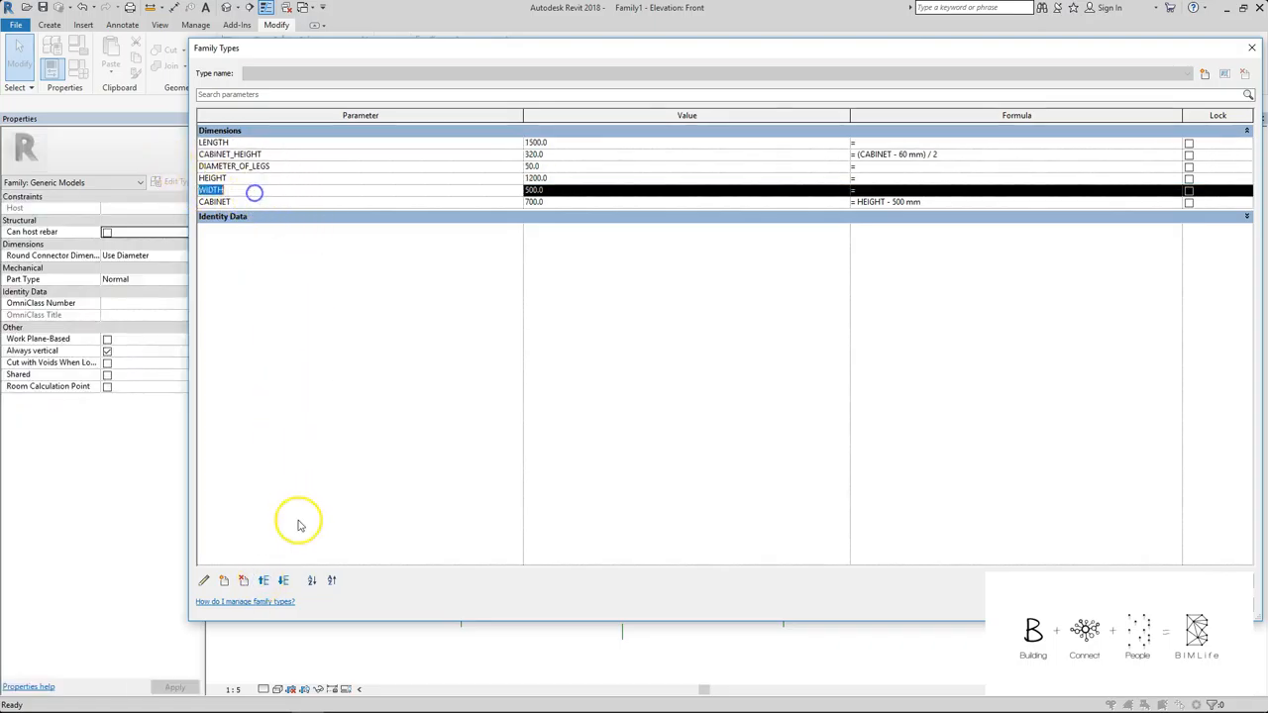
click(269, 579)
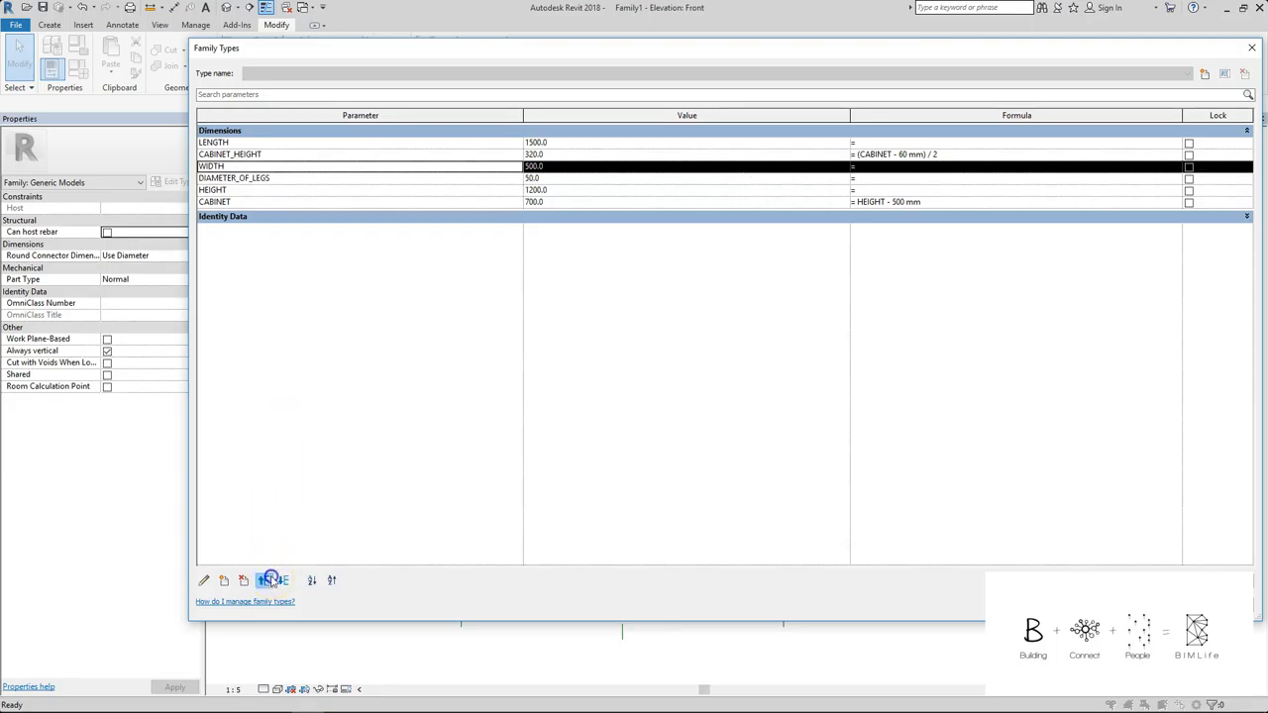
click(270, 581)
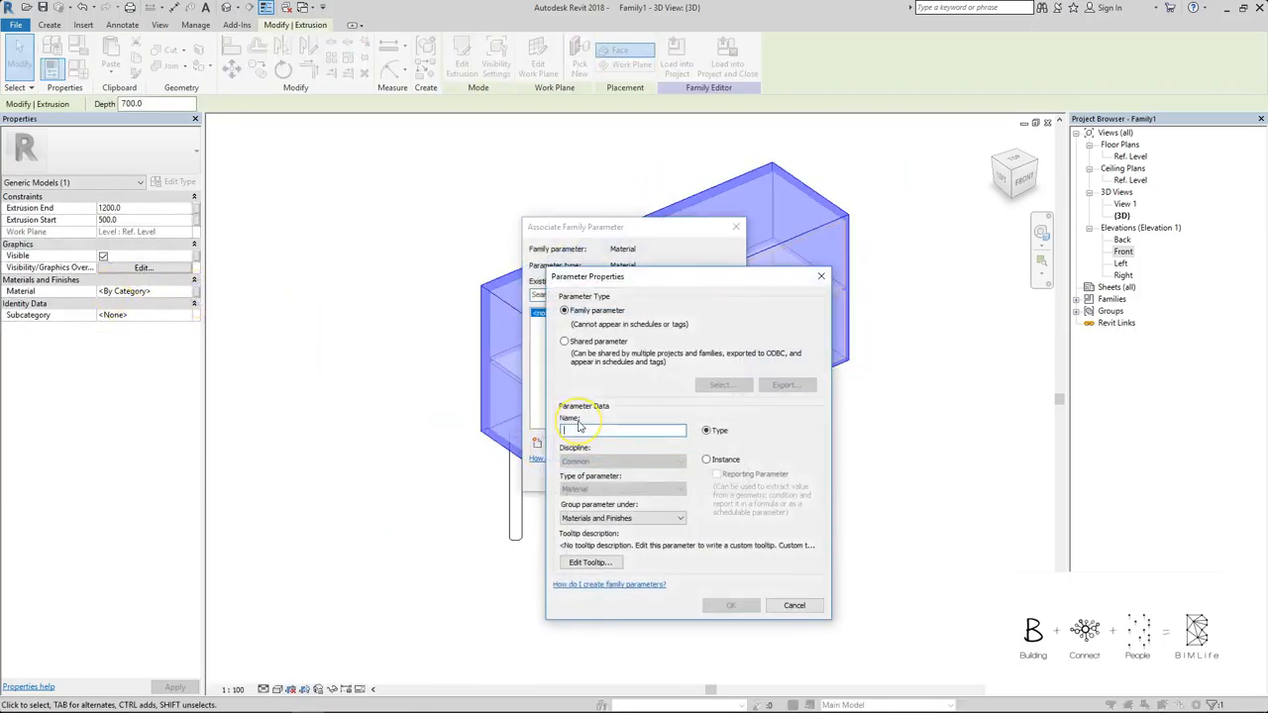
Step: Tie the cabinet material to a new CABINET_MATERIAL parameter and set the family category to Furniture
text(MATERI)
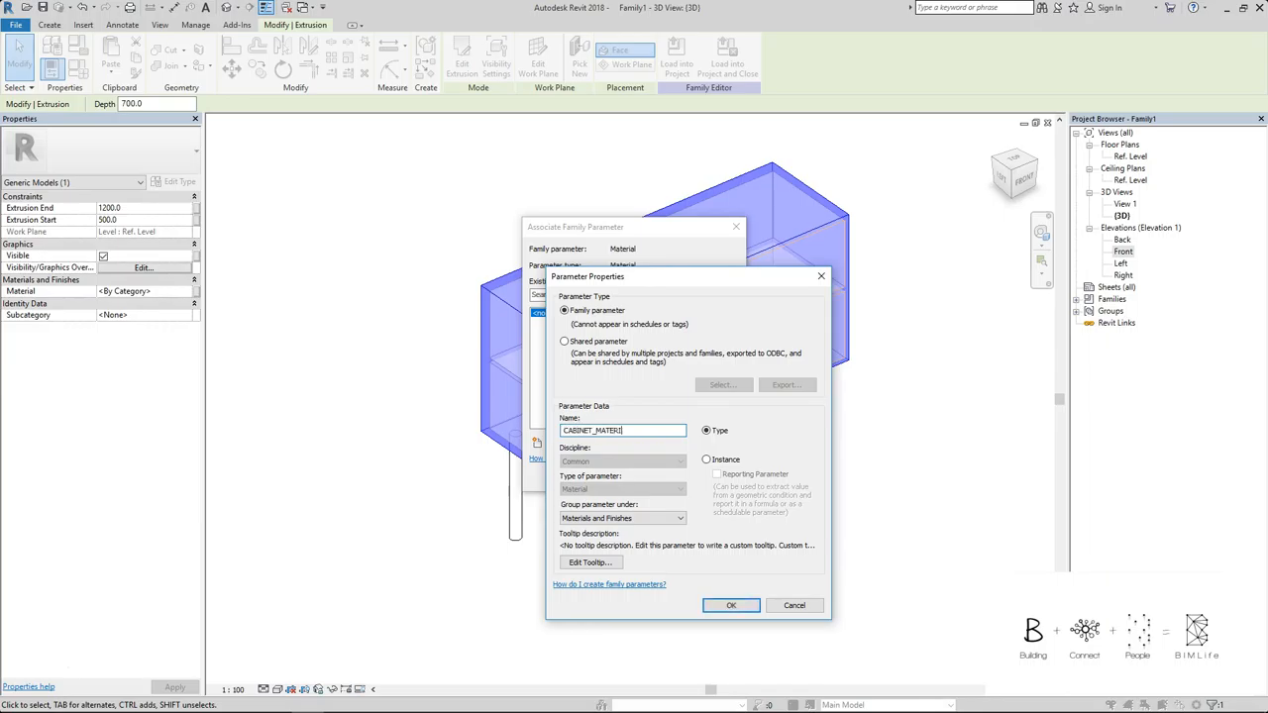
click(731, 607)
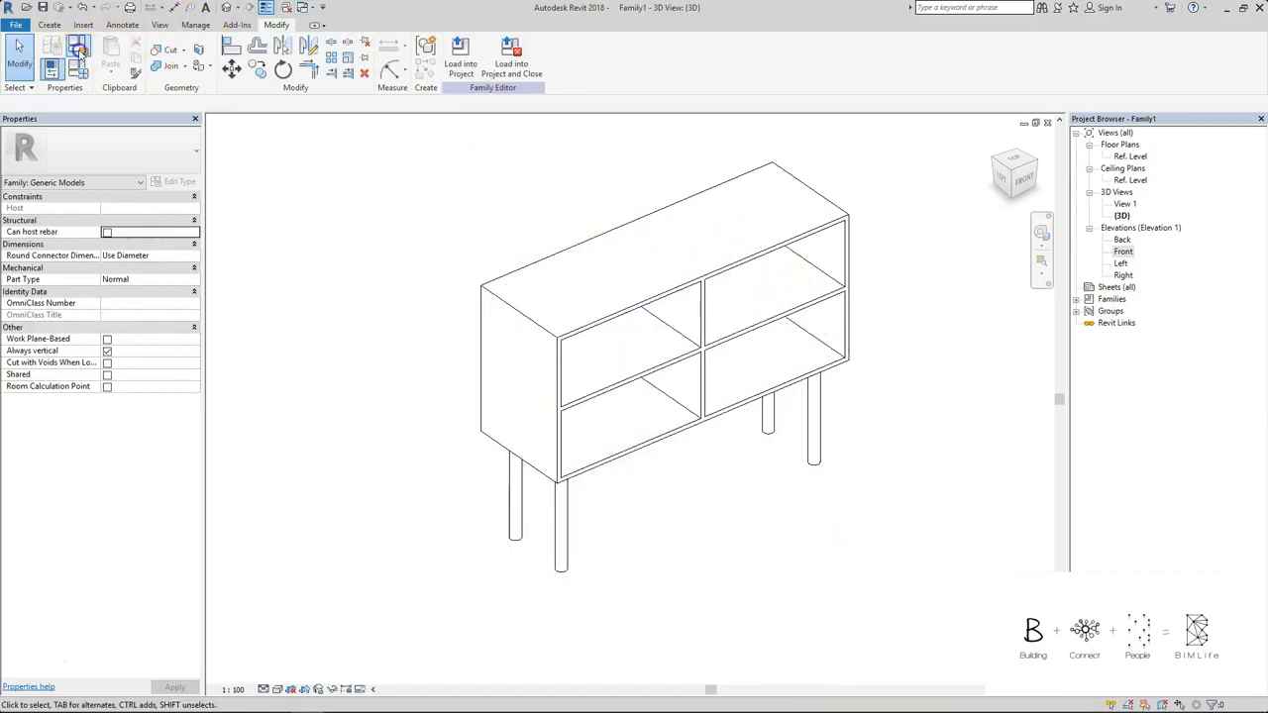
click(51, 56)
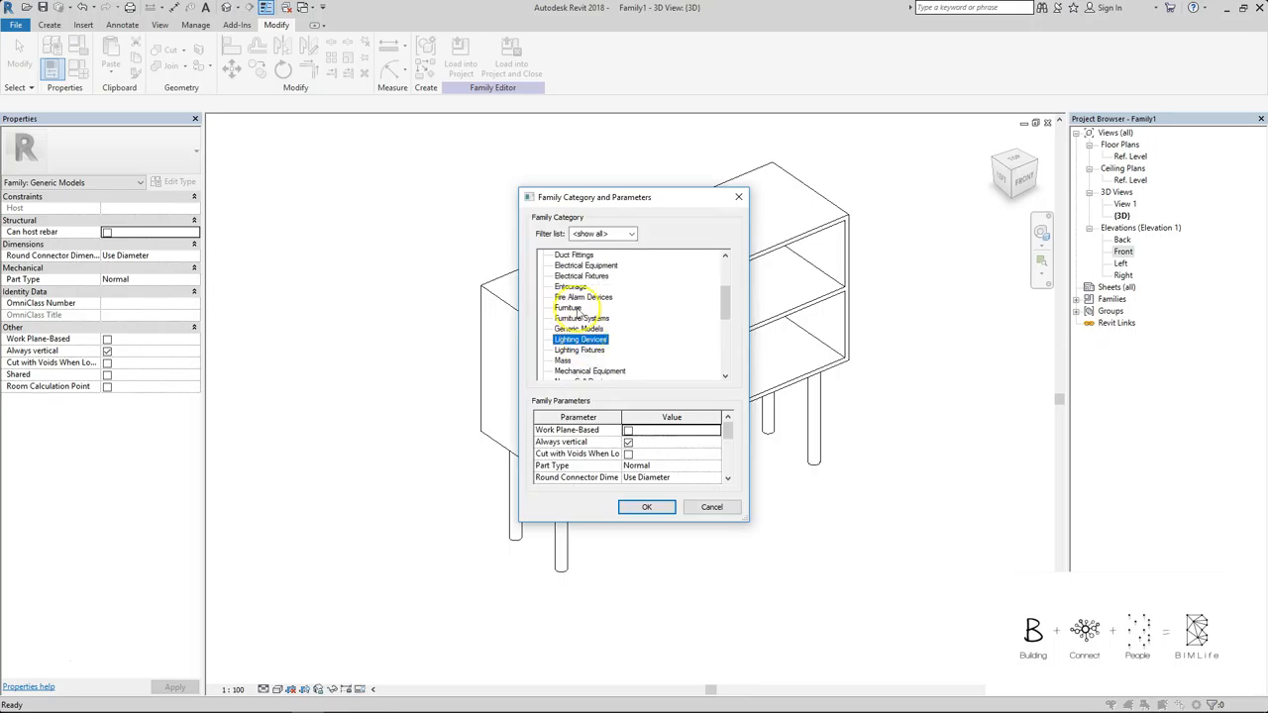
click(646, 507)
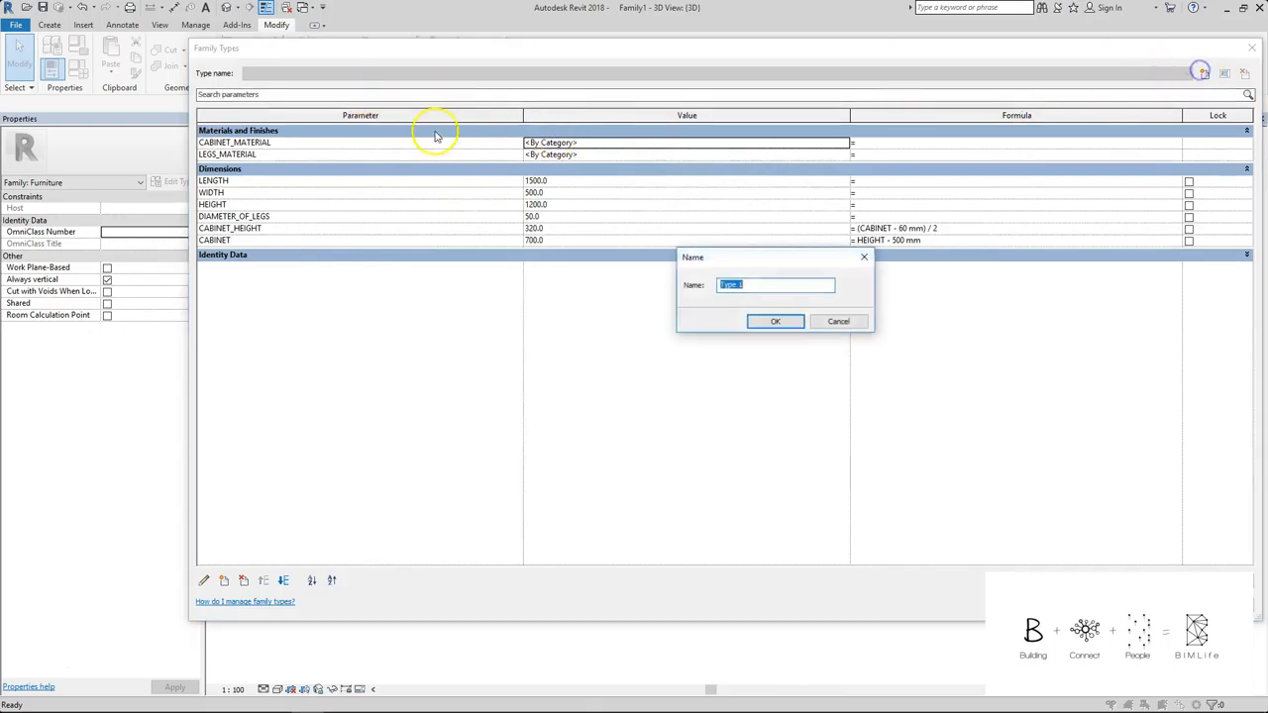
Step: Create a new family type named 1500L X 500W X 1200H
text(1500L X 500W X)
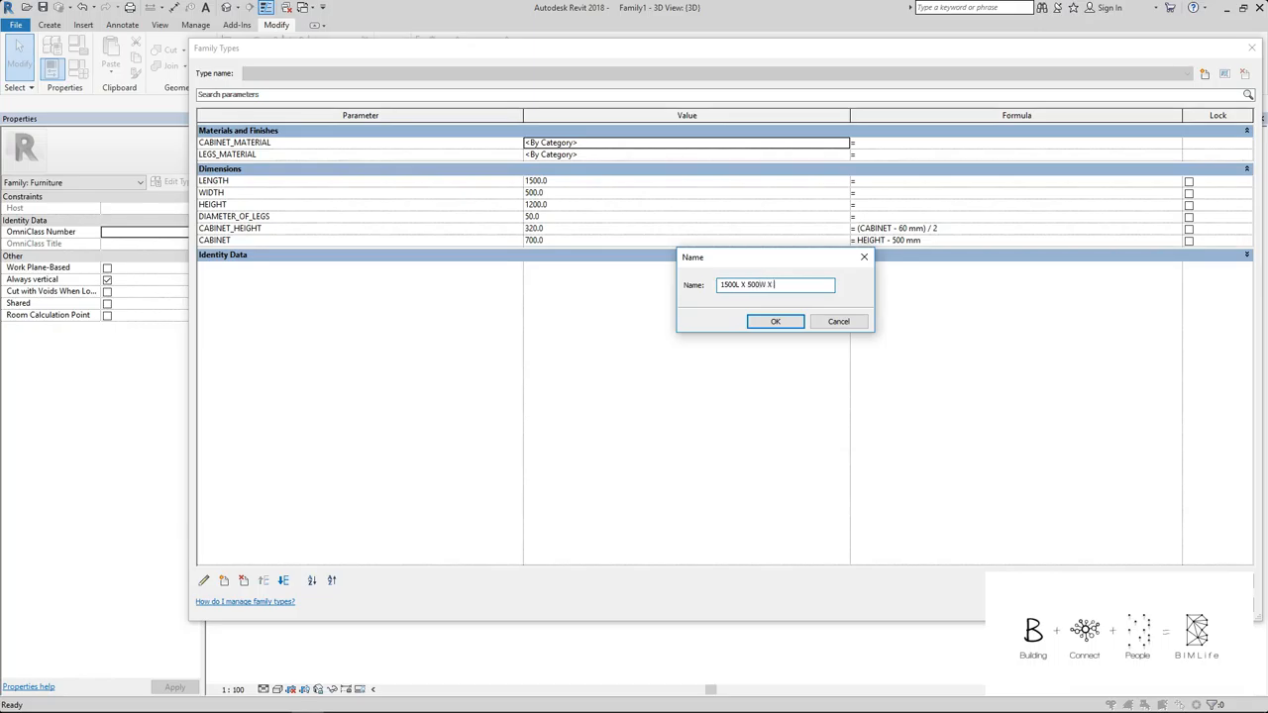
text(1200H)
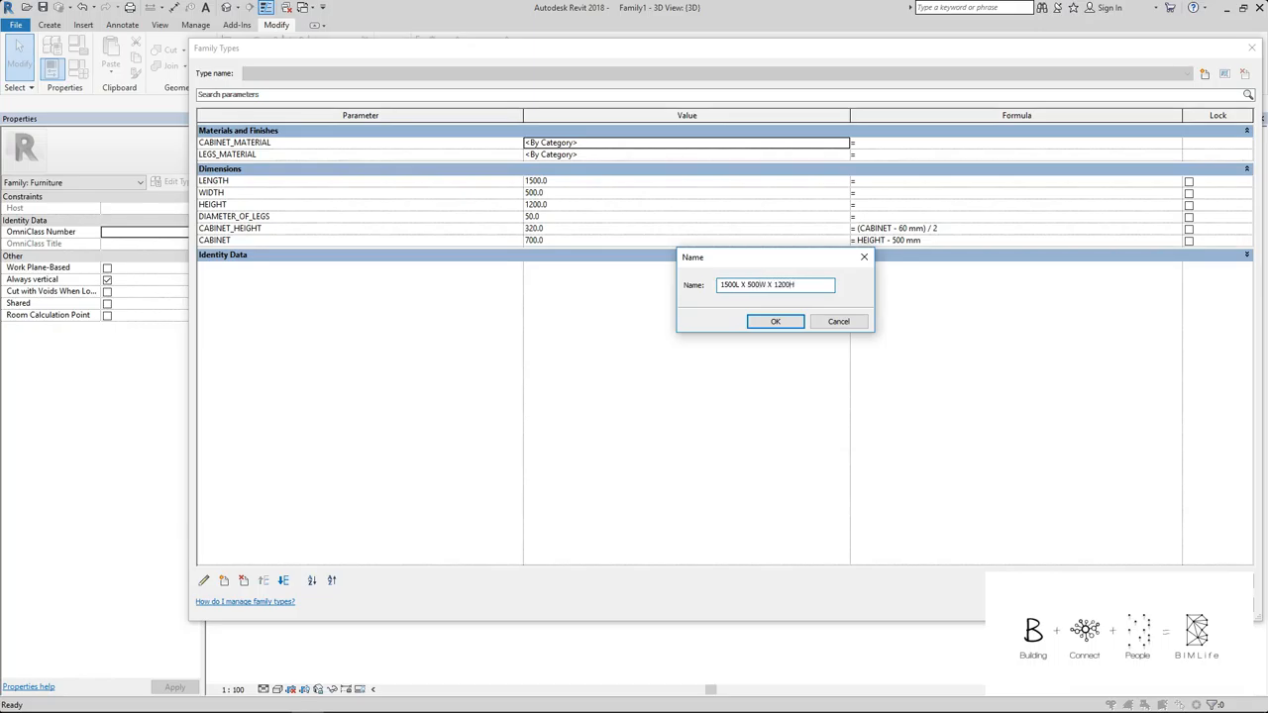
click(776, 321)
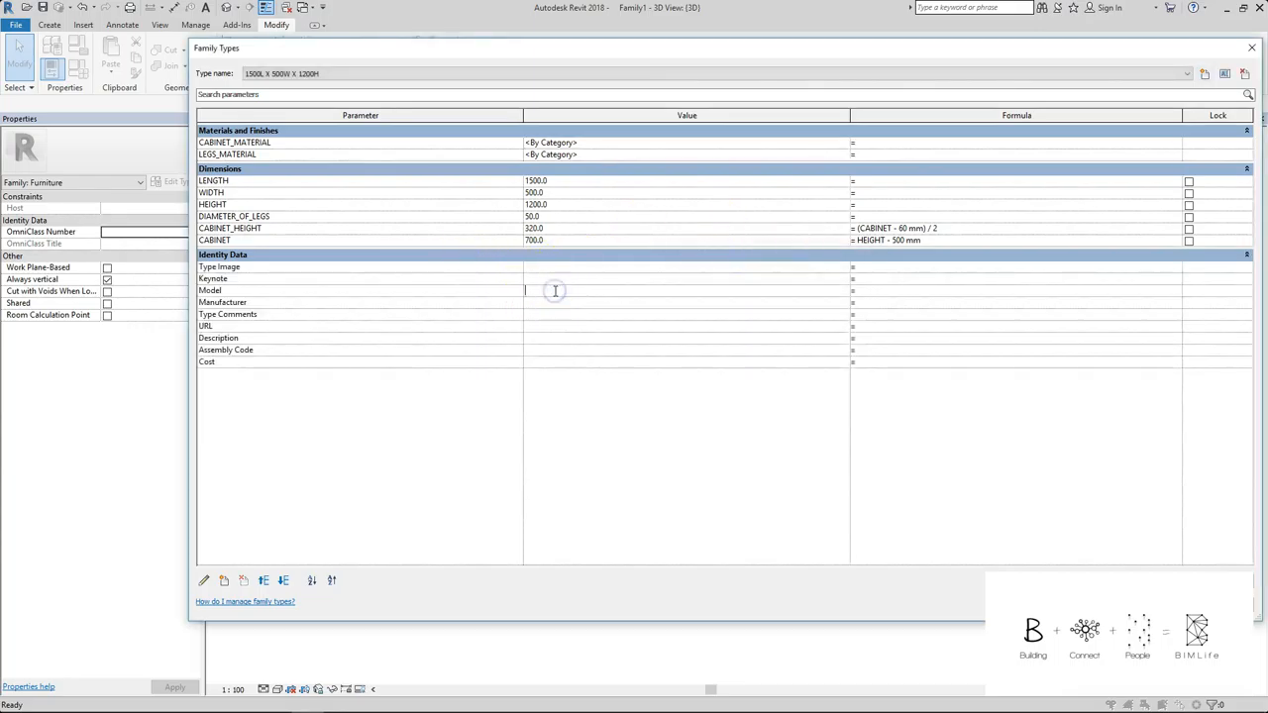
Step: Enter Model CBT-1A and Description BOOKS CABINET for the new type
text(c)
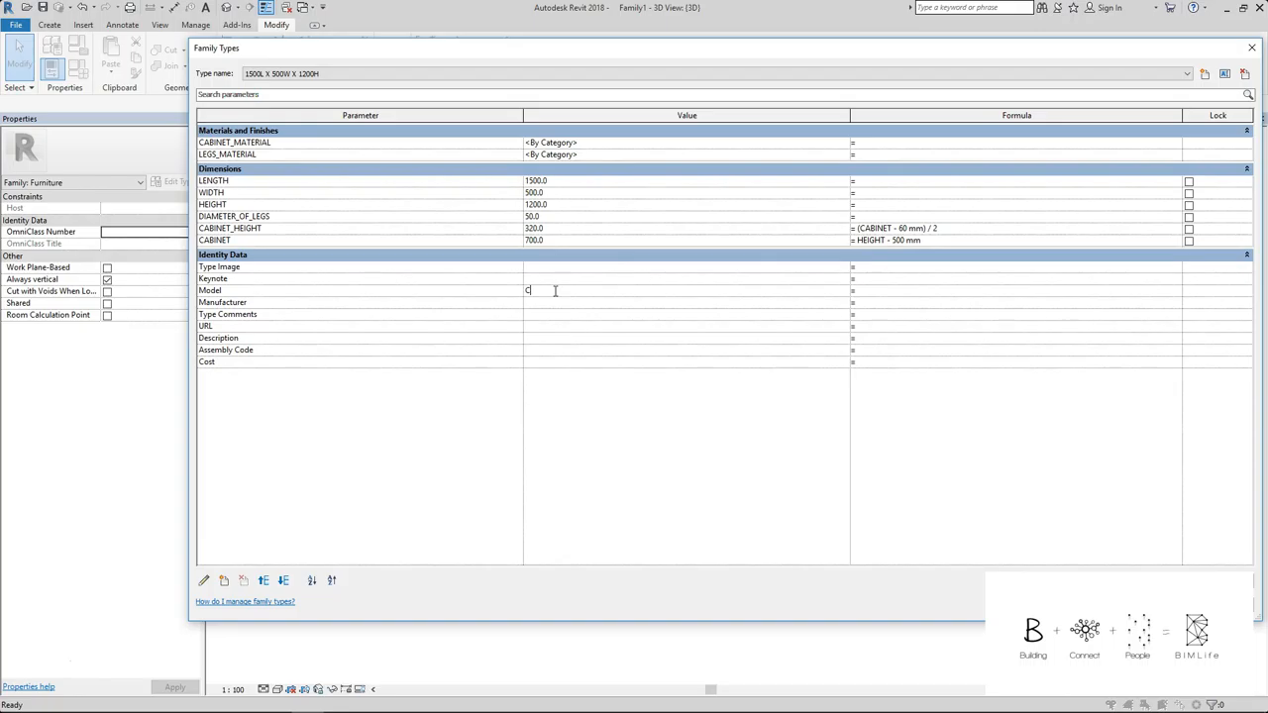
text(BT-1A)
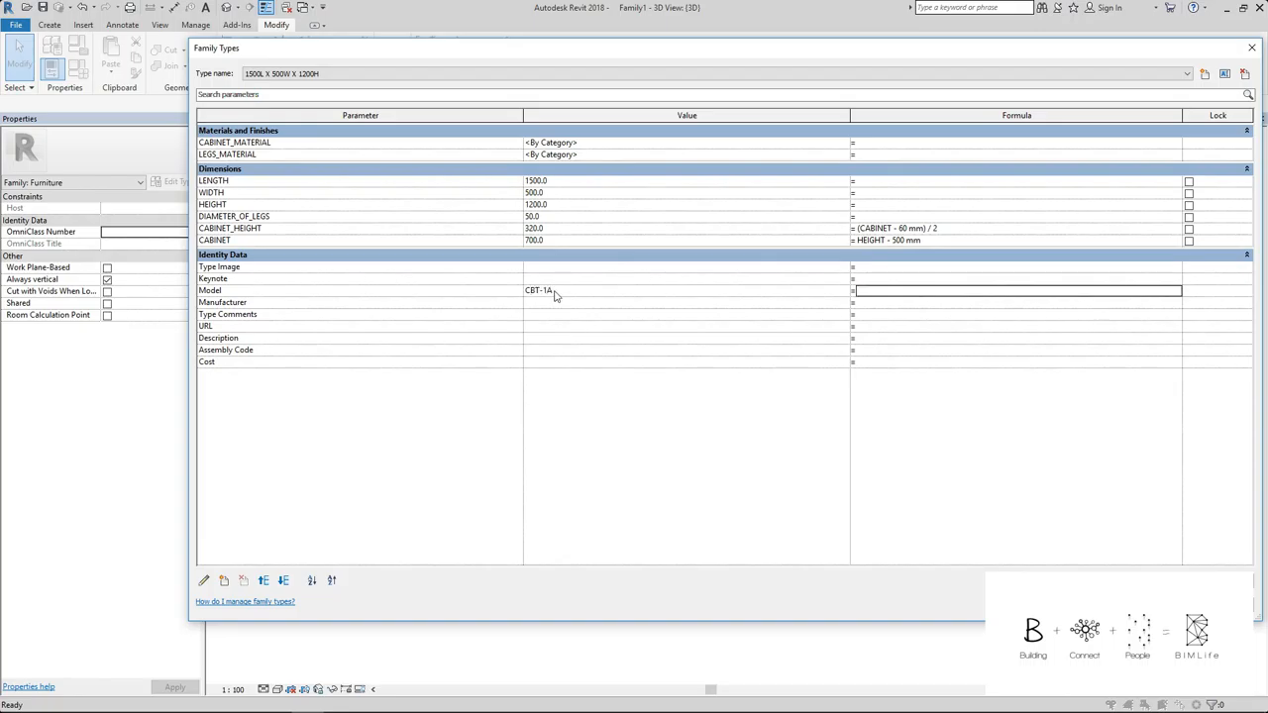
click(686, 337)
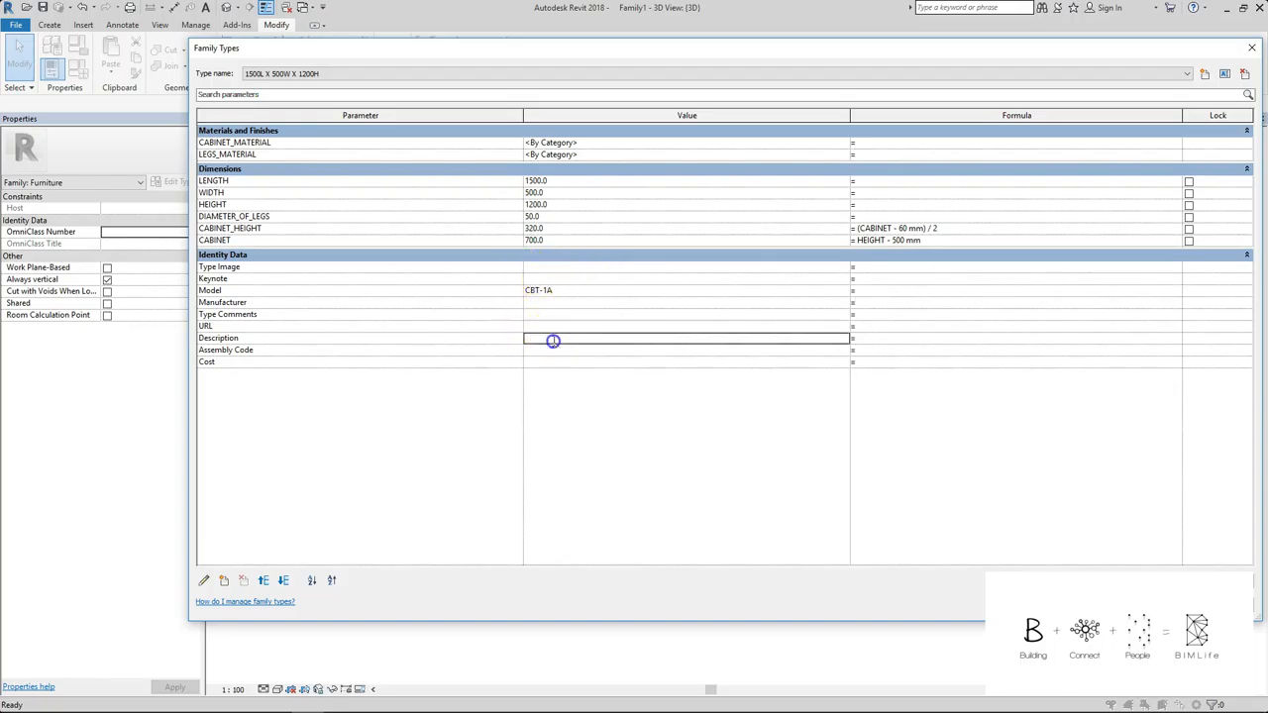
text(NB)
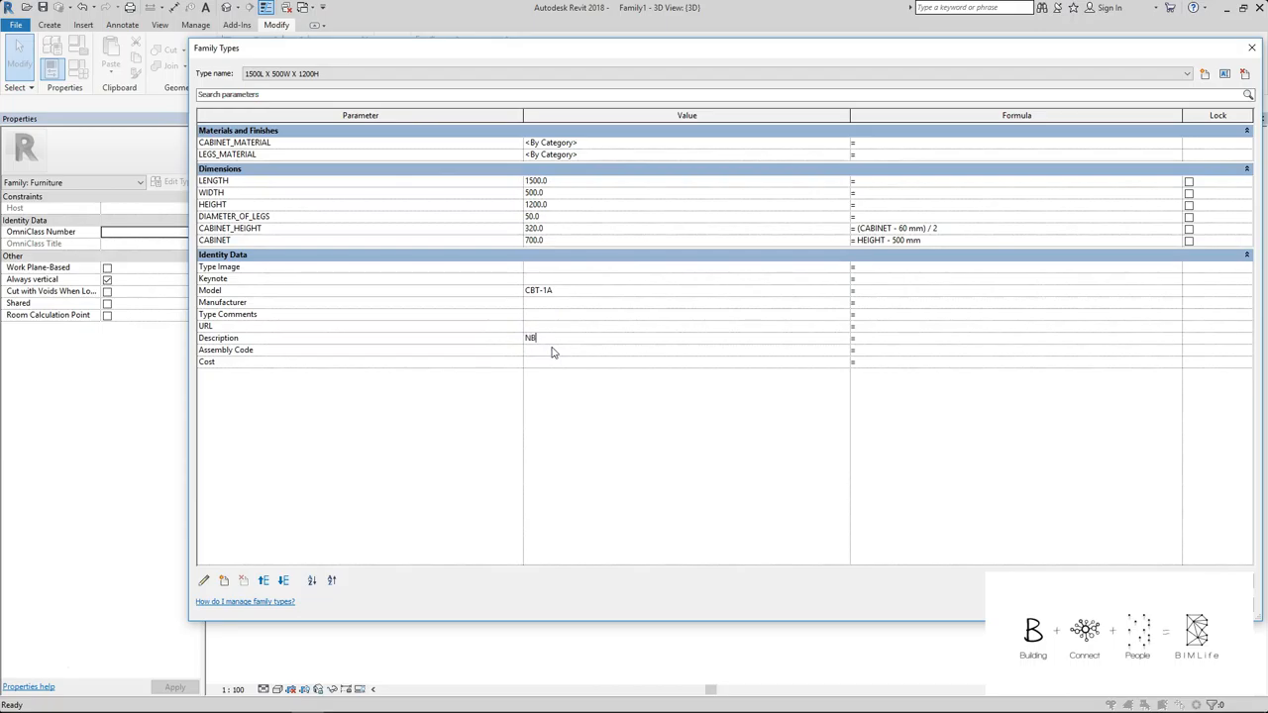
text(BOOKS CABINET)
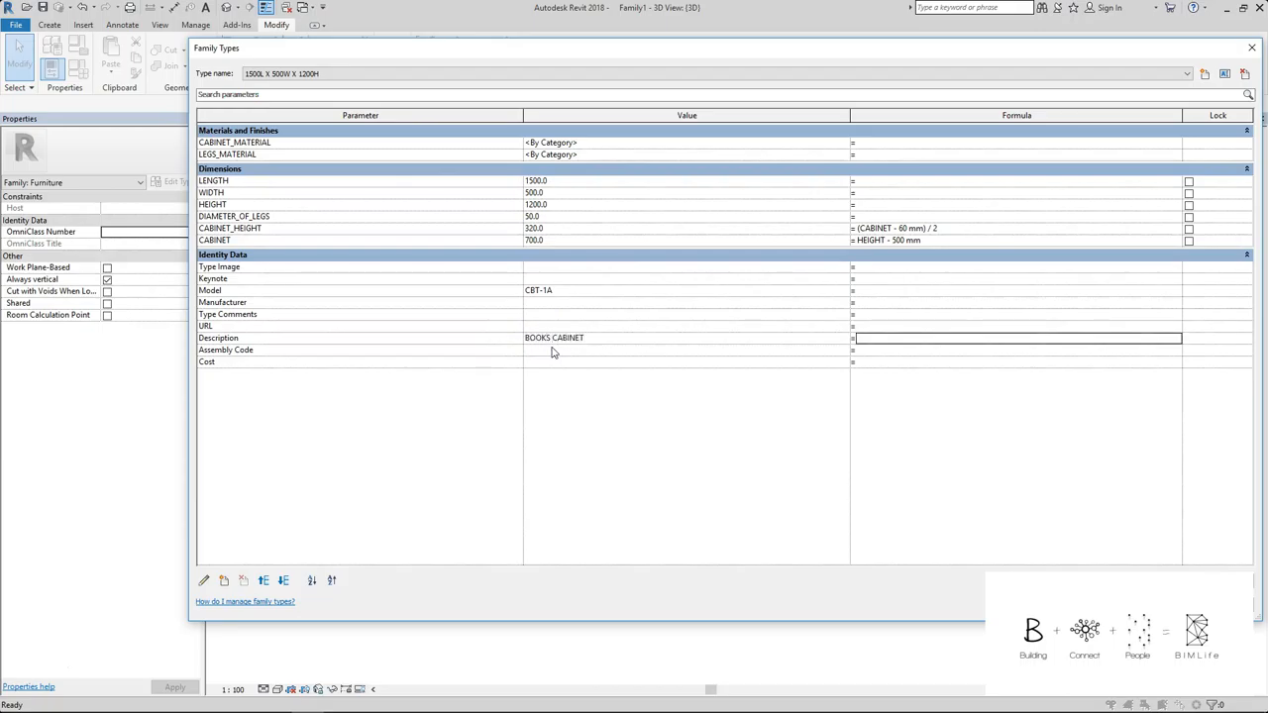
Step: Create a second type 1500L X 500W X 1500H with HEIGHT 1500 and Model CBT-1B, then accept
click(1204, 73)
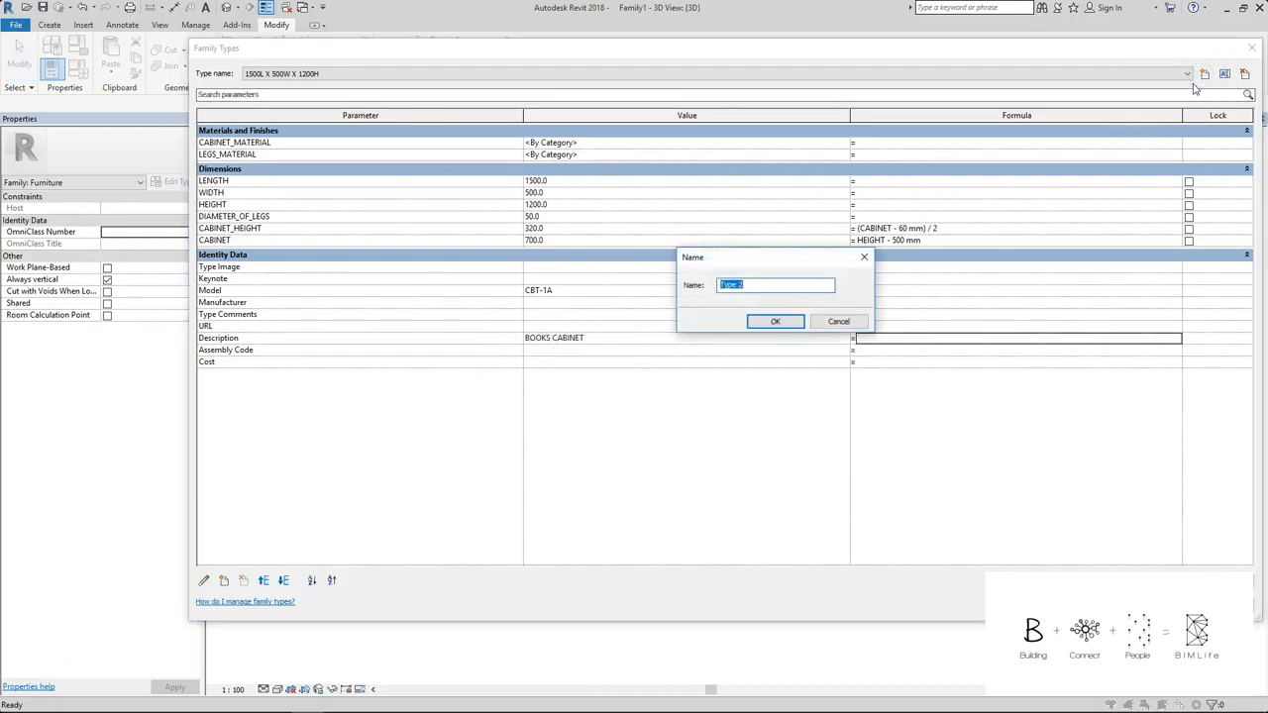
text(1500L X 500W X 1500H)
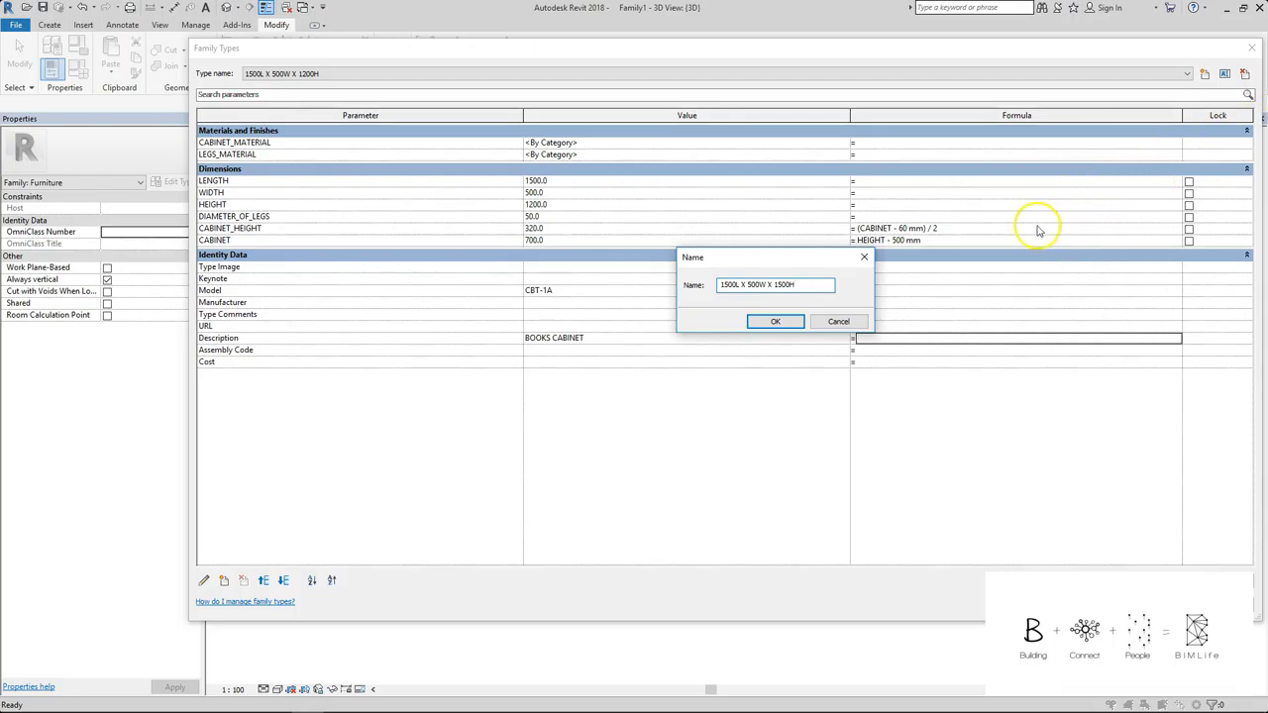
click(777, 321)
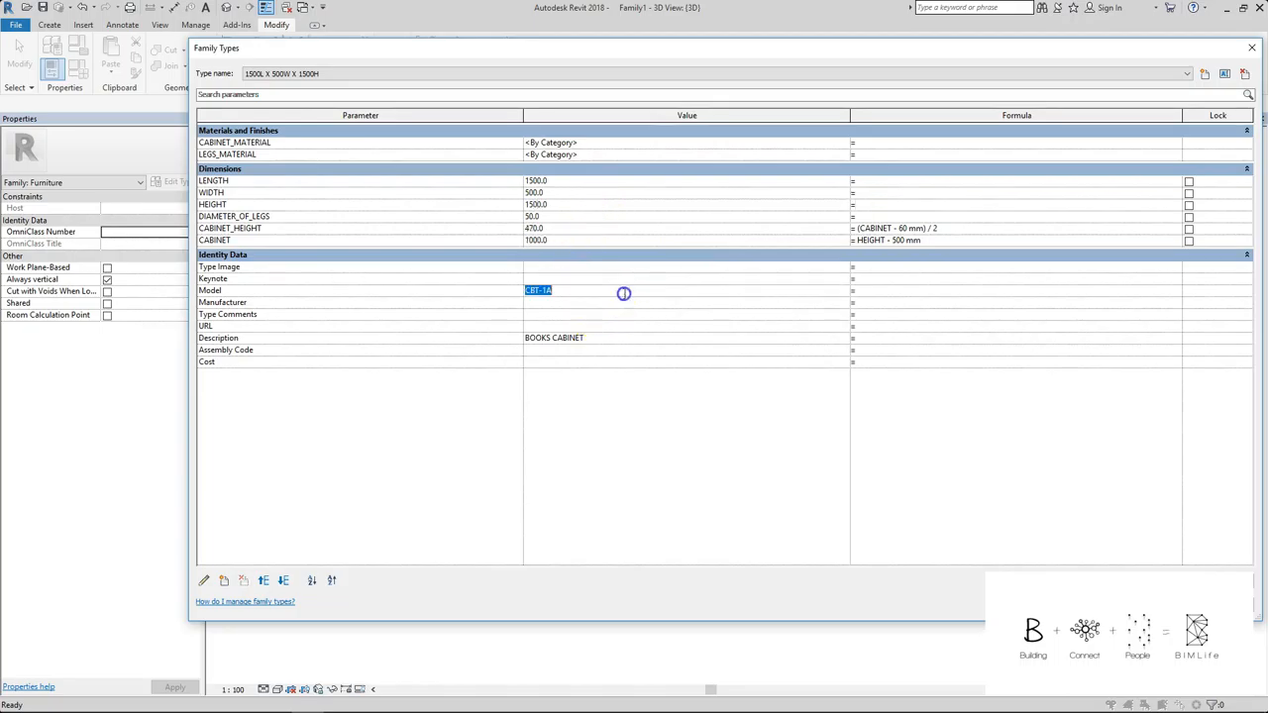
text(CBT-1B)
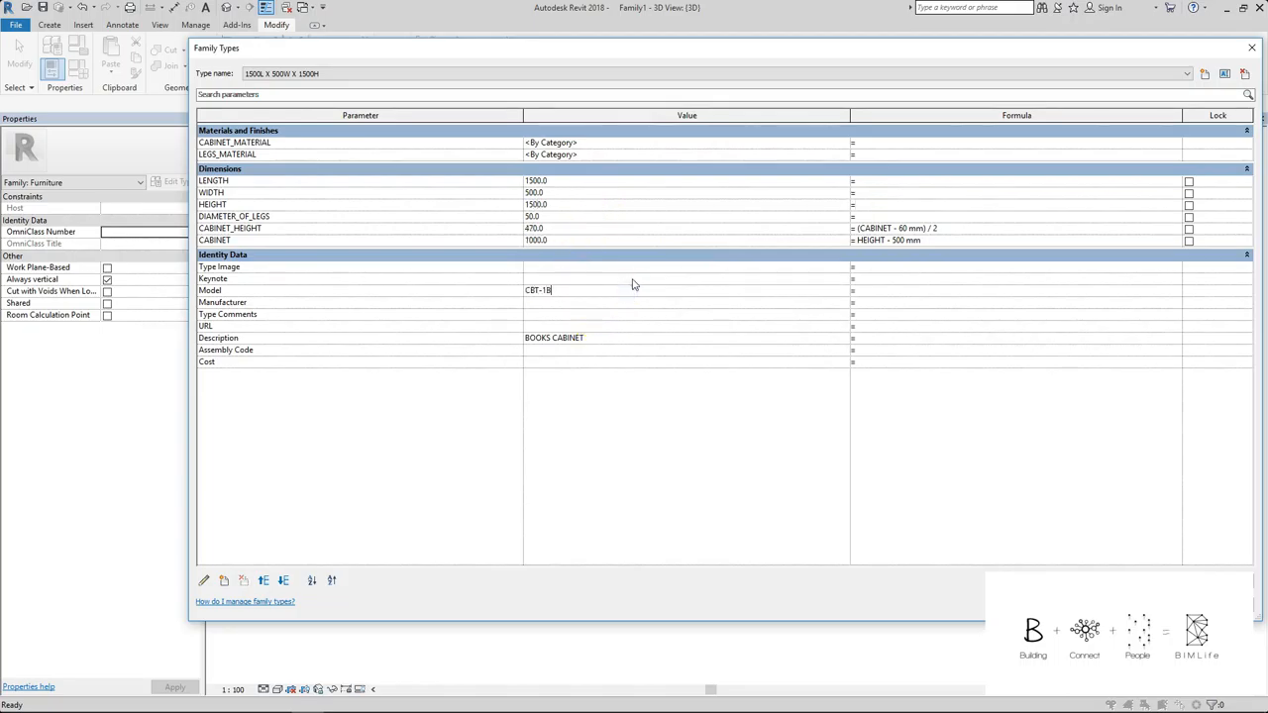
click(1015, 289)
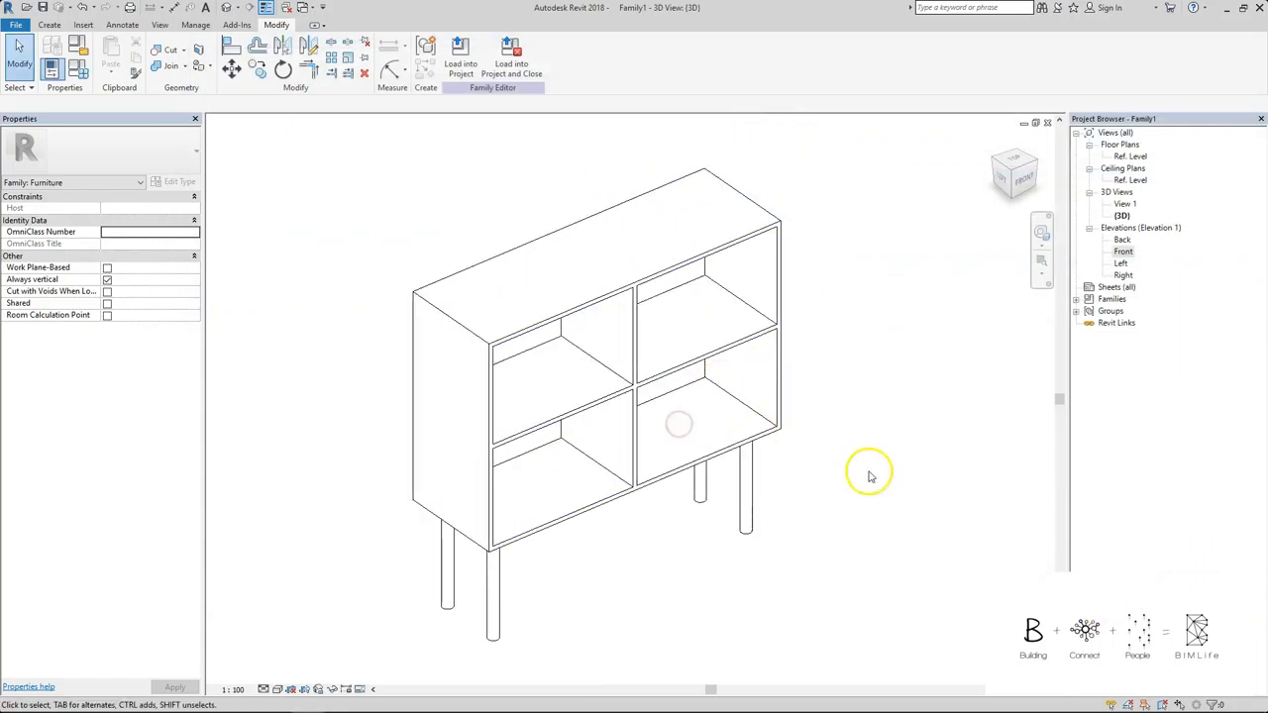
mouse_move(869, 475)
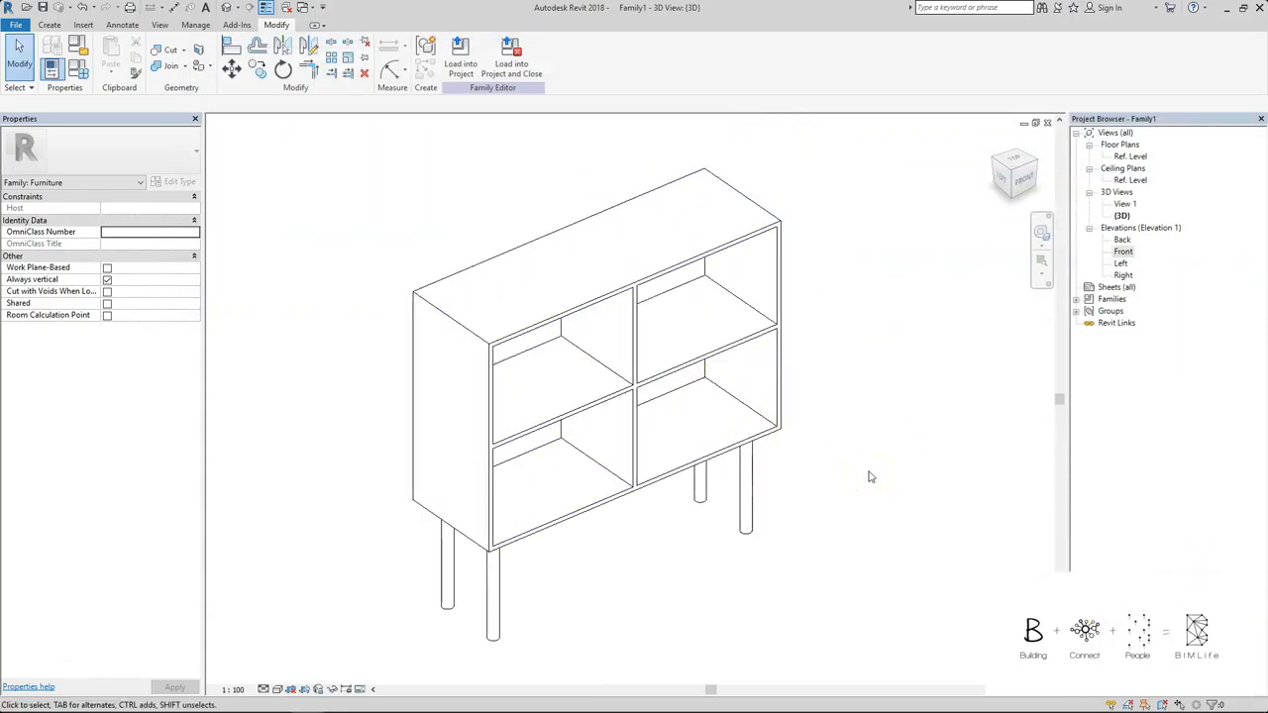
mouse_move(155, 595)
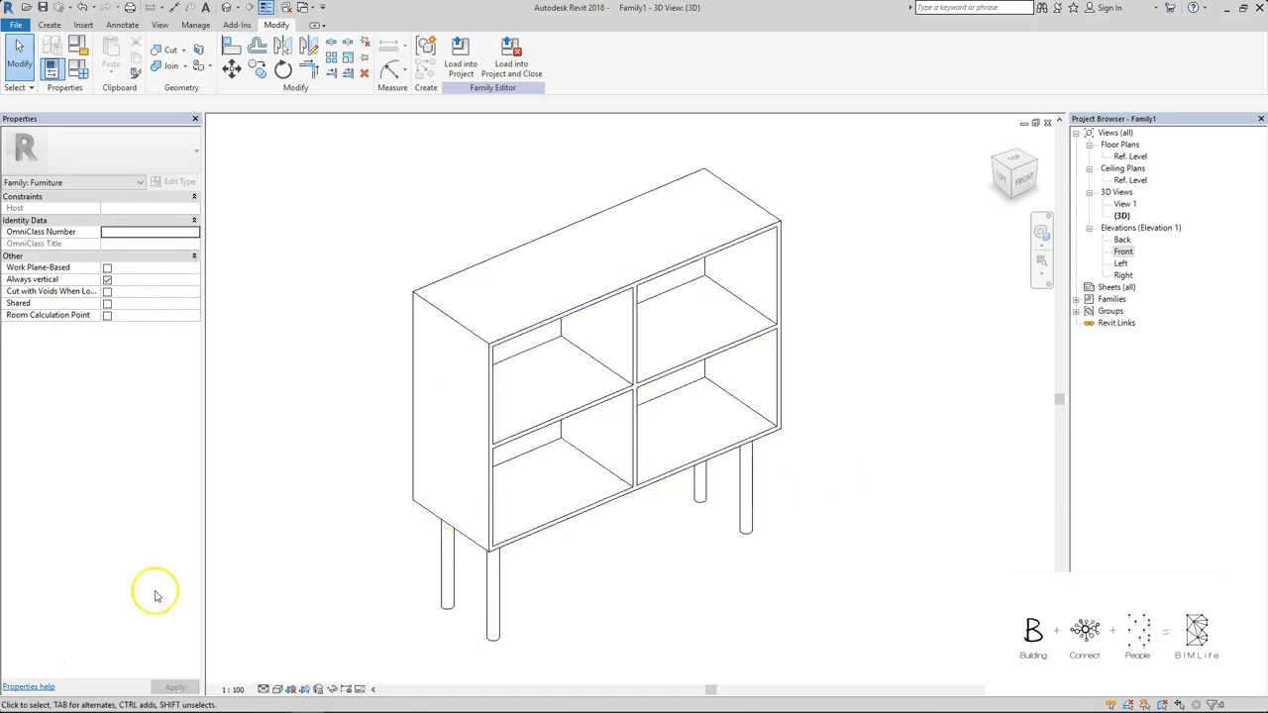